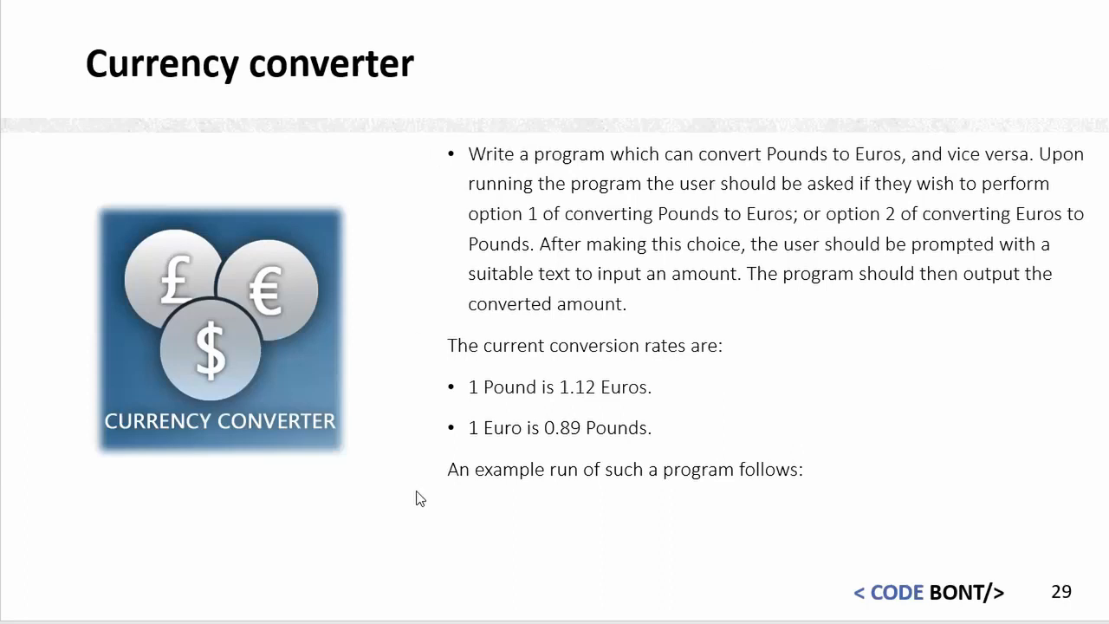
mouse_move(812, 236)
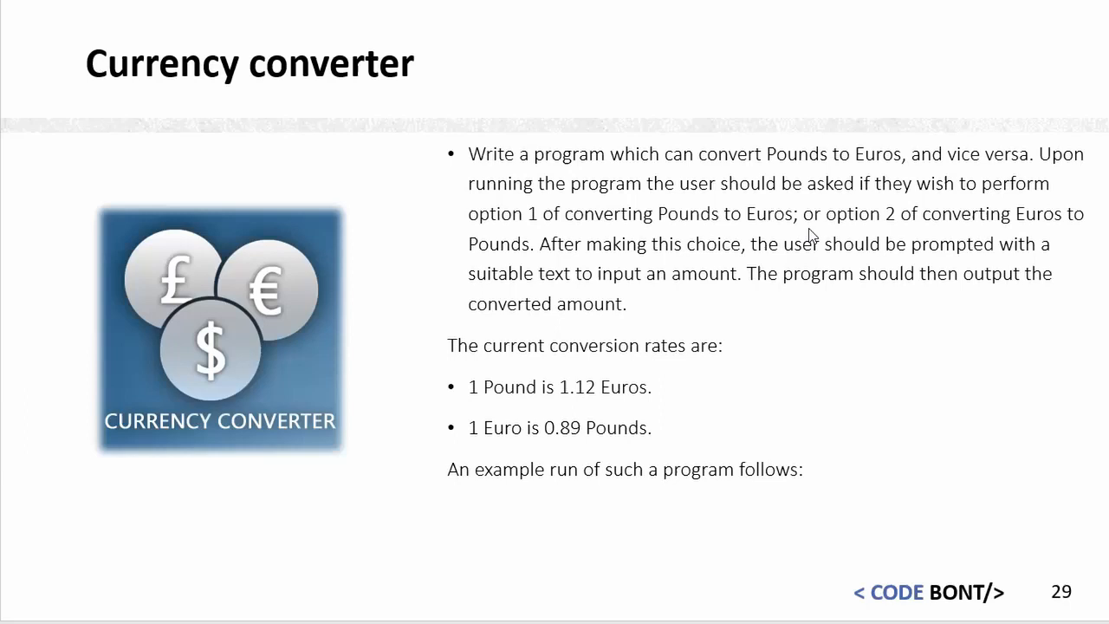
mouse_move(661, 253)
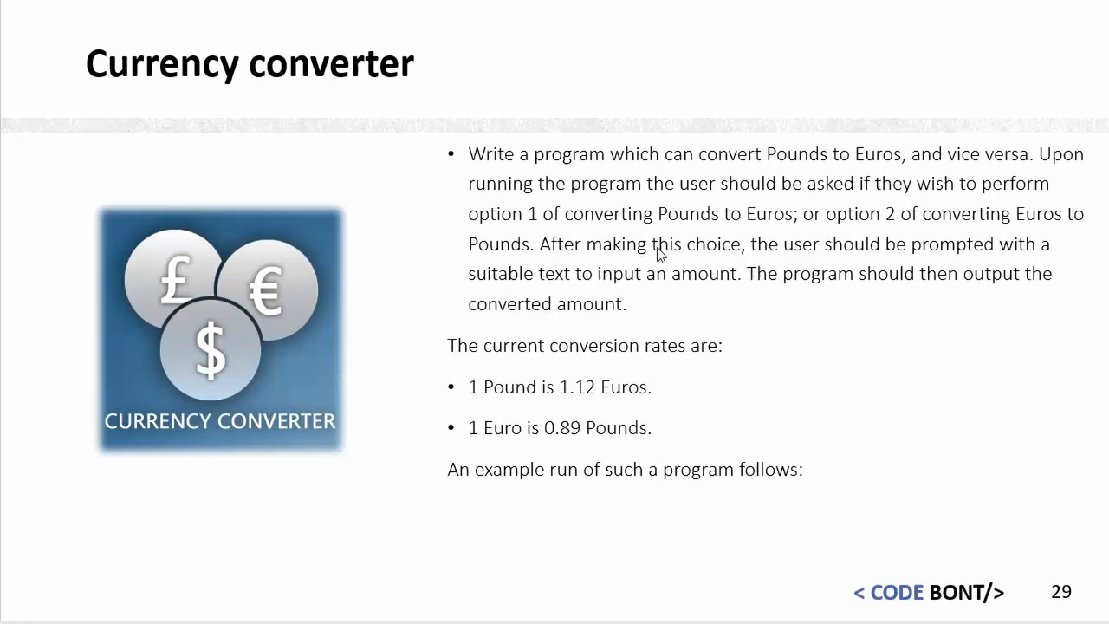
mouse_move(761, 287)
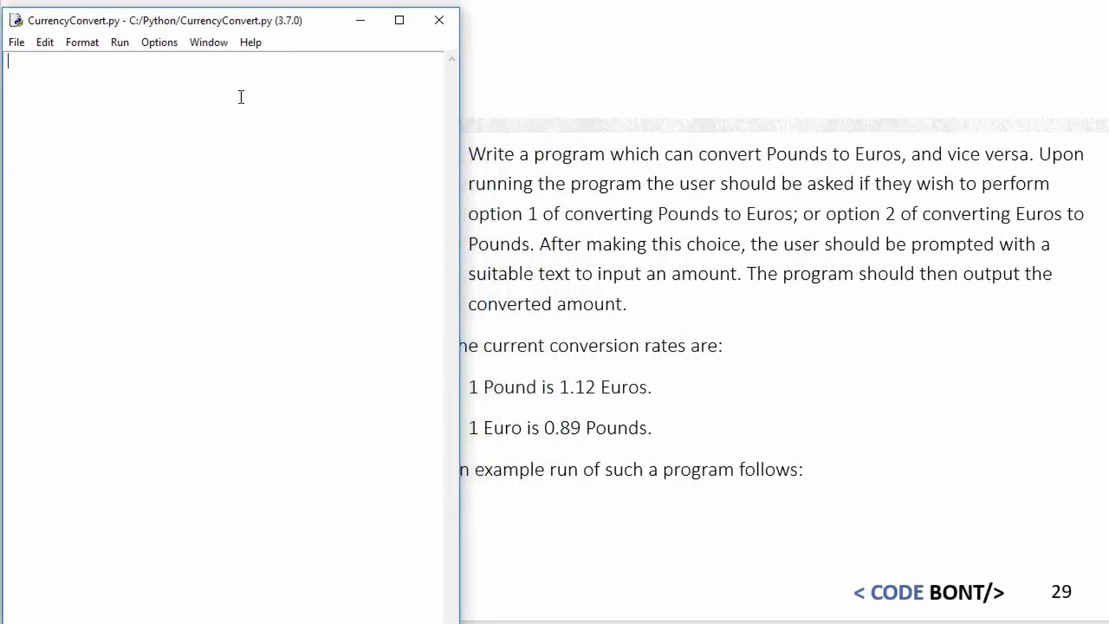
Step: Define the conversion rate euroToPound = 0.89
type("eur")
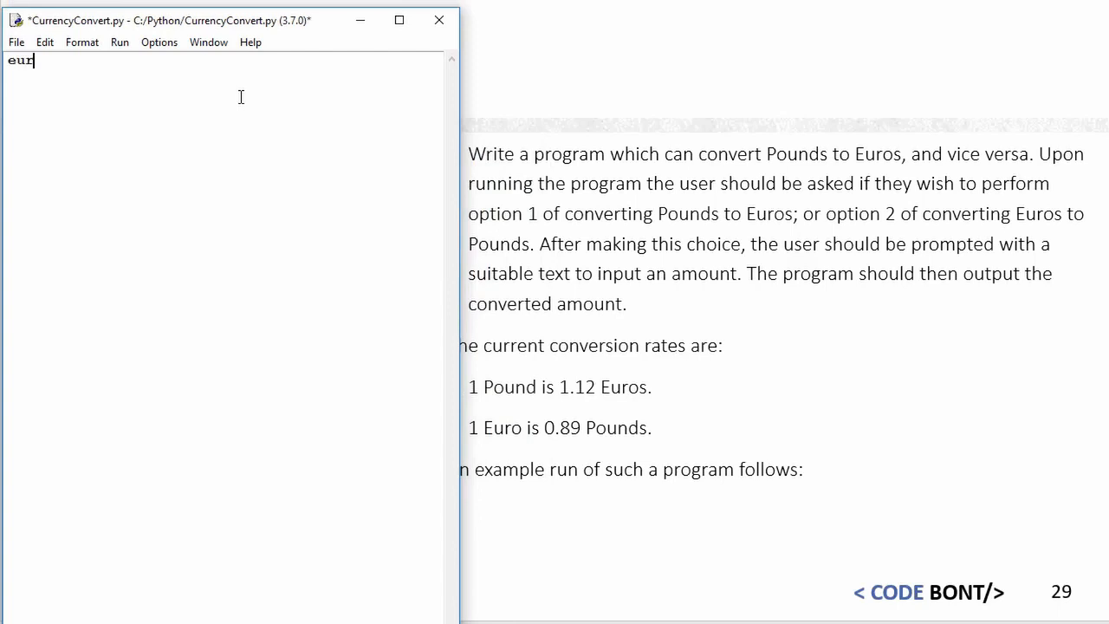
type("oTo")
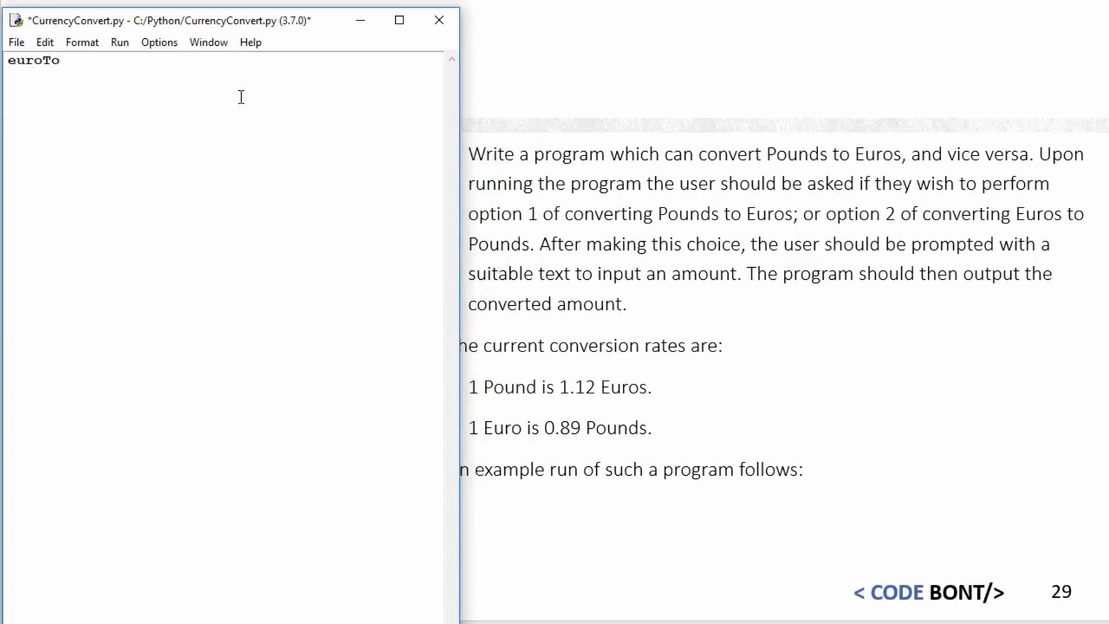
type("Pound")
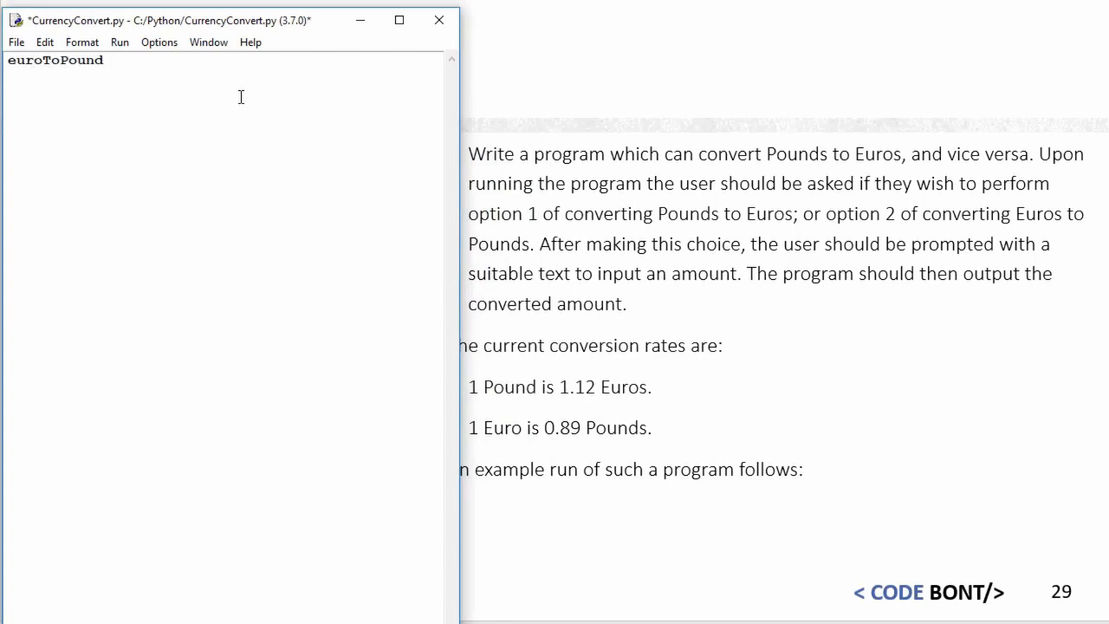
type("= 0.8")
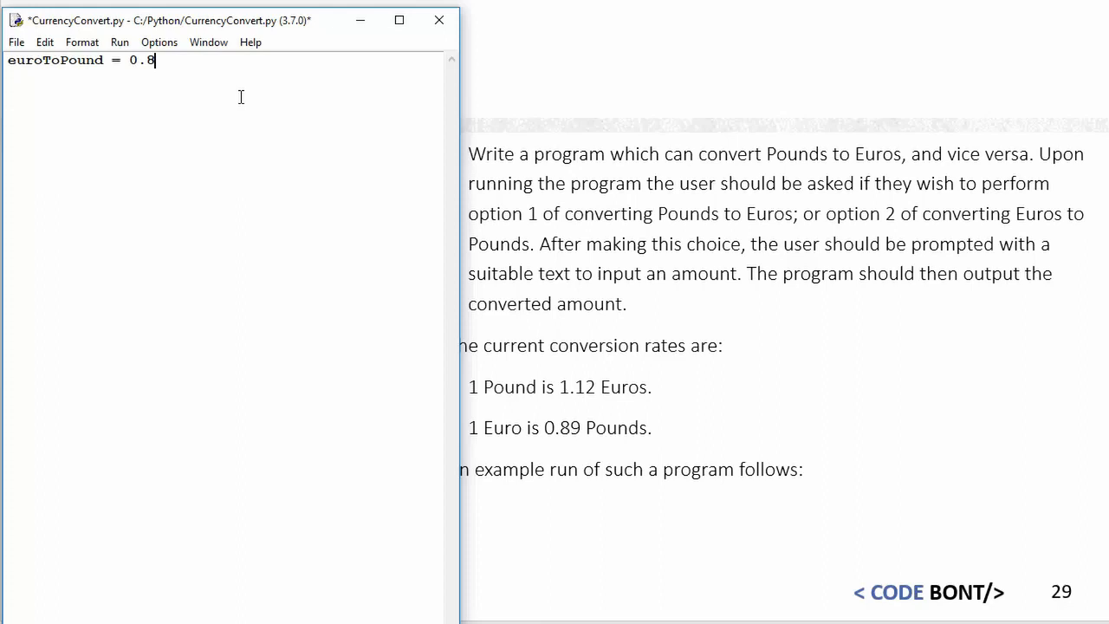
type("9")
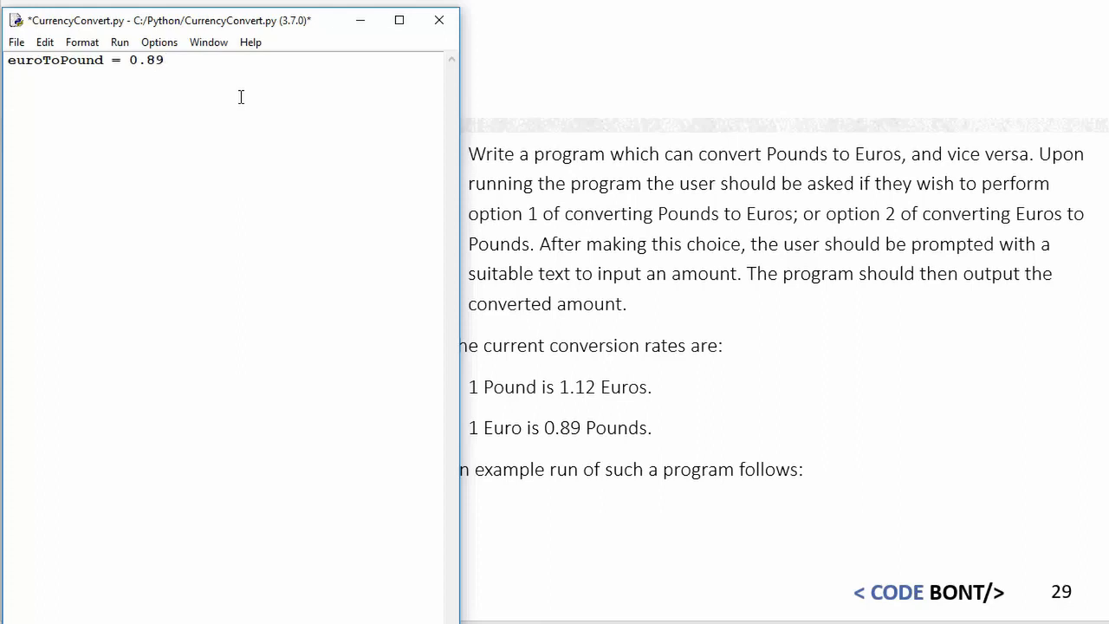
Step: Define poundsToEuro = 1.12 and begin a triple-quoted print for the menu
type("poundsTo")
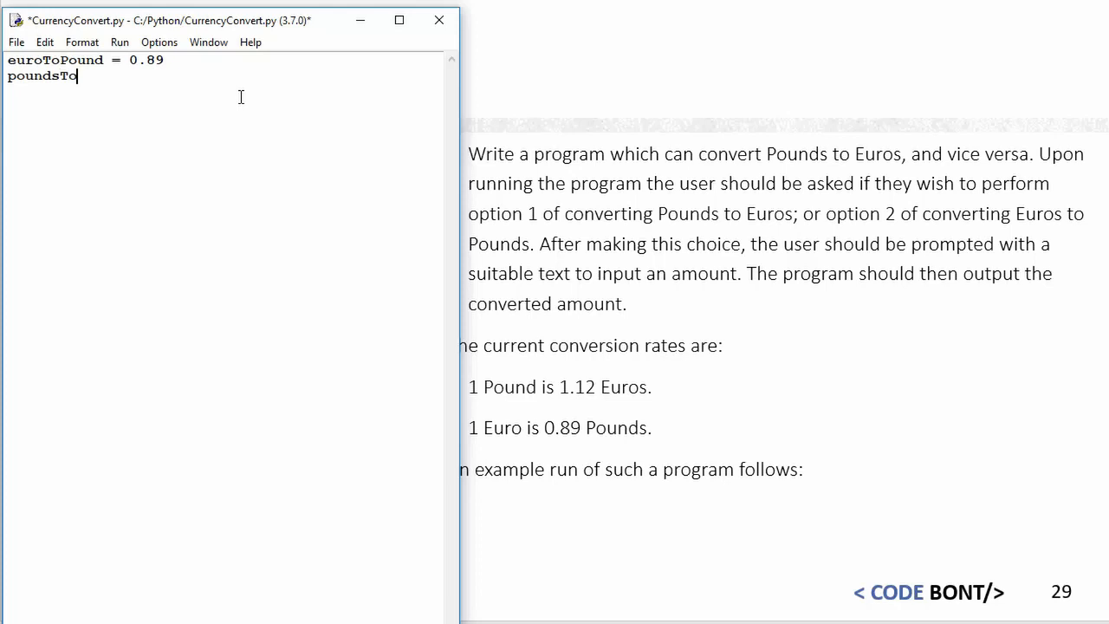
type("Euro")
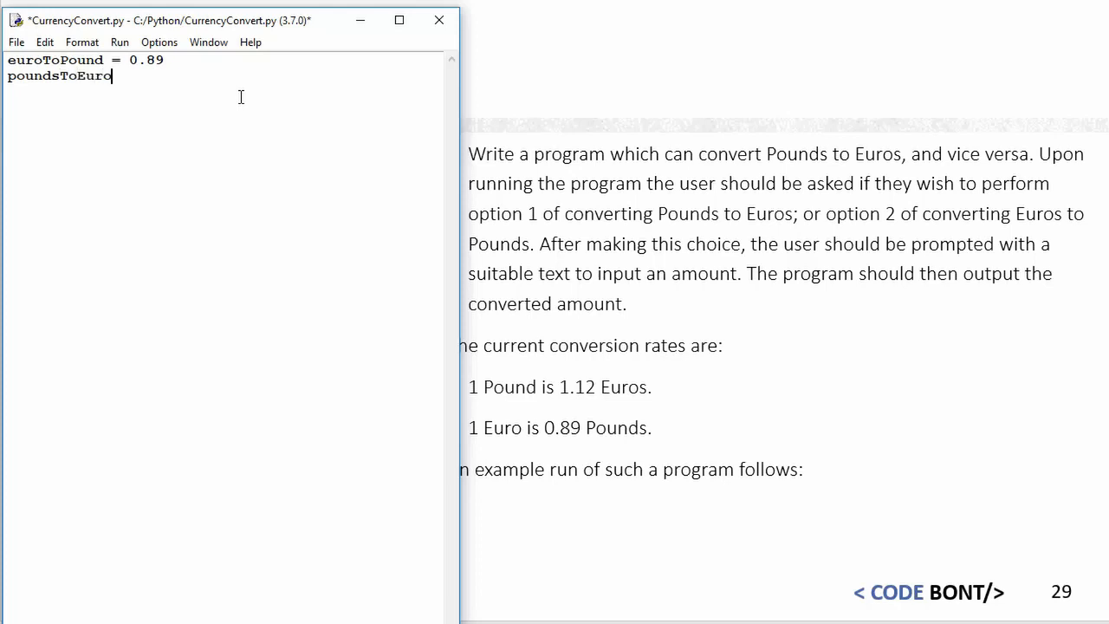
type("=")
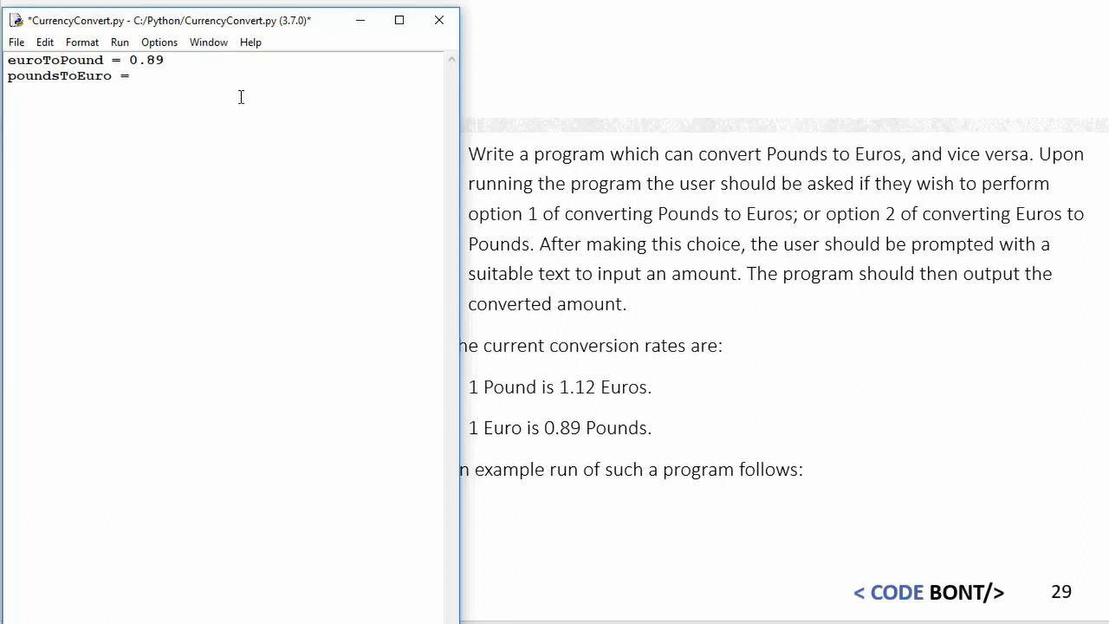
type("1.12")
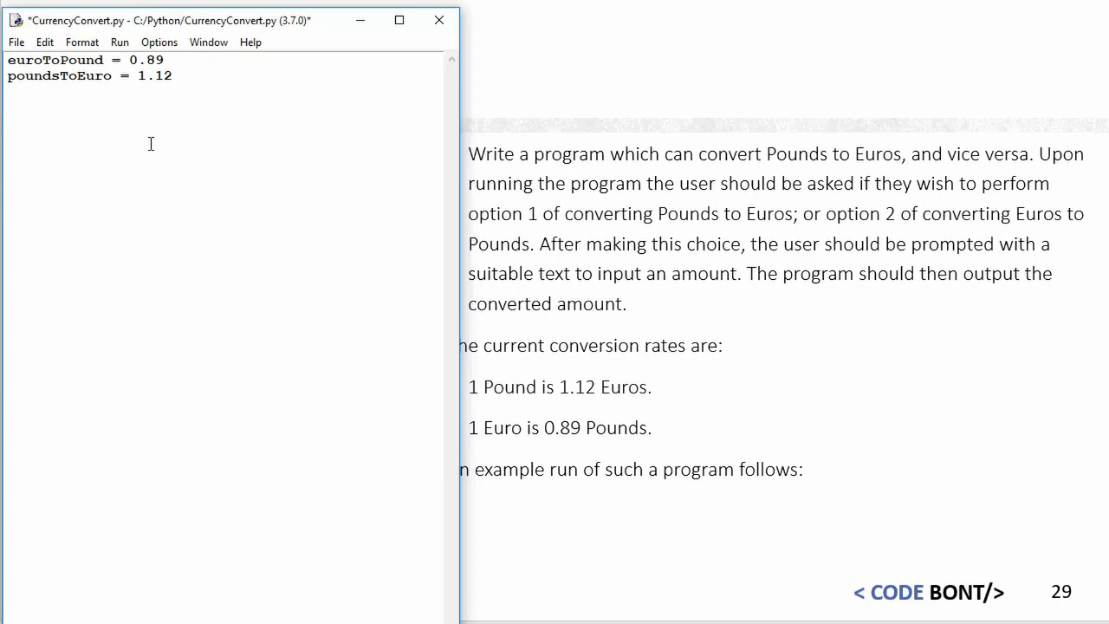
type("print(\"\"\"")
type("\"\"\")")
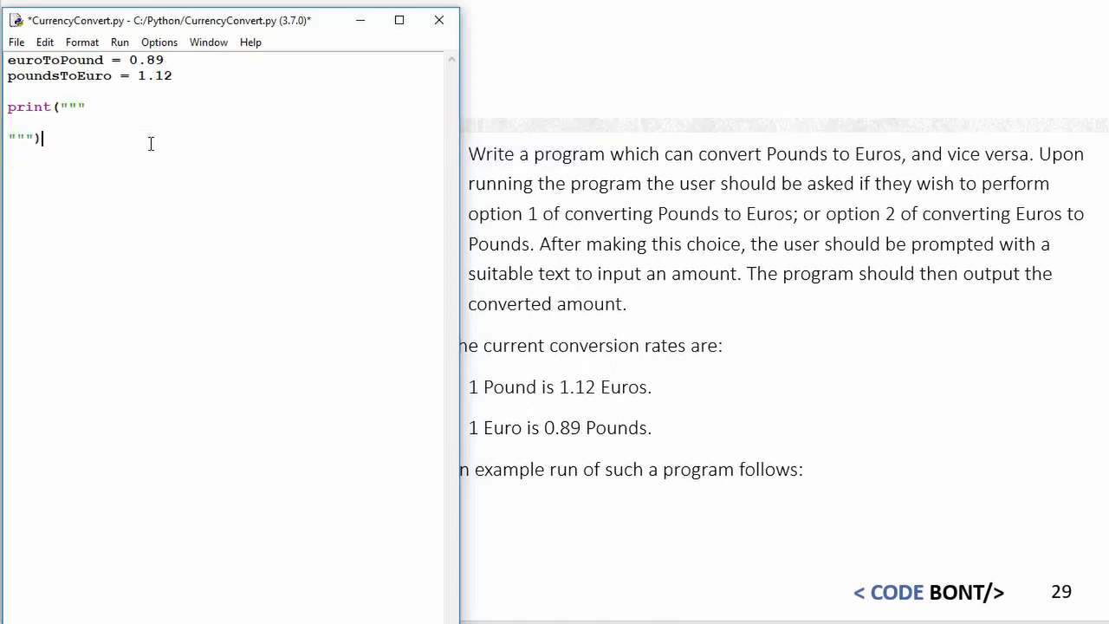
Step: Add the 'Welcome to Currency Exchange' heading line inside the menu text
key("enter")
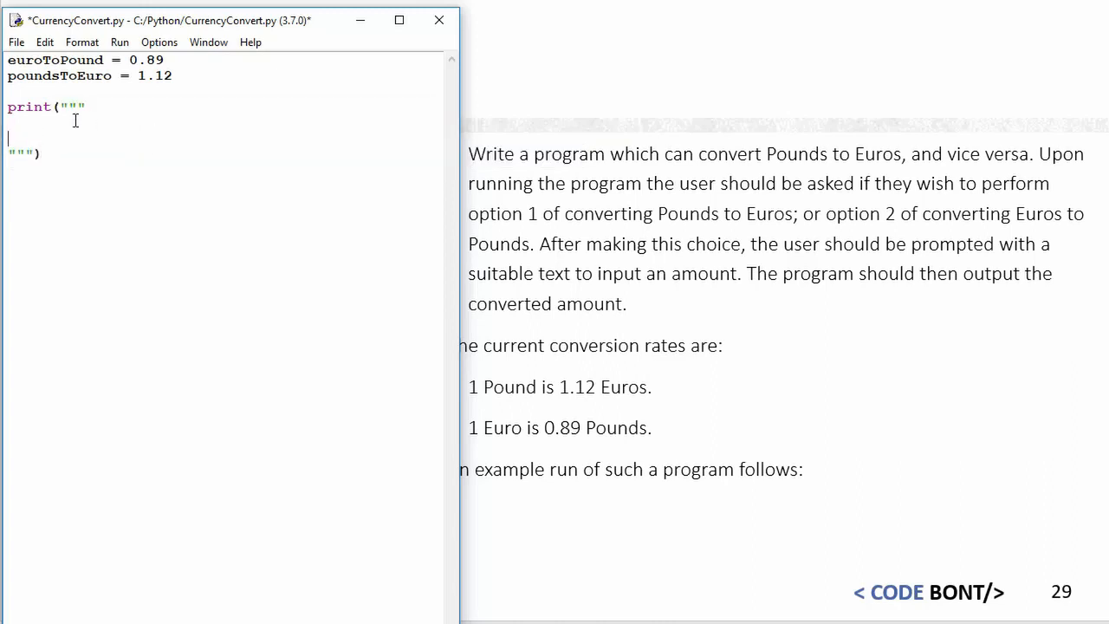
type("Wleom")
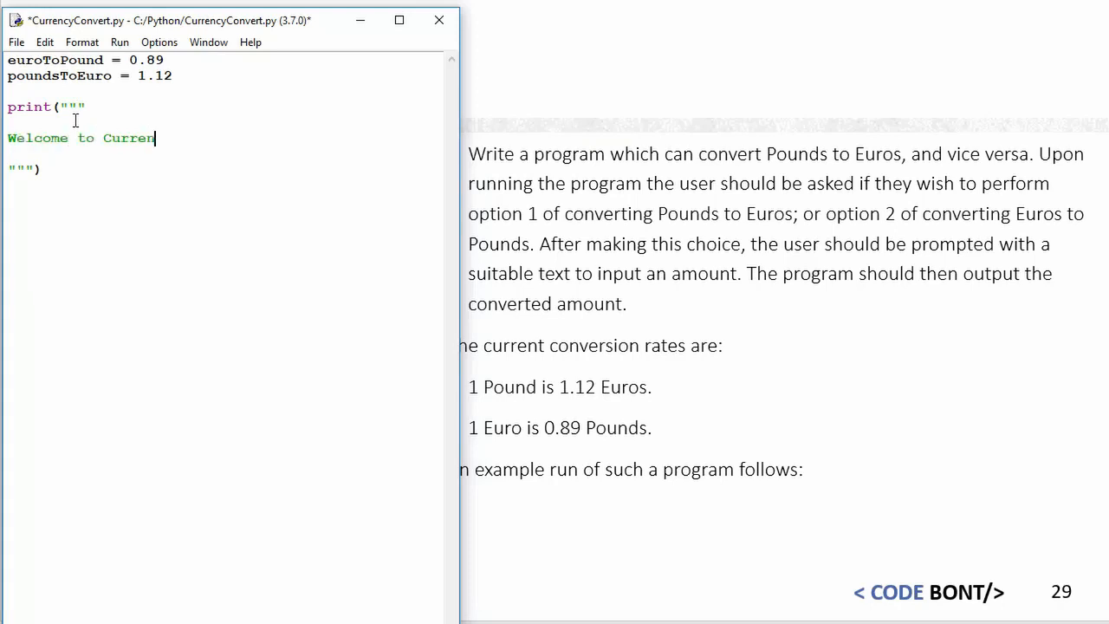
type("cy E")
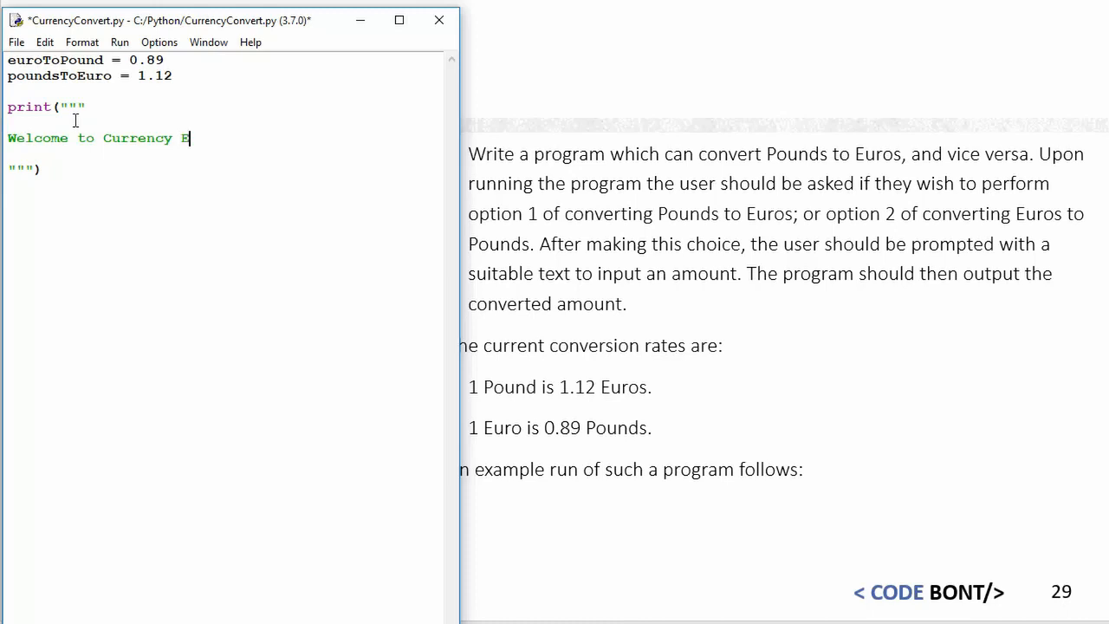
type("xchange")
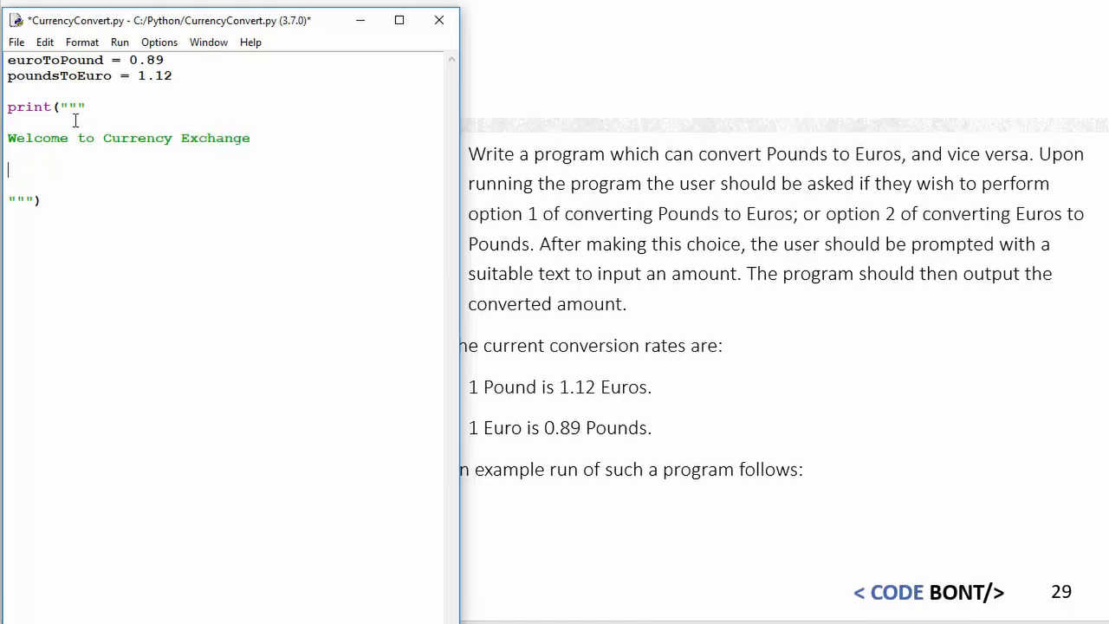
Step: List menu options 1 - Convert from £ > € and 2 - Convert from € > £
type("1")
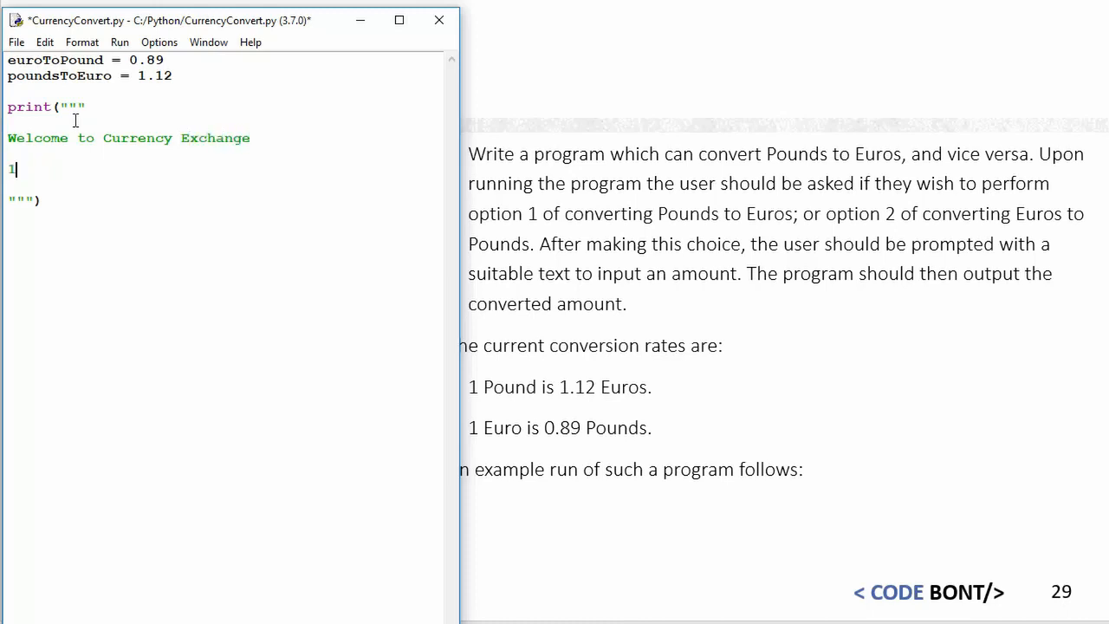
type("- Convert from")
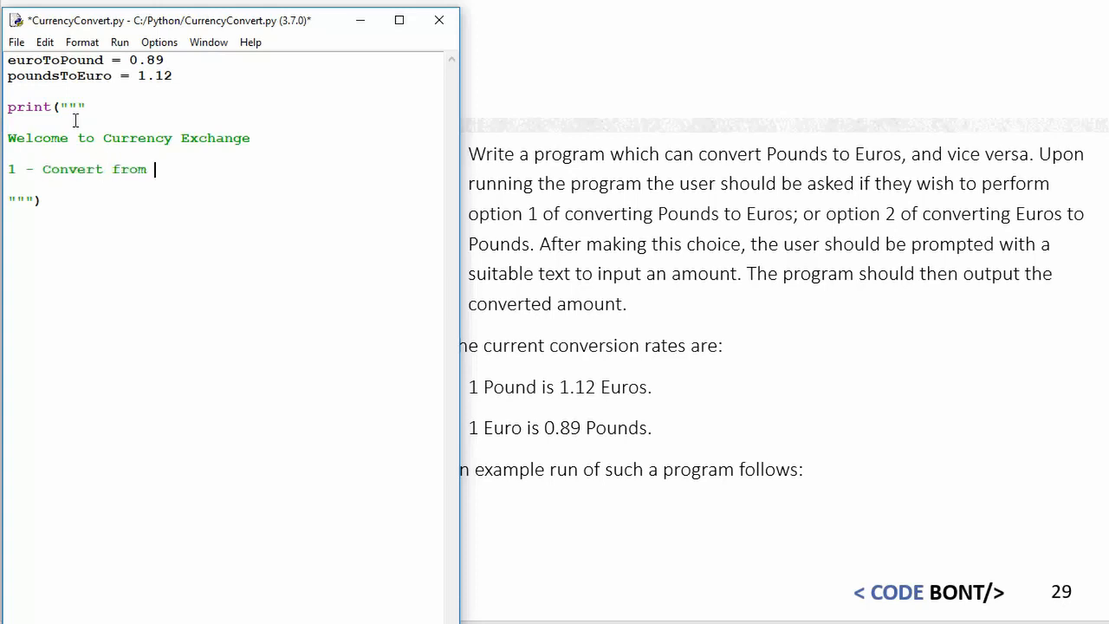
type("£ >")
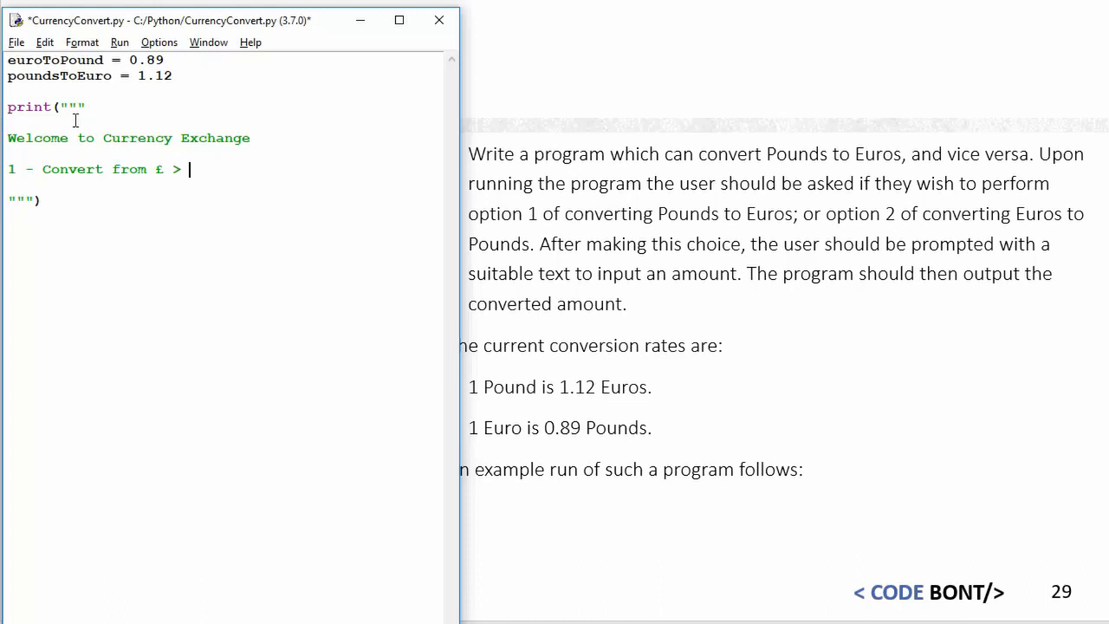
type("€")
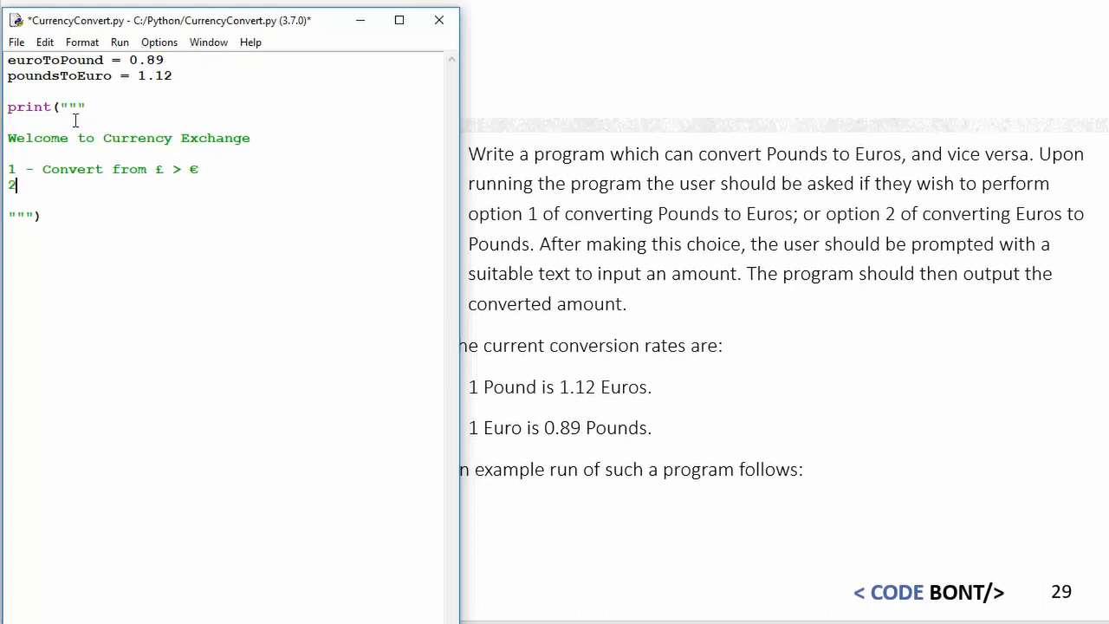
type("- Convert from")
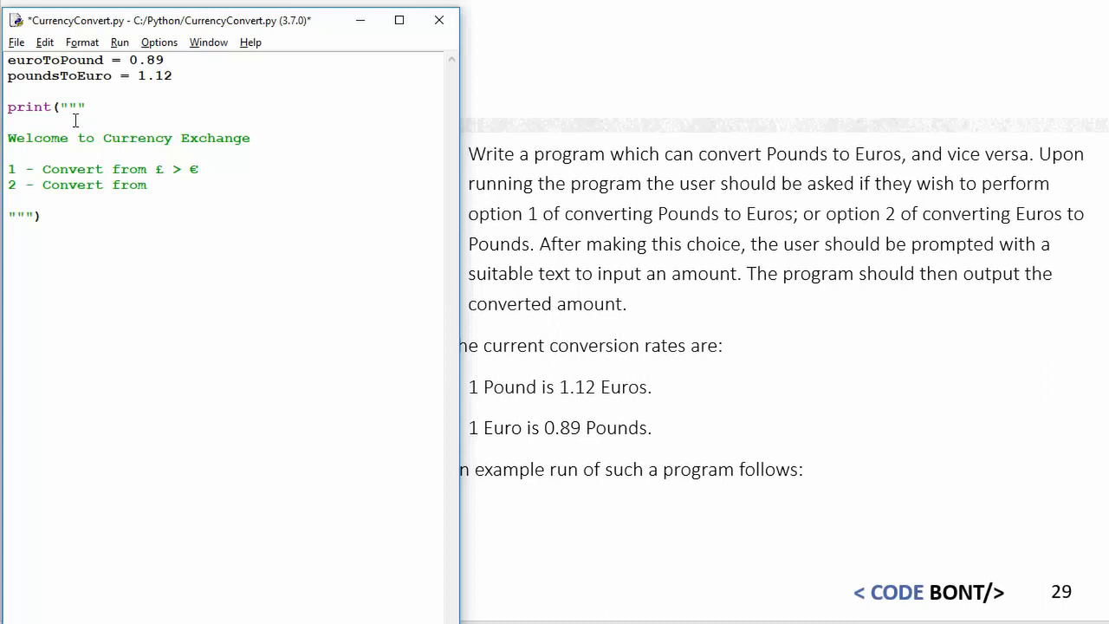
type("€ >")
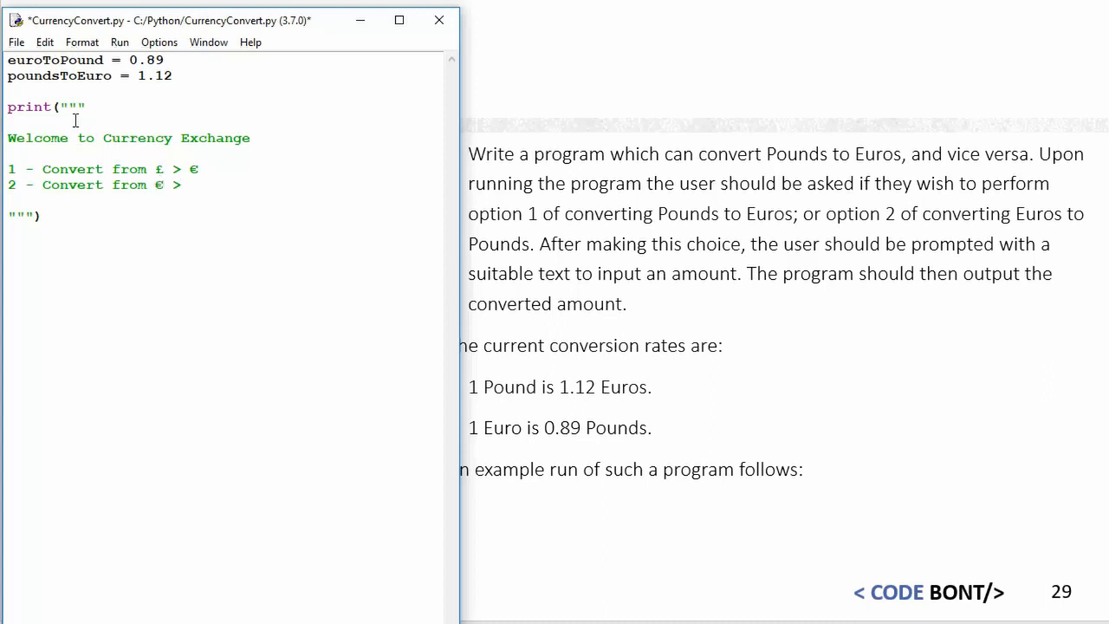
type("£")
type("3 - Exit")
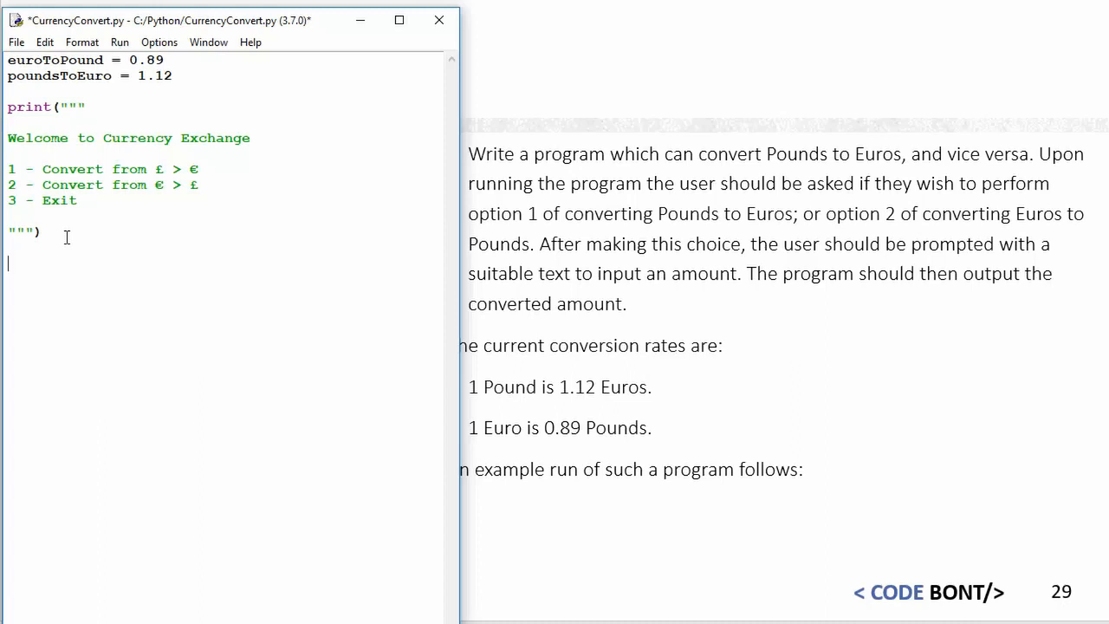
Step: Add choice = input("Please make a choice :") below the menu
type("choice =")
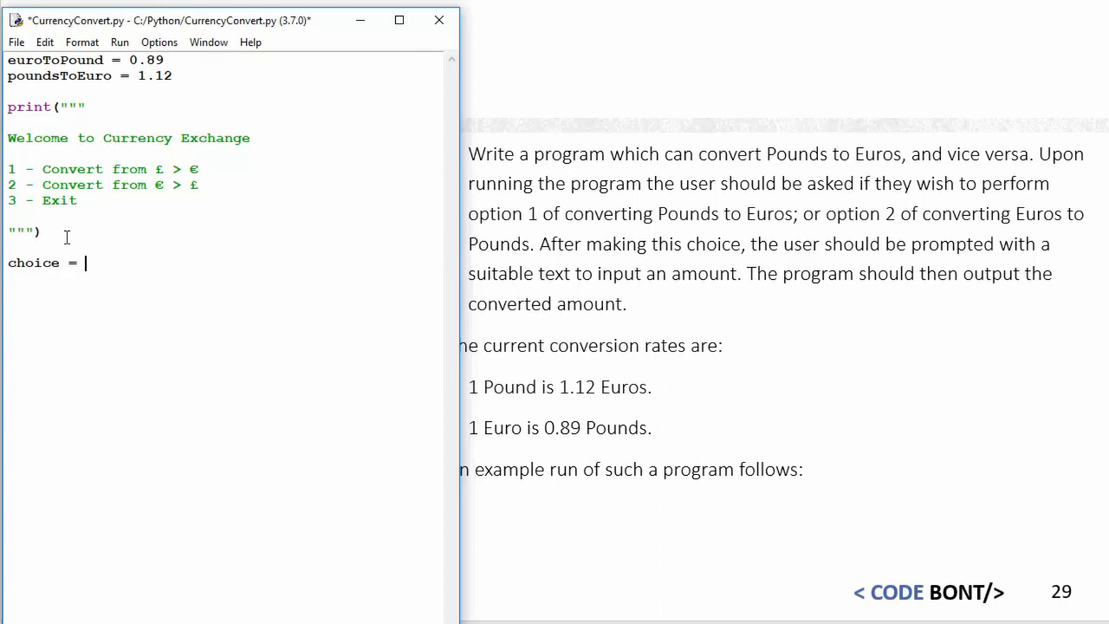
type("input(")
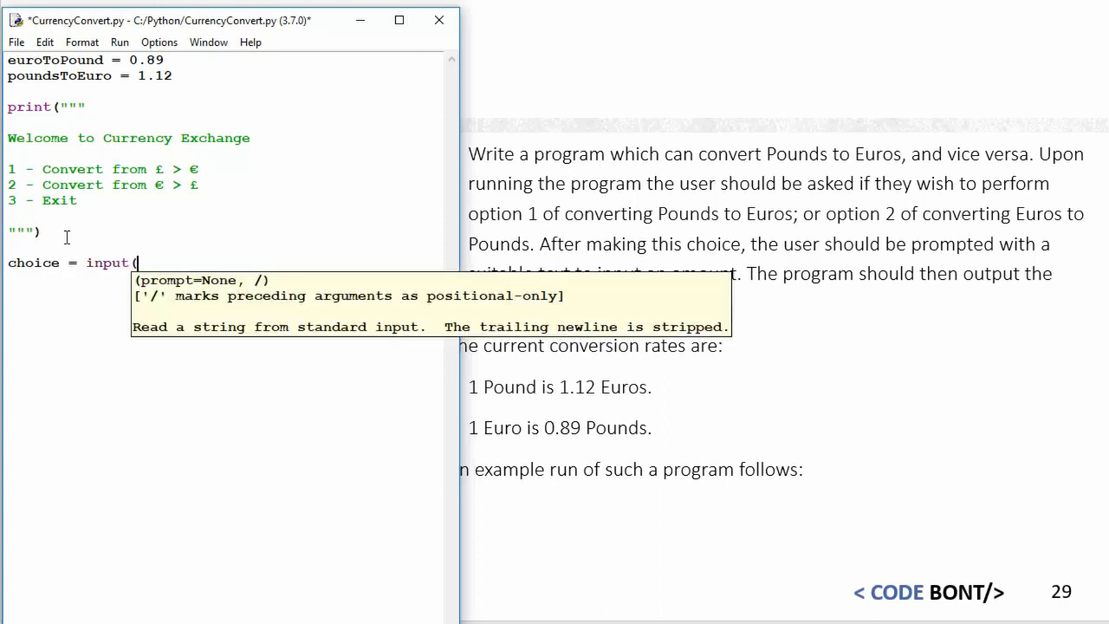
type("\"Please make a")
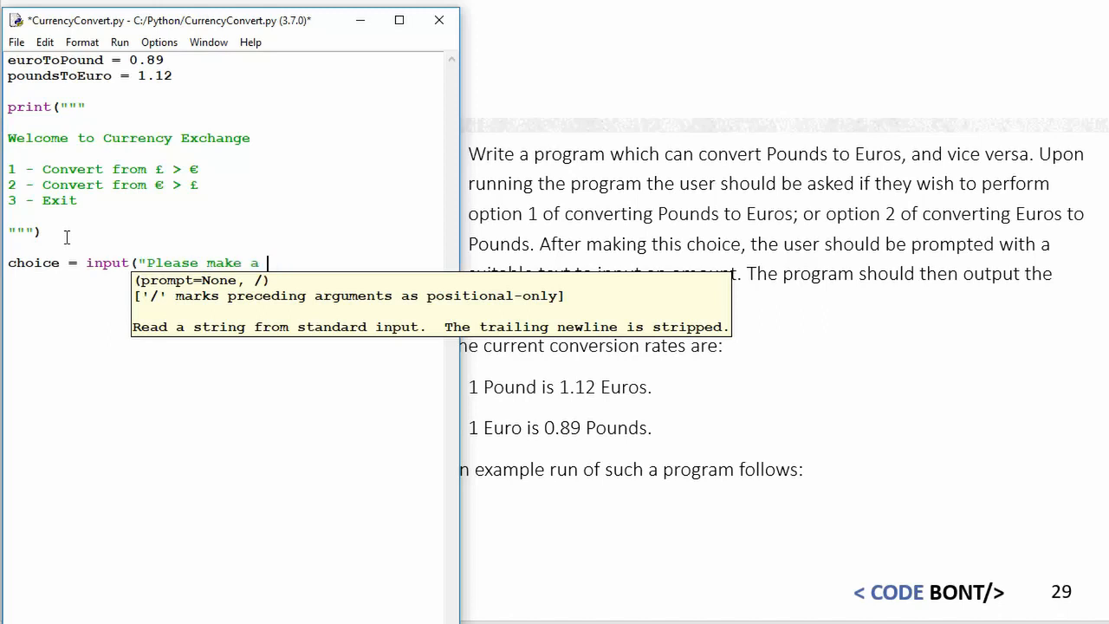
type("choice :")
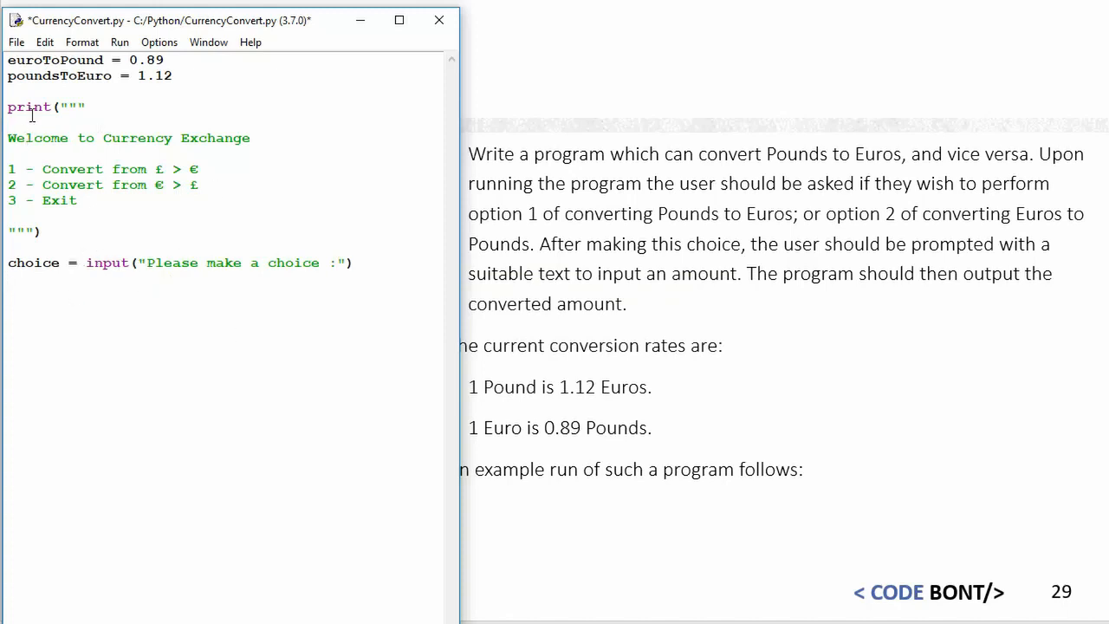
left_click_drag(7, 60, 174, 78)
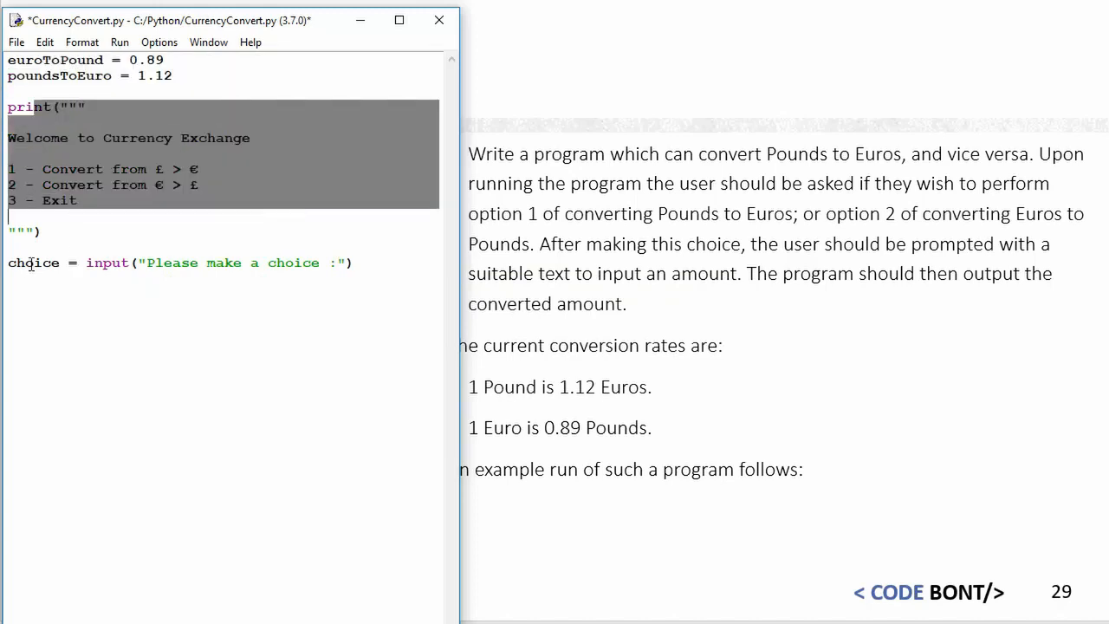
left_click(56, 262)
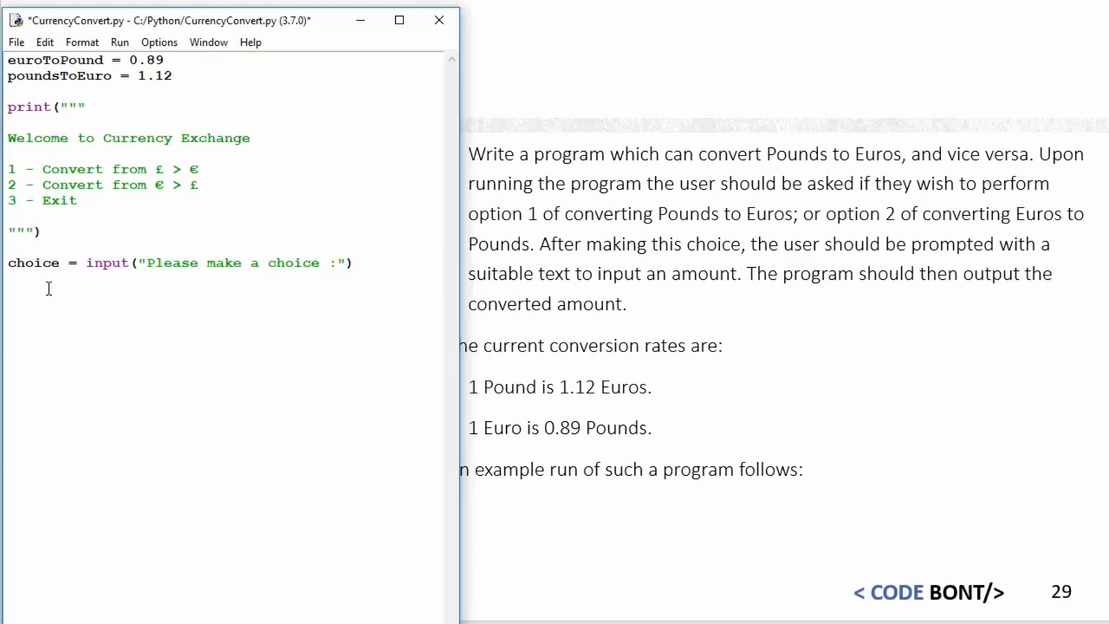
Step: Start the branch if choice == "1": with an indented body
type("if choice")
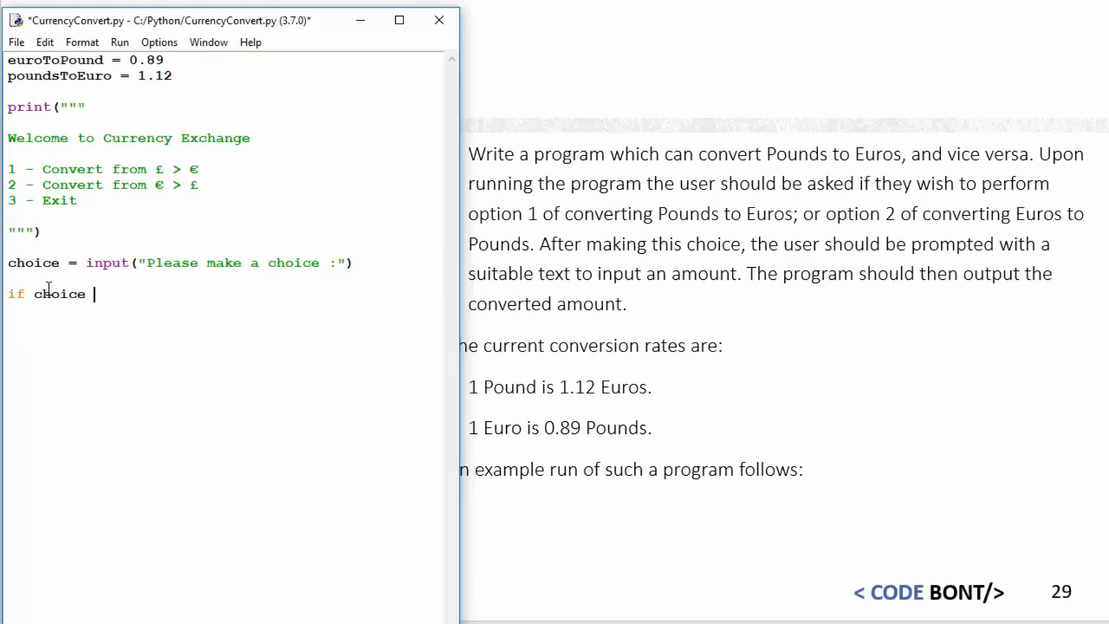
type("== \"")
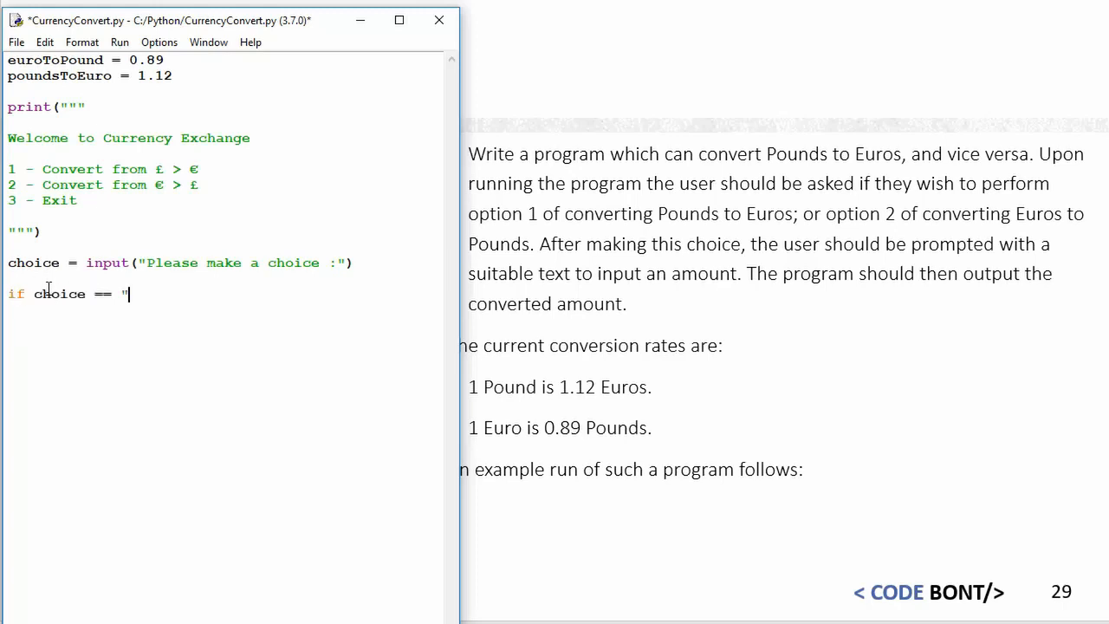
type("1")
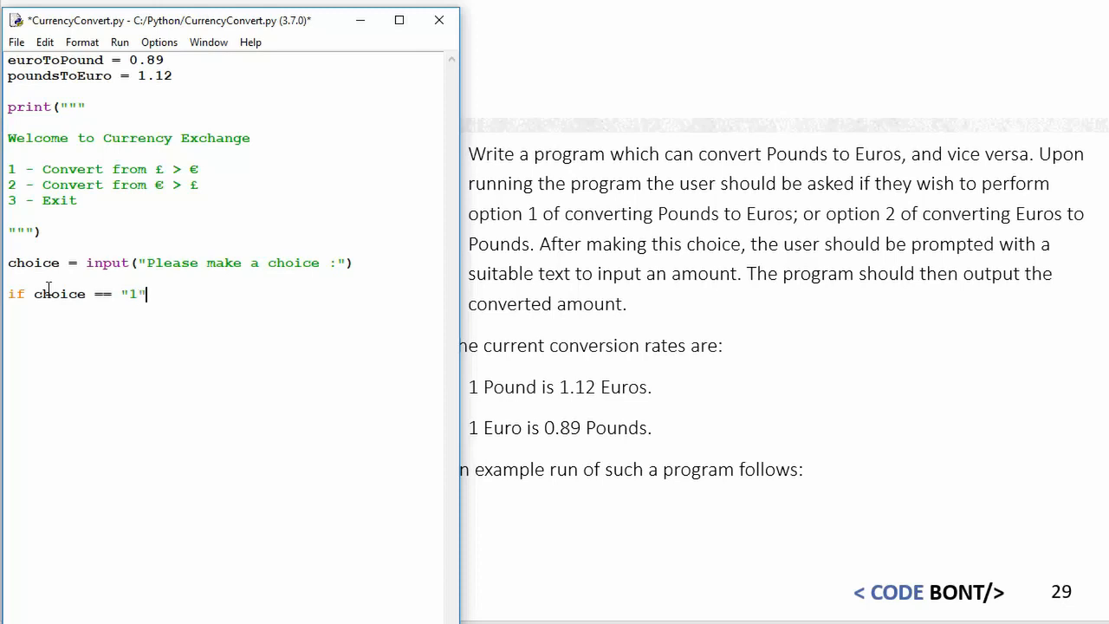
type(":")
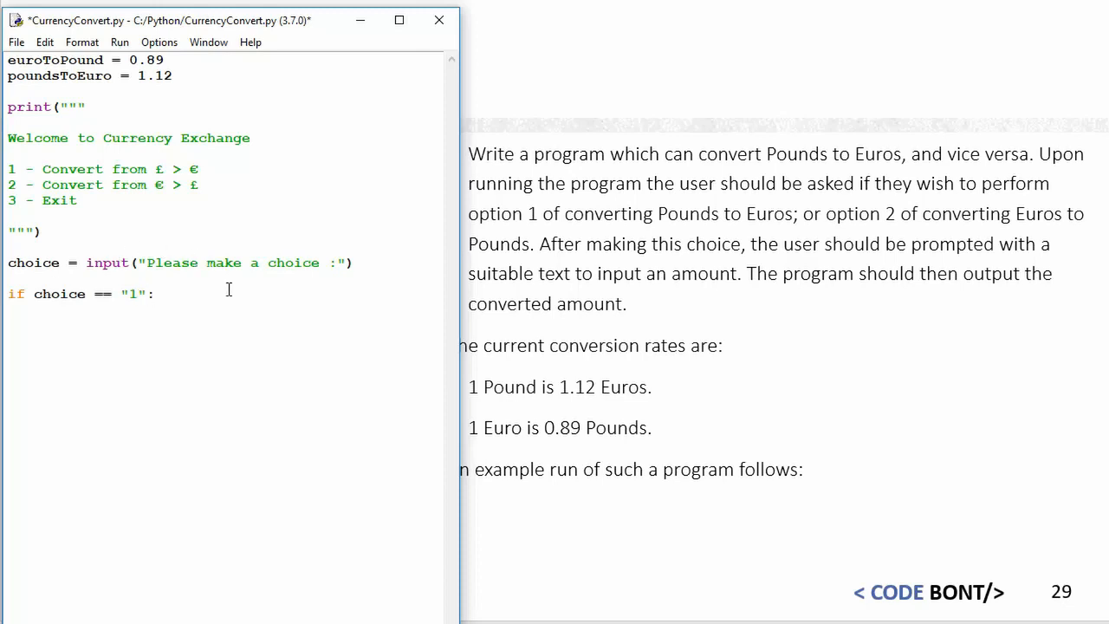
key("enter")
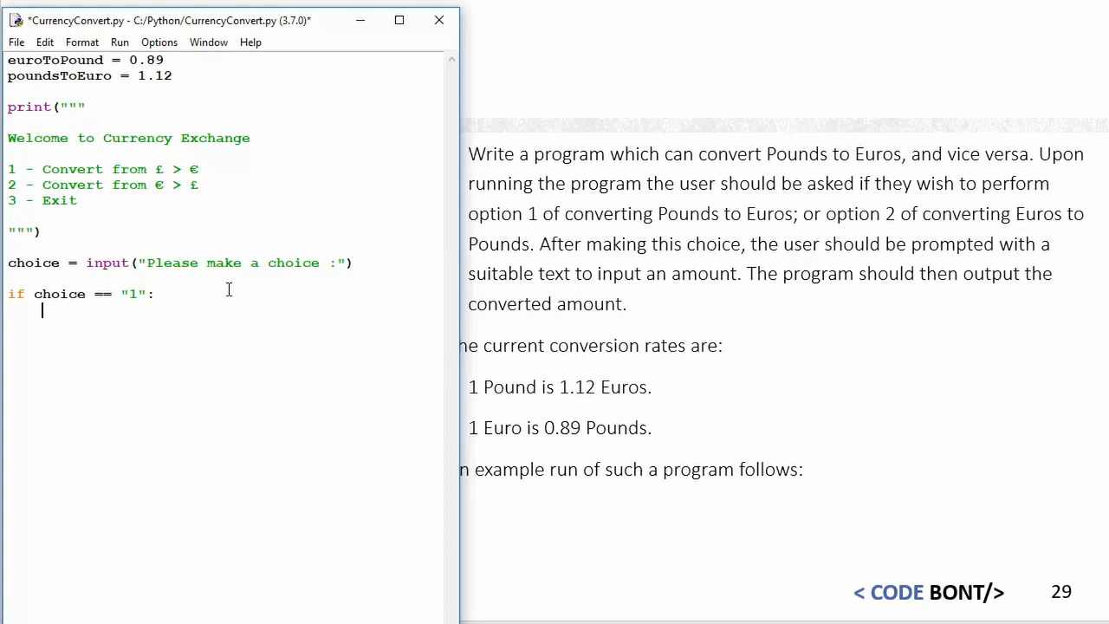
Step: Read pounds = float(input("Enter an amount in £")) and begin output = pounds * poundsTo..
type("pounds = float(input(")
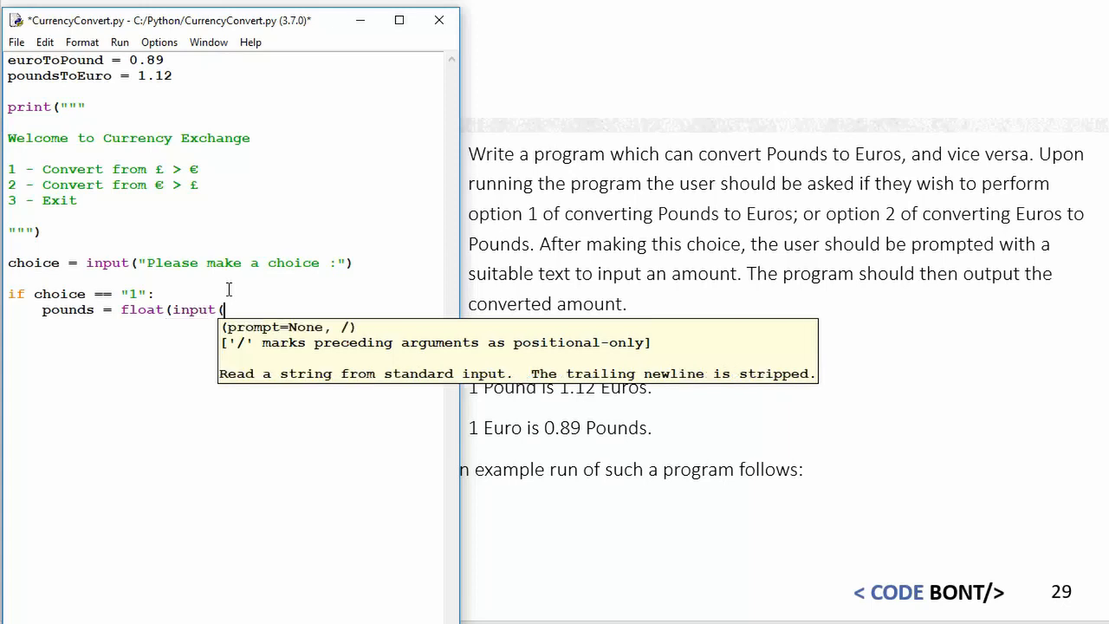
type("\"Enter an")
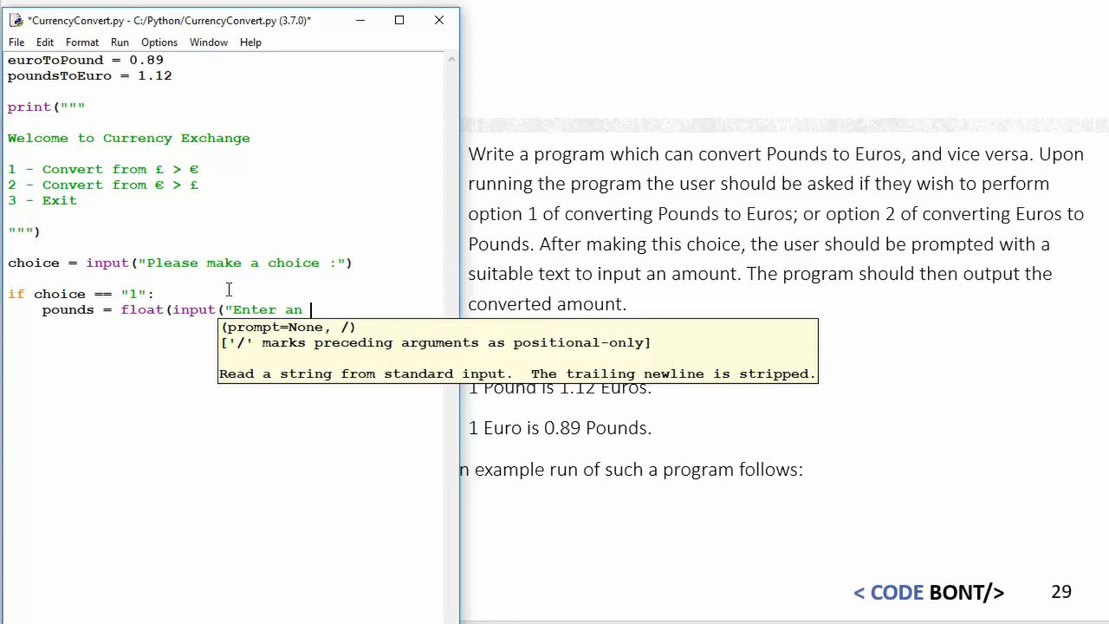
type("amount in £\"))")
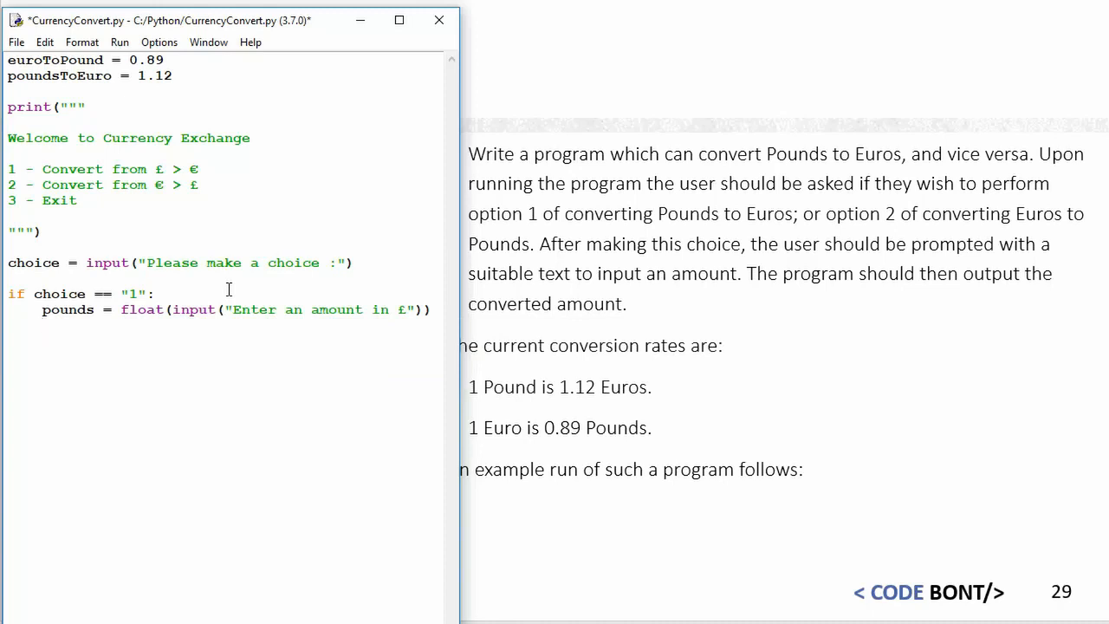
type("out")
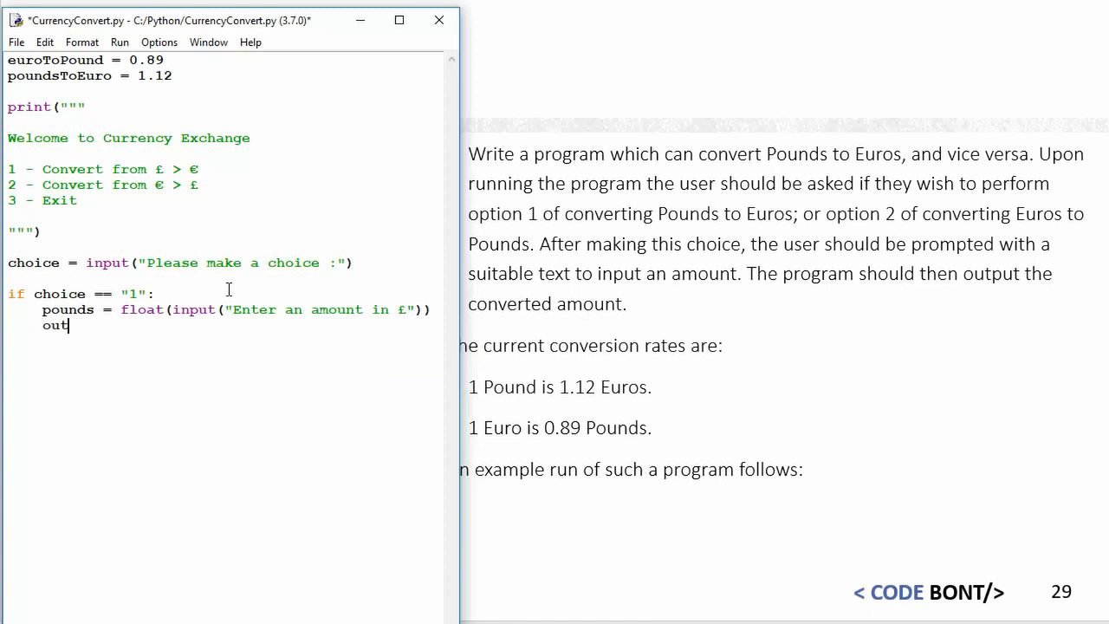
type("put = pounds")
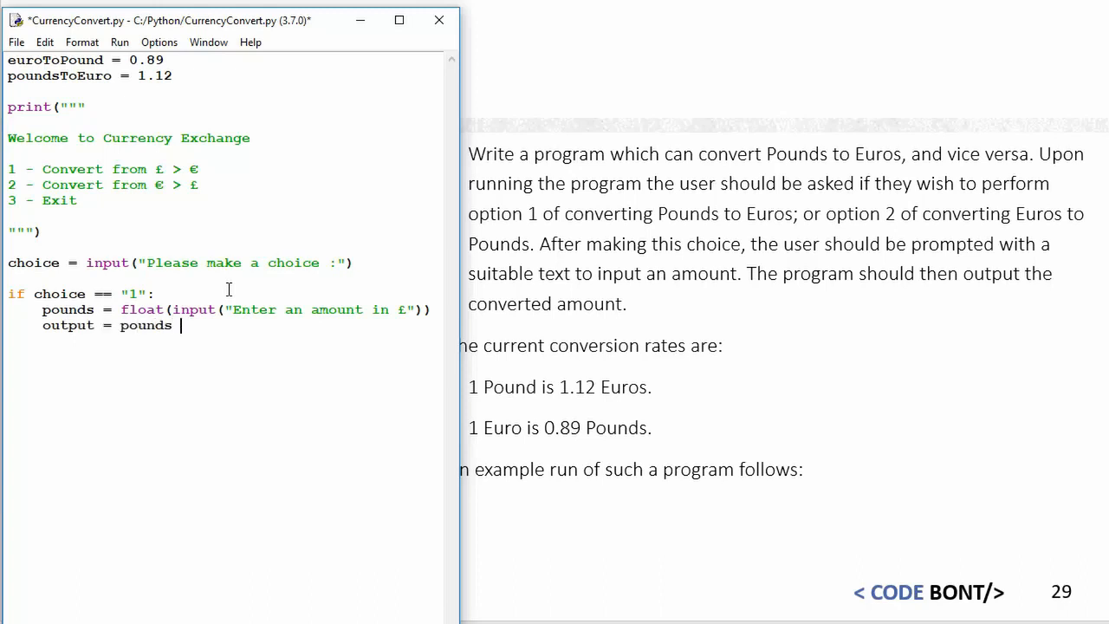
type("*")
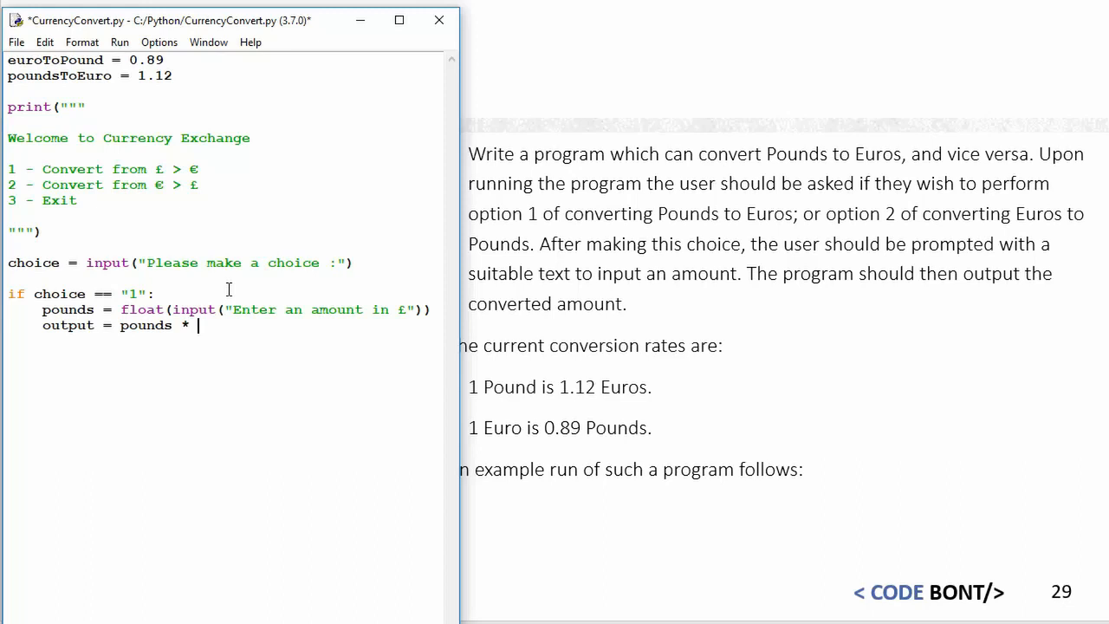
type("pounds t")
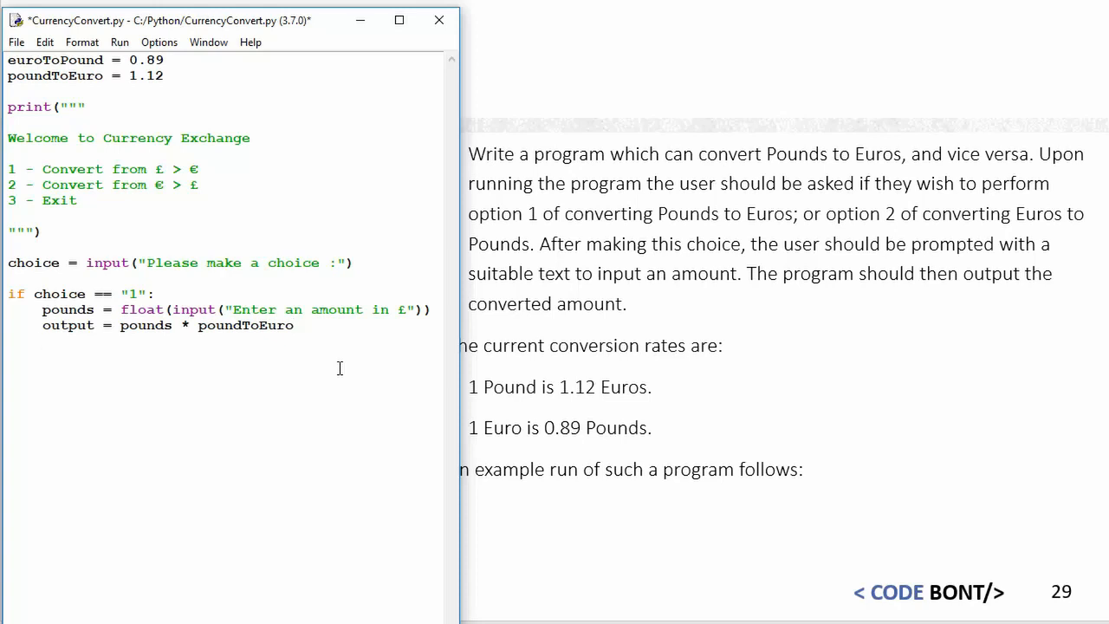
Step: Add print("The amount in Euros is:",output) to finish the pound-to-euro branch
type("print")
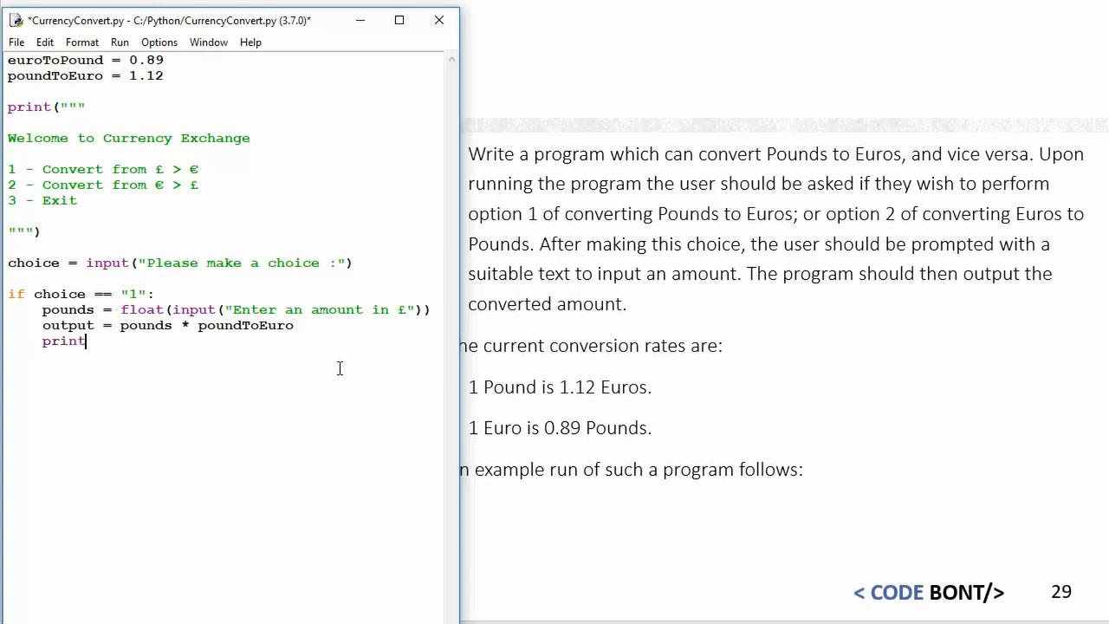
type("(\"The amount")
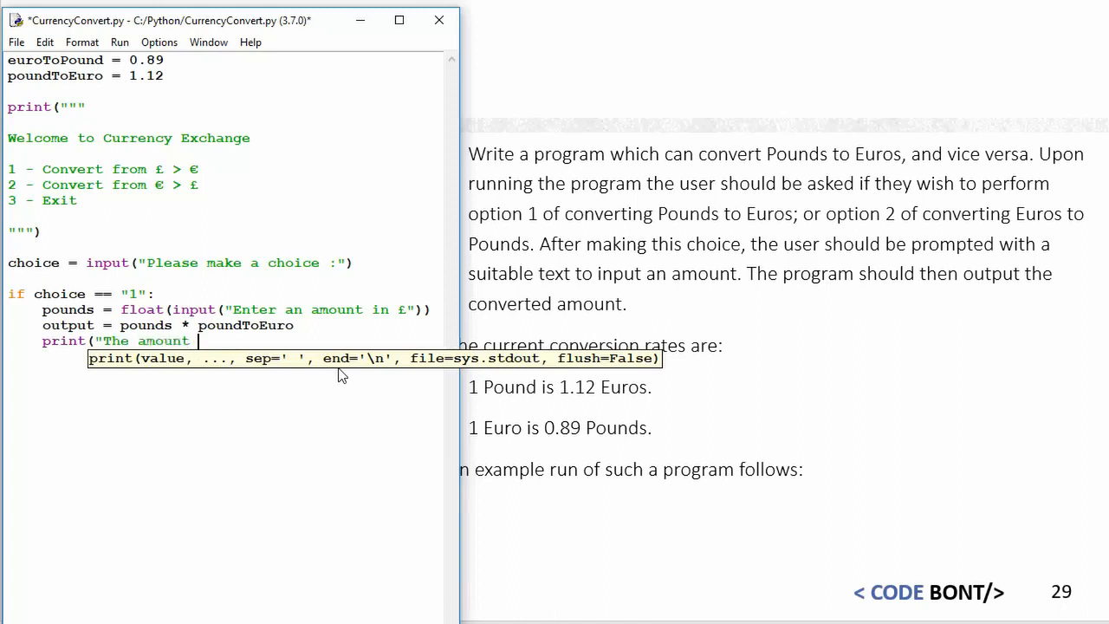
type("in Euros")
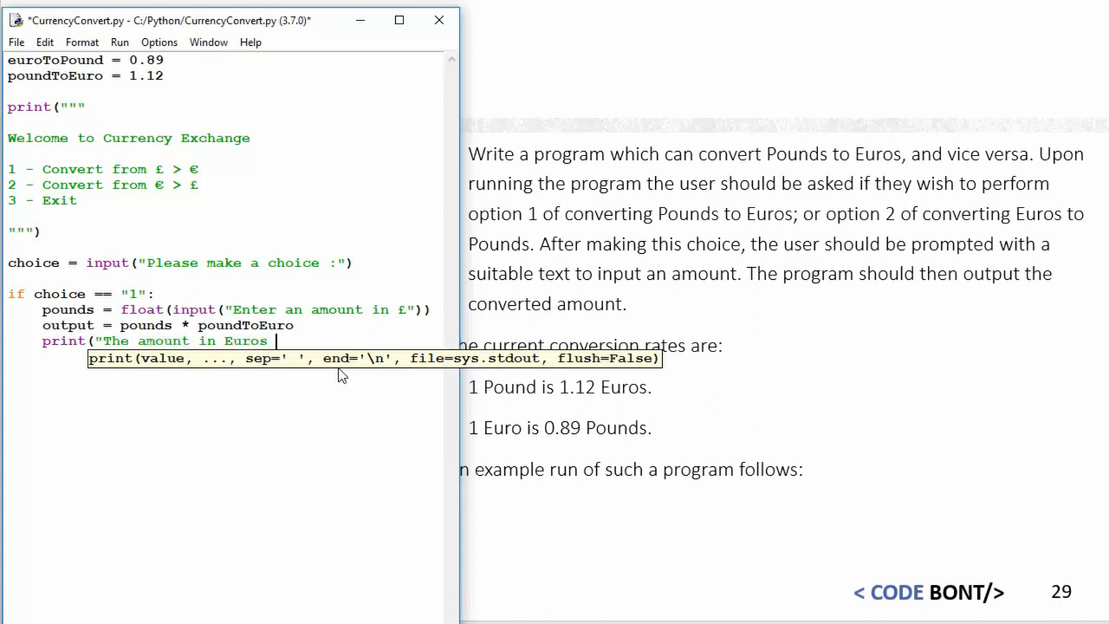
type("is:")
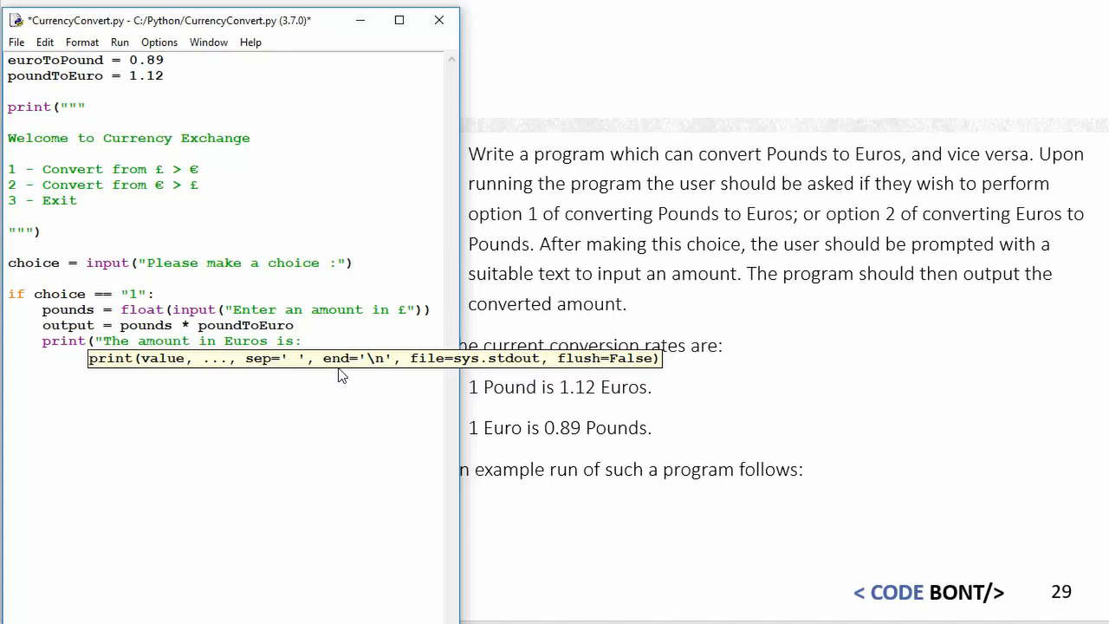
type(",output")
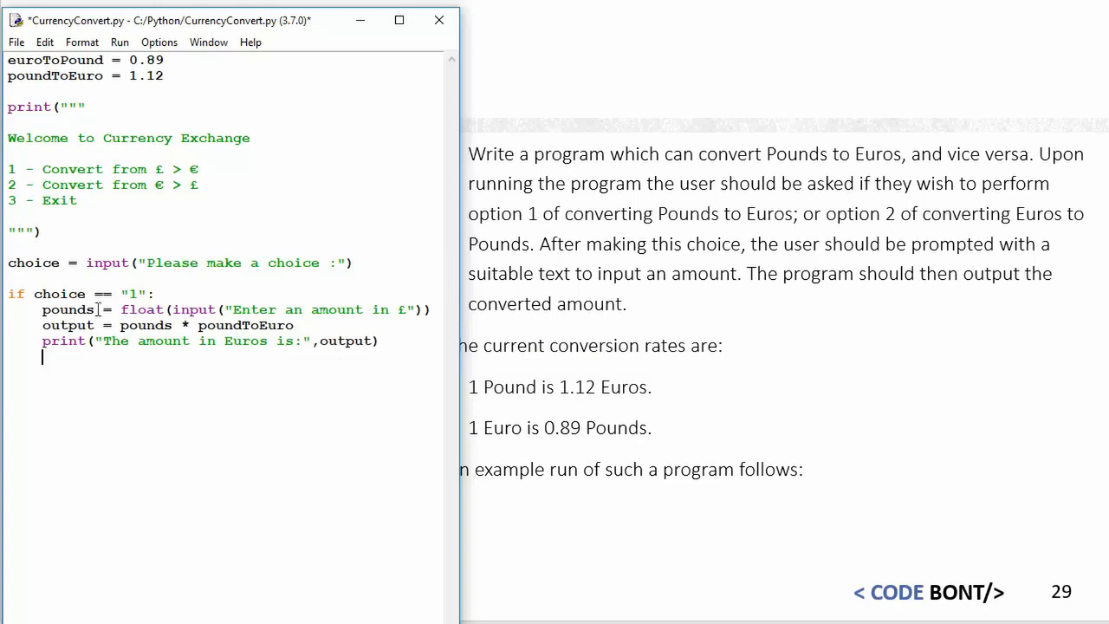
left_click_drag(41, 309, 378, 340)
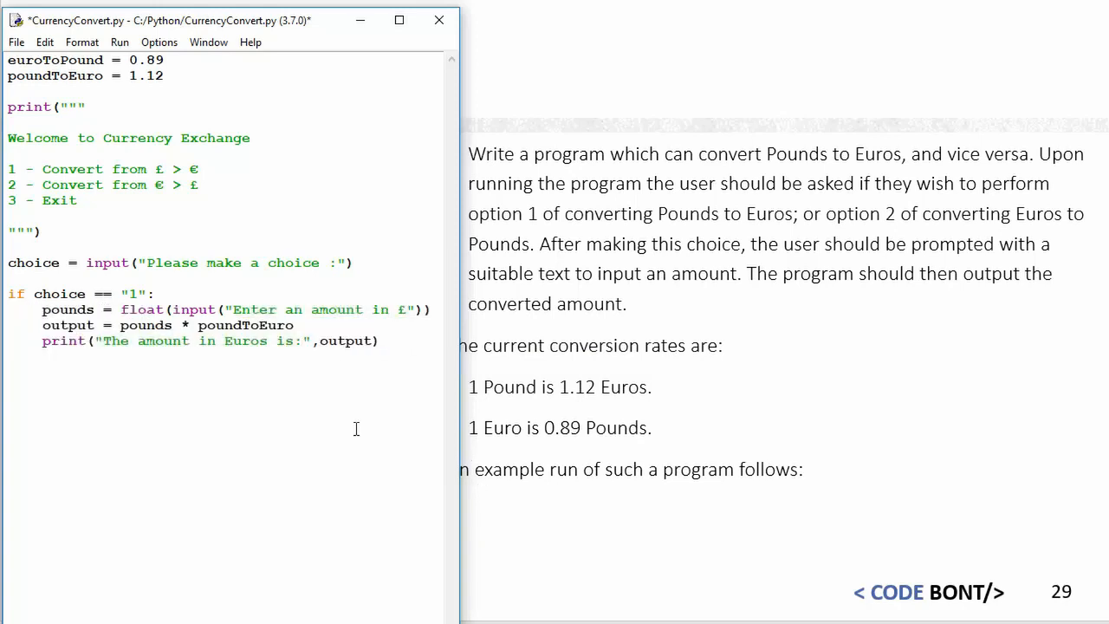
Step: Start the branch elif choice == "2": on the next line
left_click(8, 357)
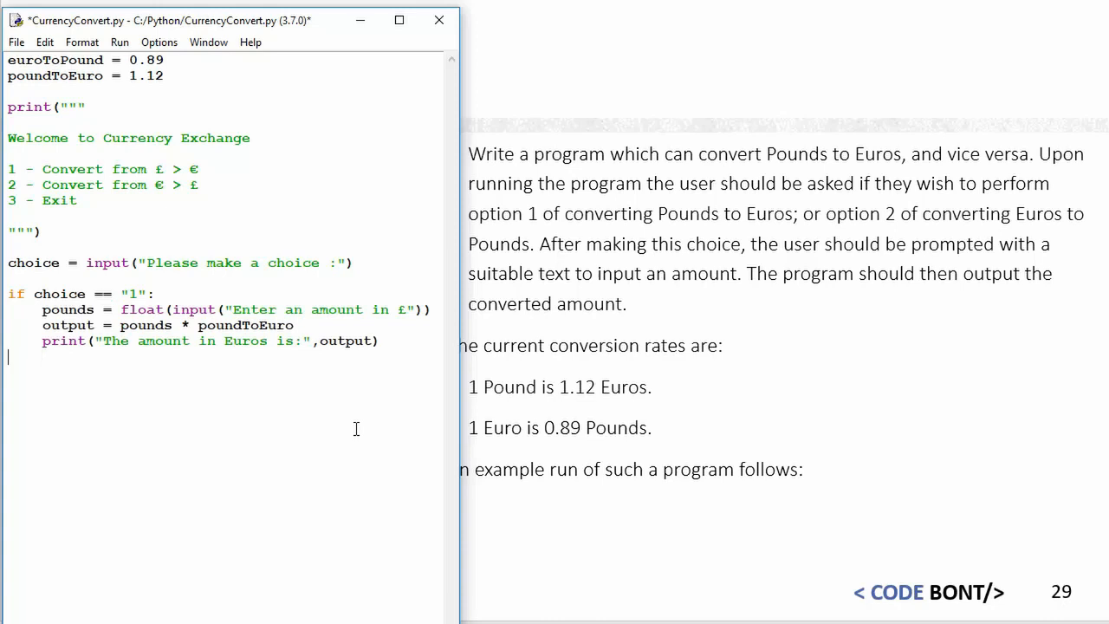
type("el")
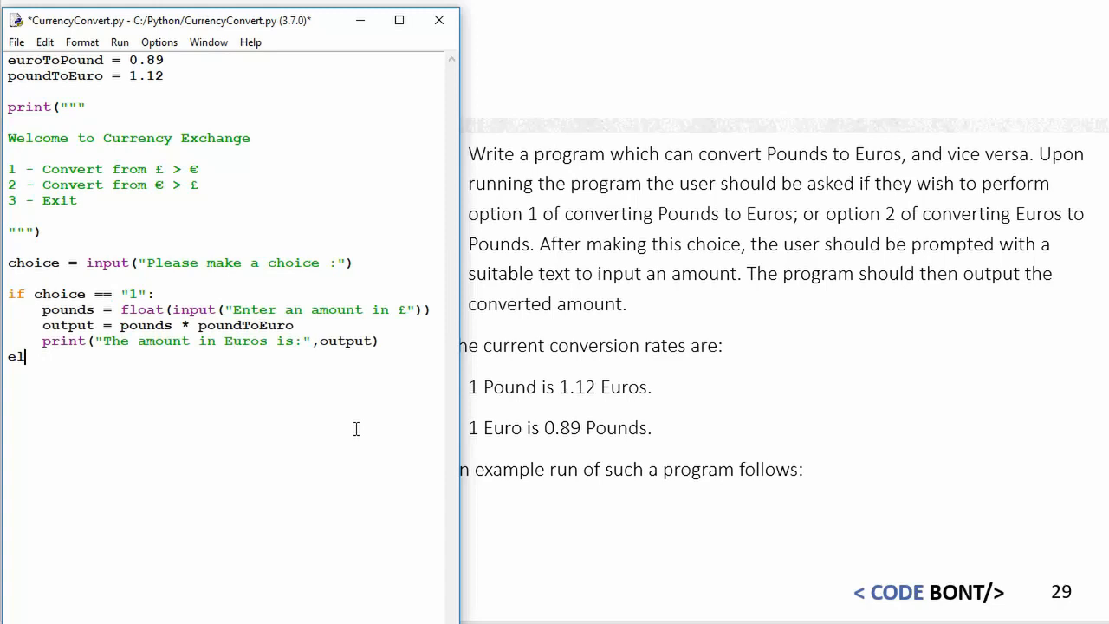
type("if choi")
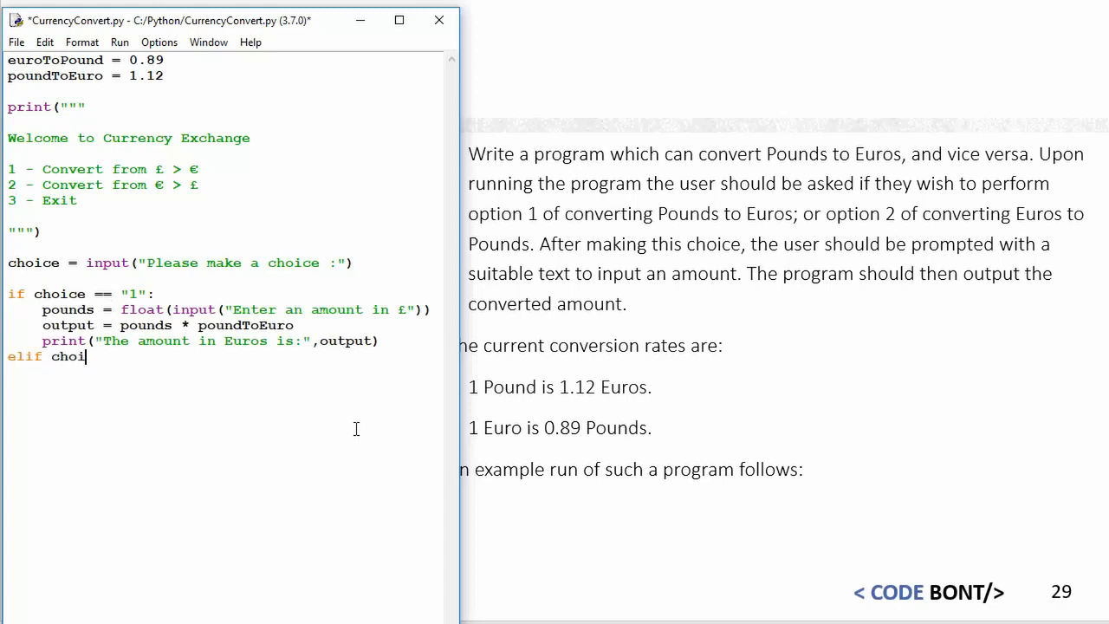
type("ce == \"2")
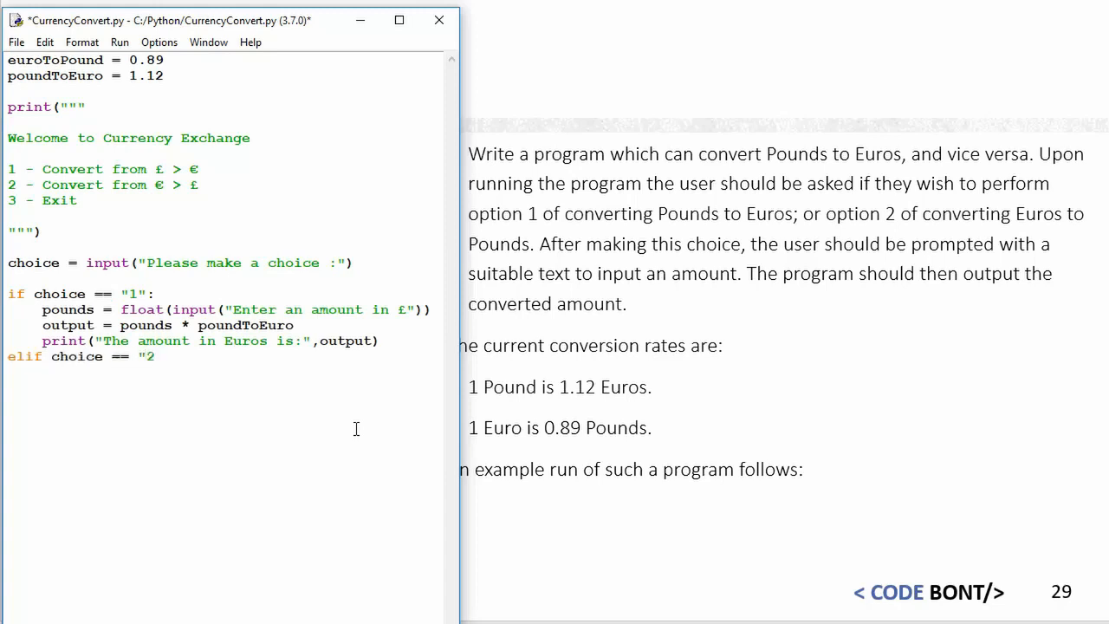
type("\":")
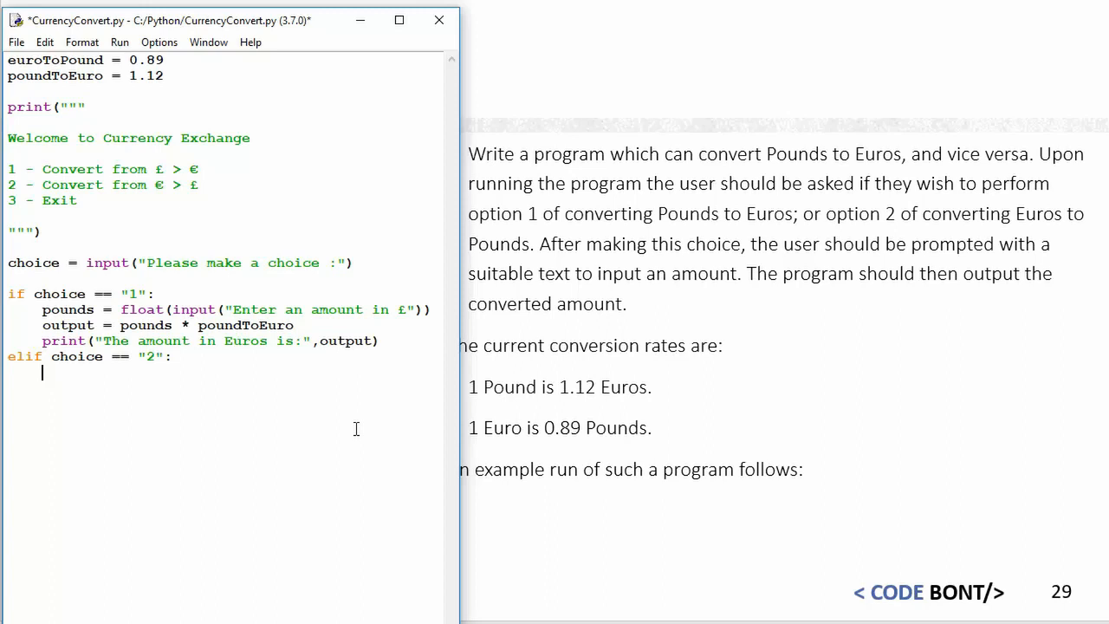
Step: Read euros = float(input("Enter an amount in €")) and set output = euros * euroToPound
type("euros = float")
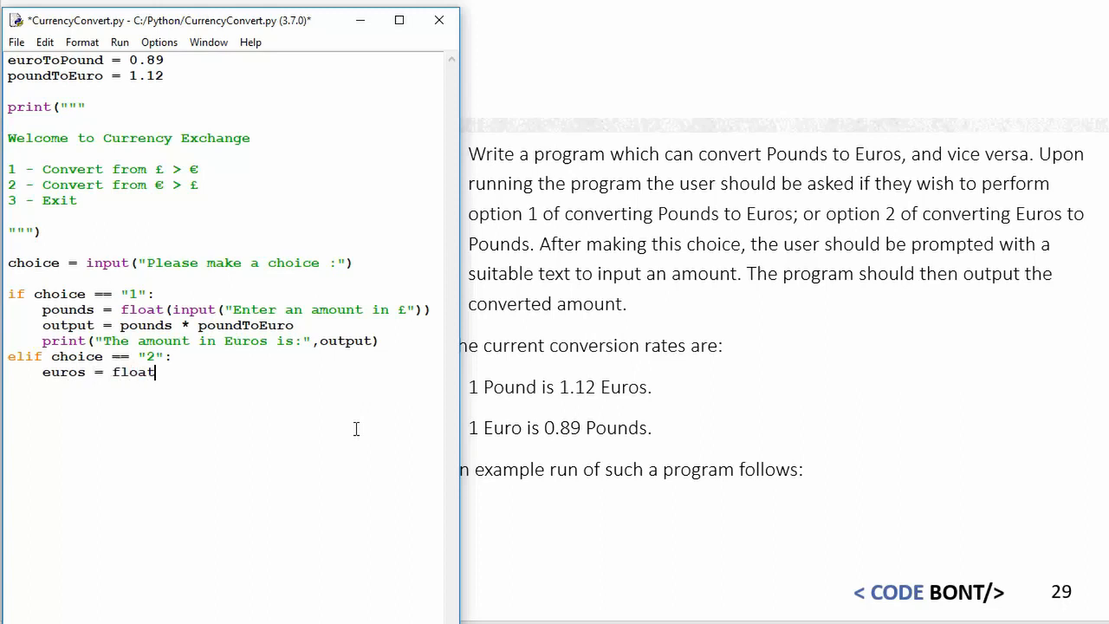
type("(input(")
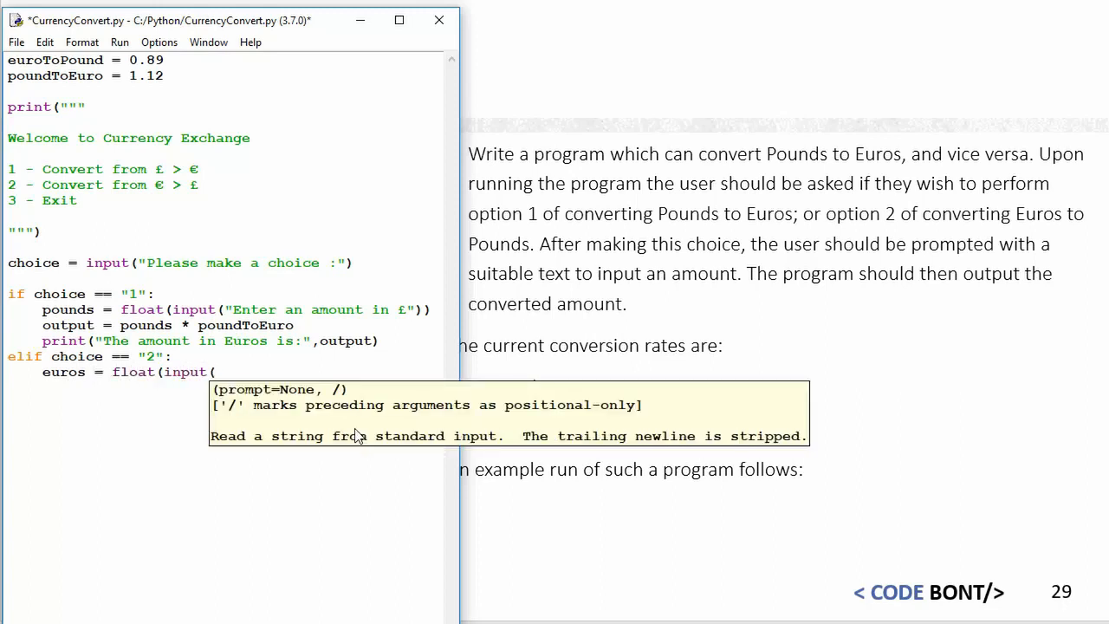
type("\"Enter an")
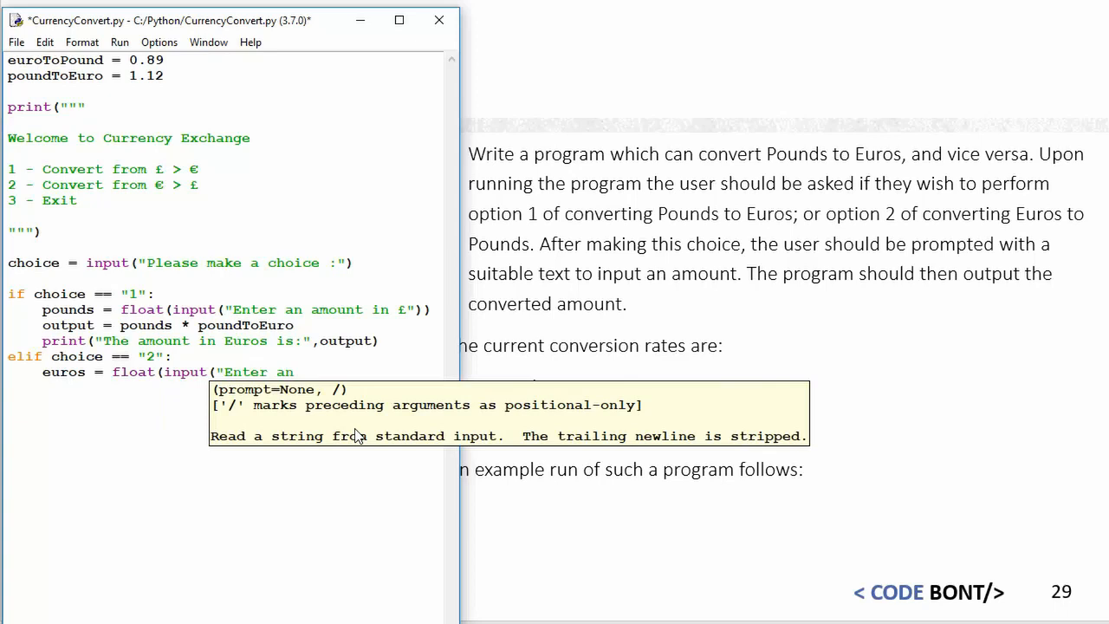
type("amount in")
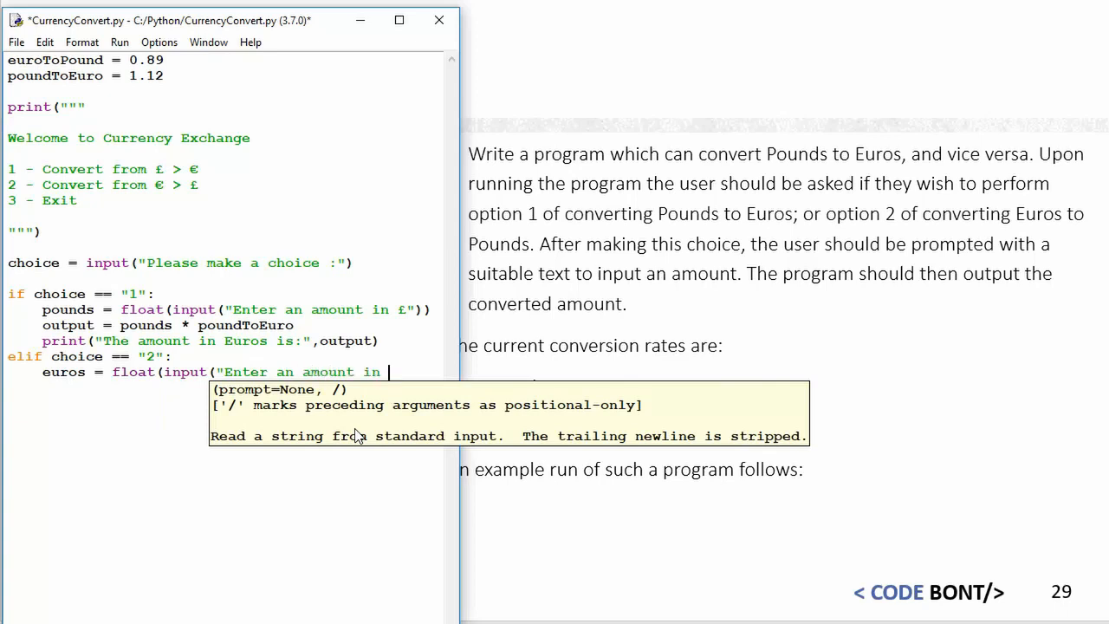
type("€")
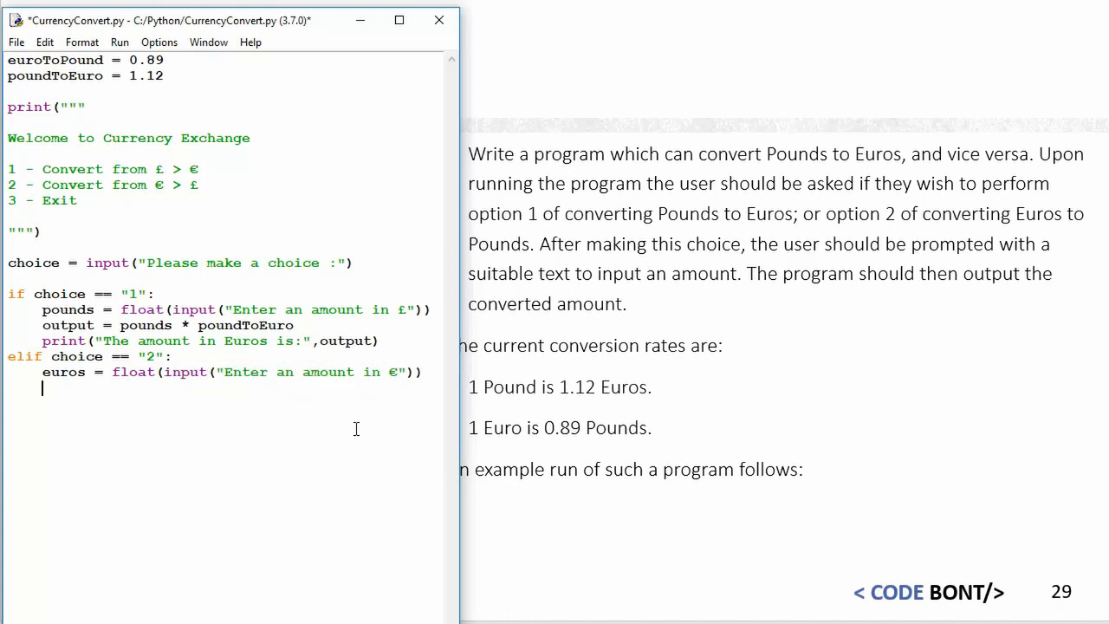
type("output")
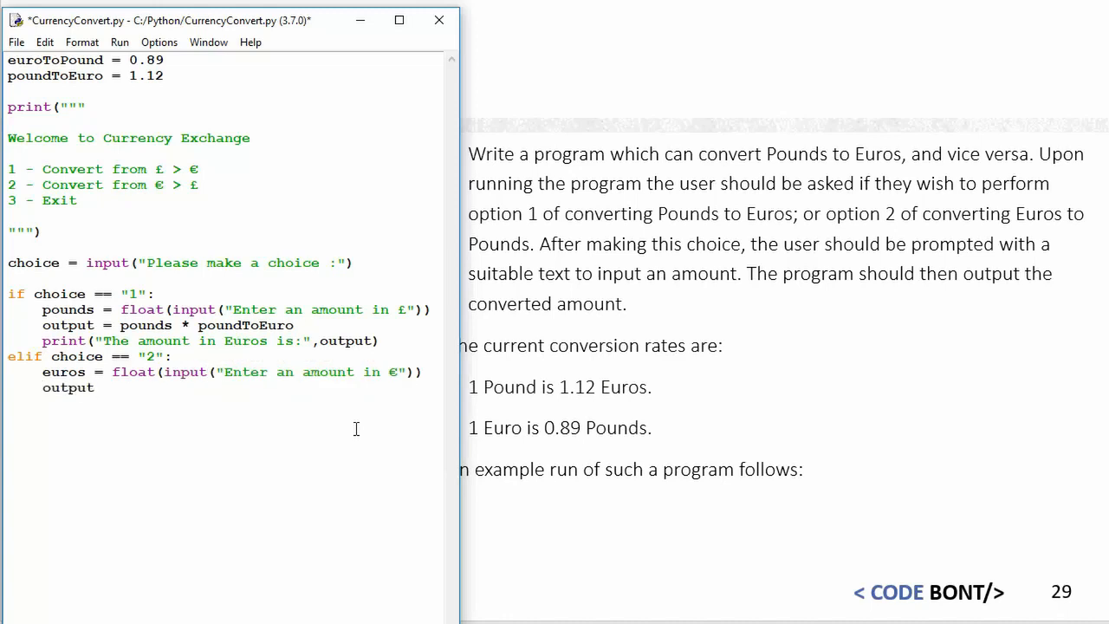
type("=")
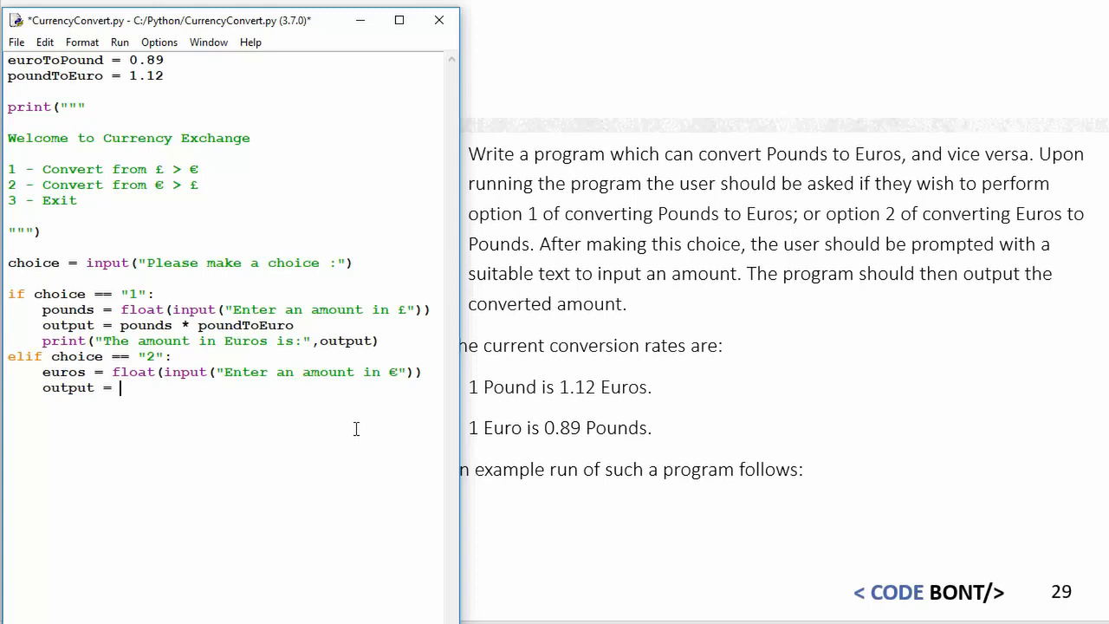
type("euros")
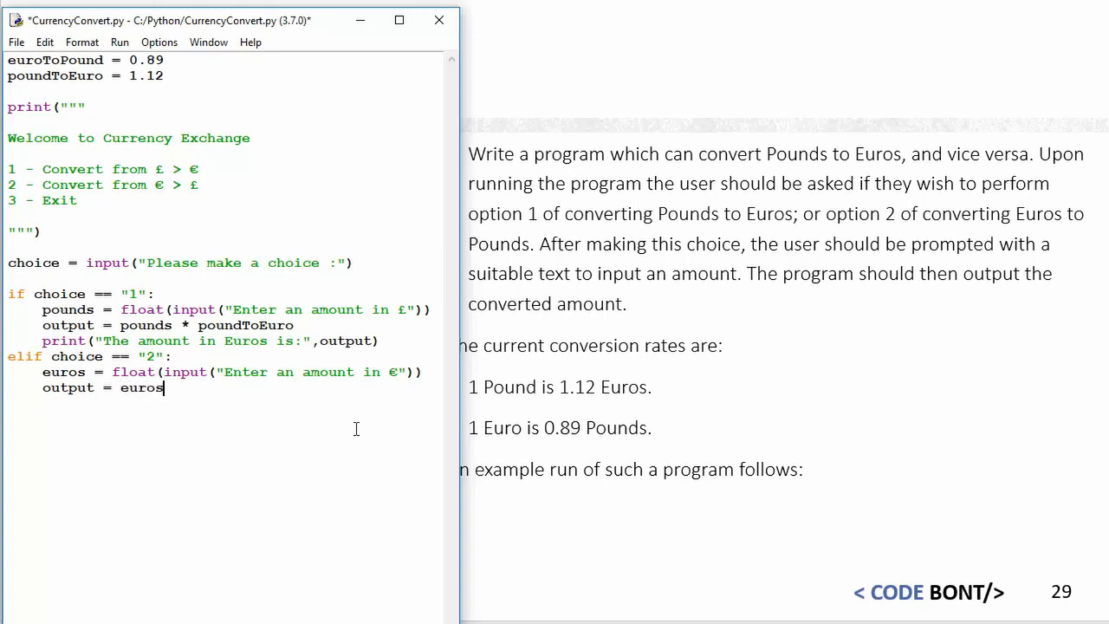
type("*")
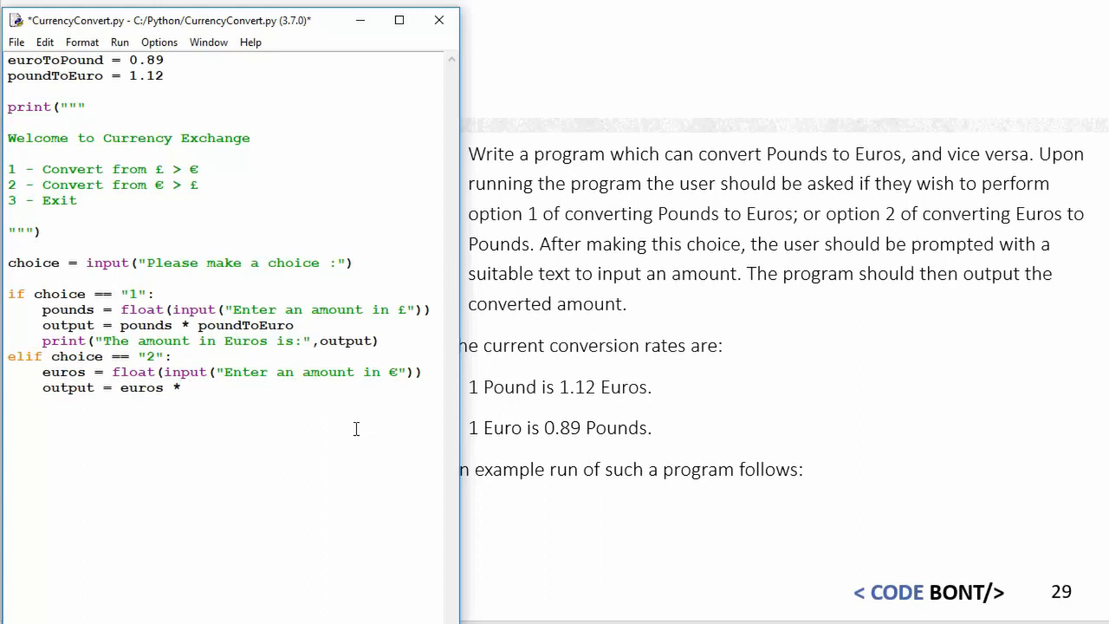
type("euroT")
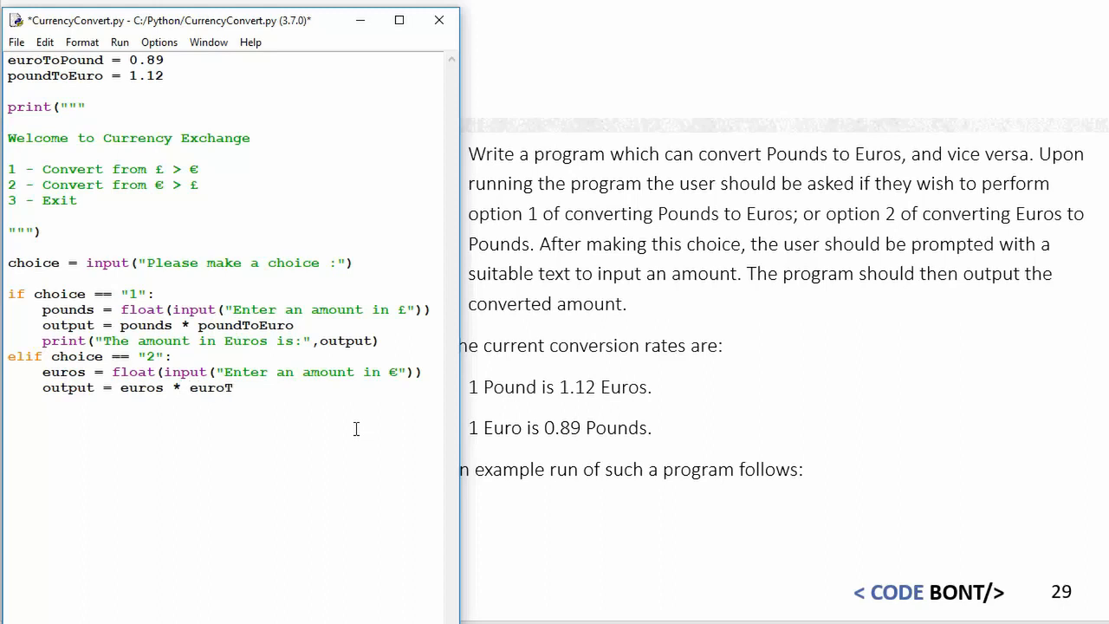
type("oPound")
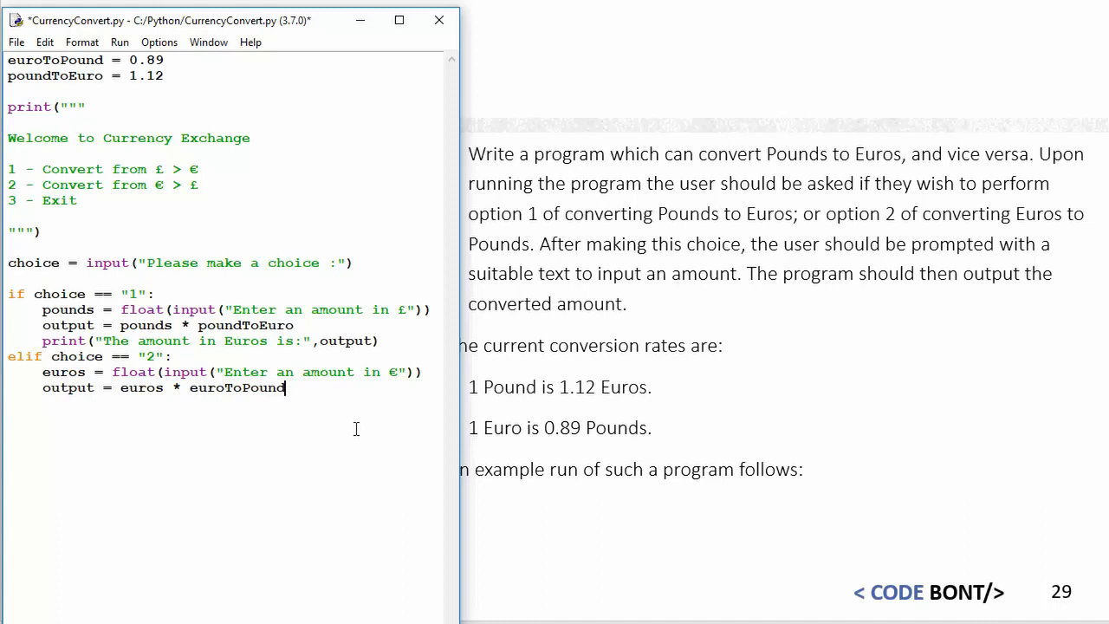
Step: Print "The amount in Pounds is:" with output, then begin the next elif
type("print")
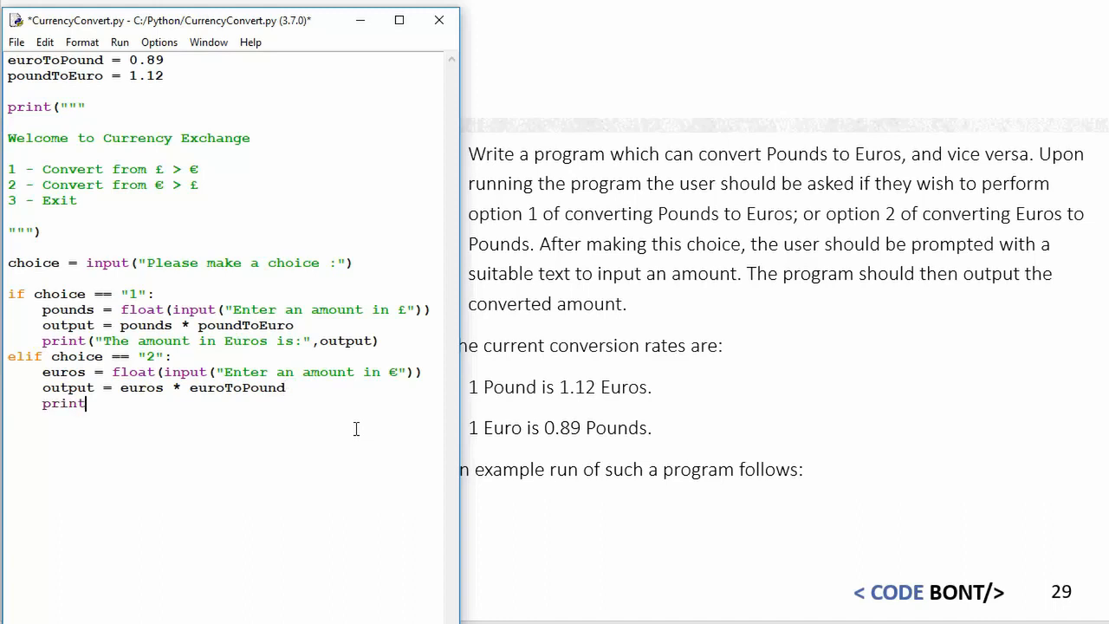
type("(\"th")
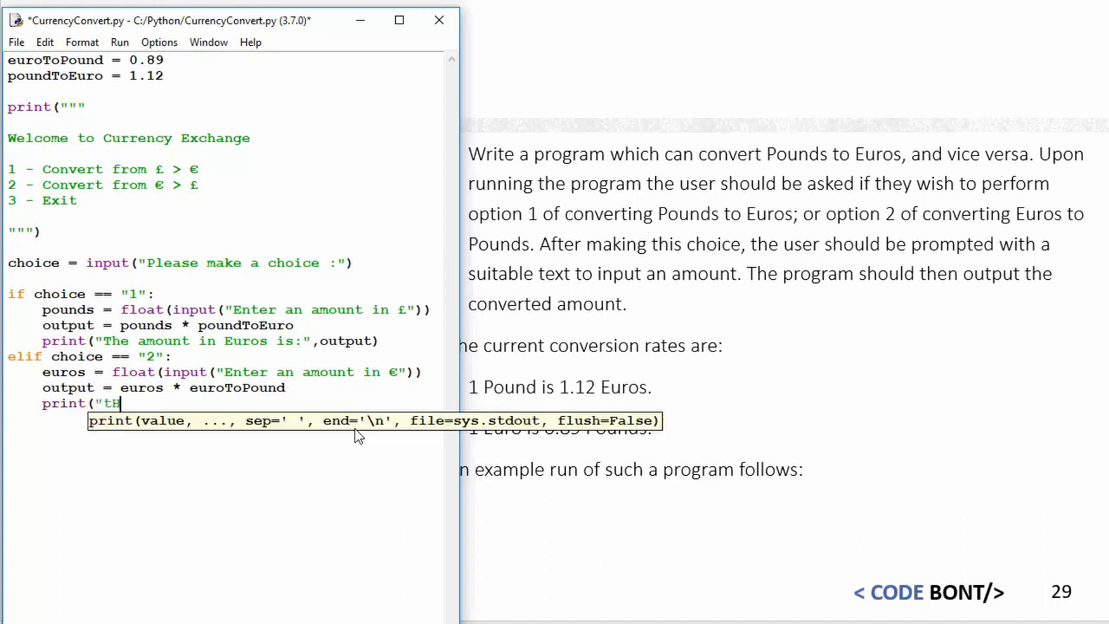
type("he amount in Pounds is")
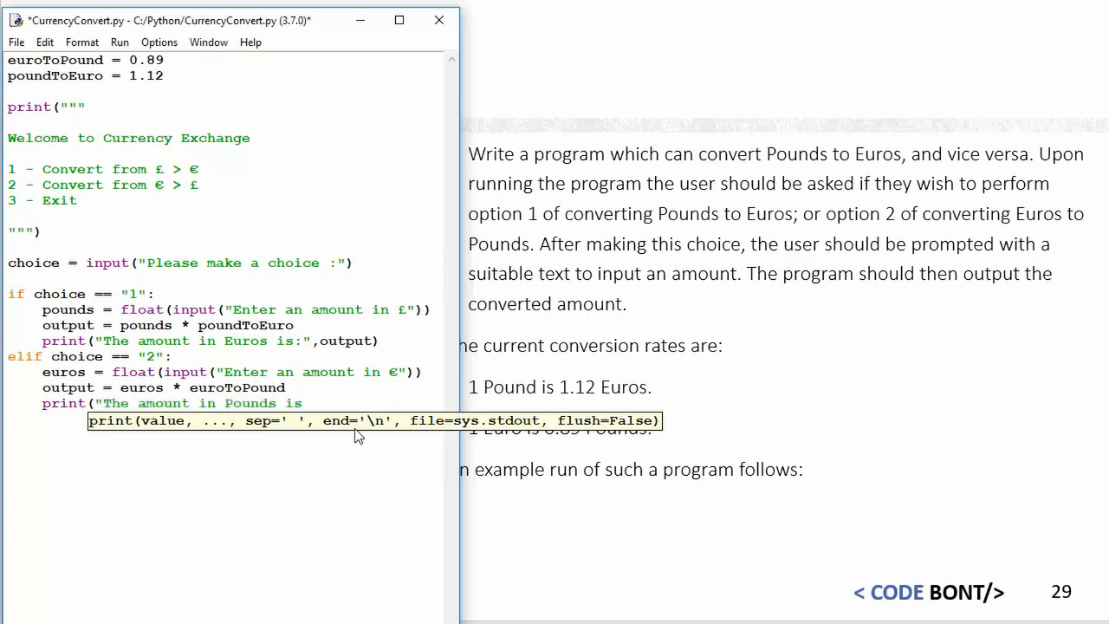
type("\"<")
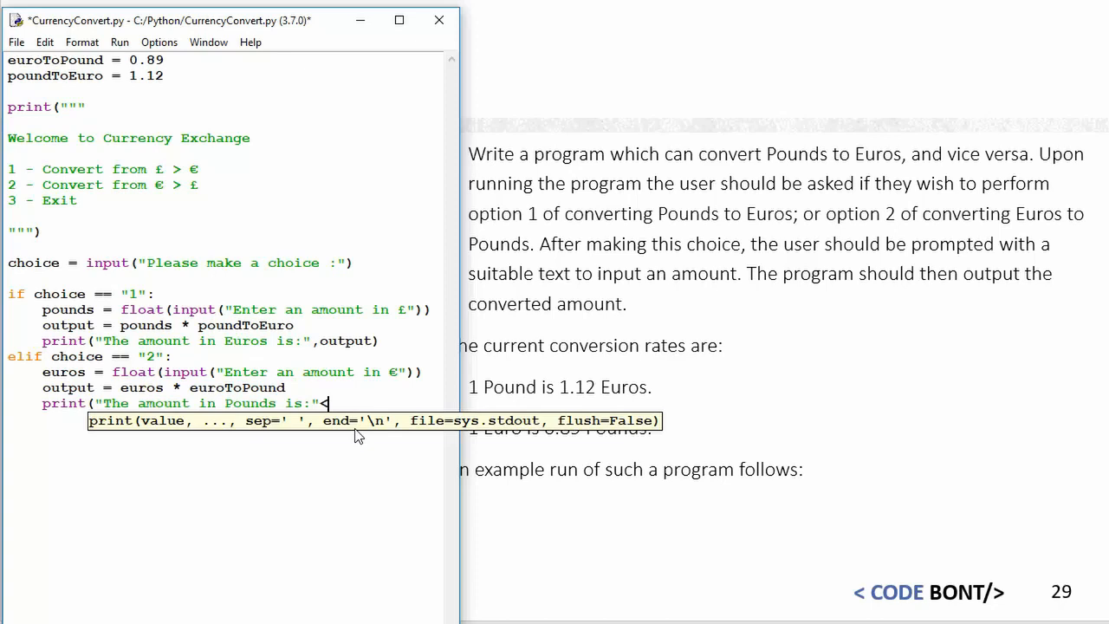
type(",output")
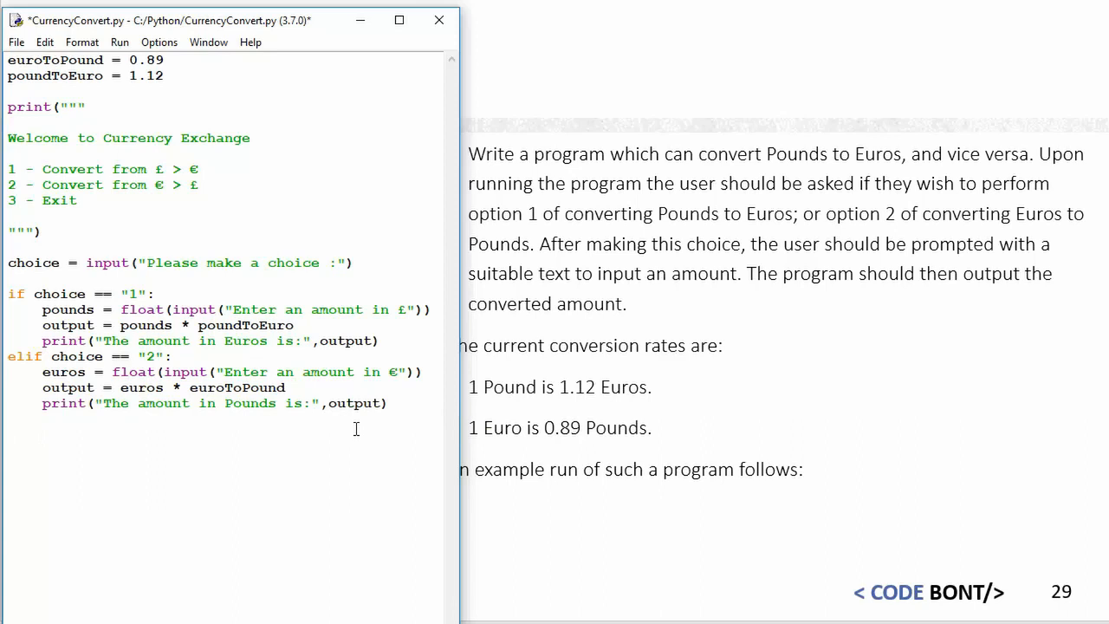
type("elif")
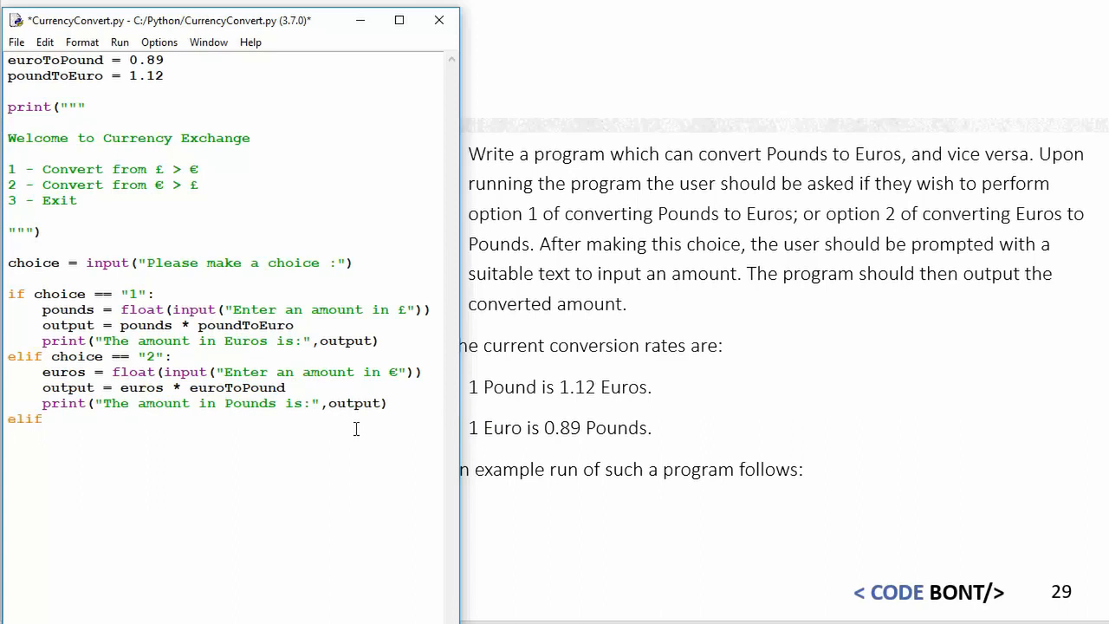
Step: Make elif choice == "3": call exit to leave the converter
type("choice ==")
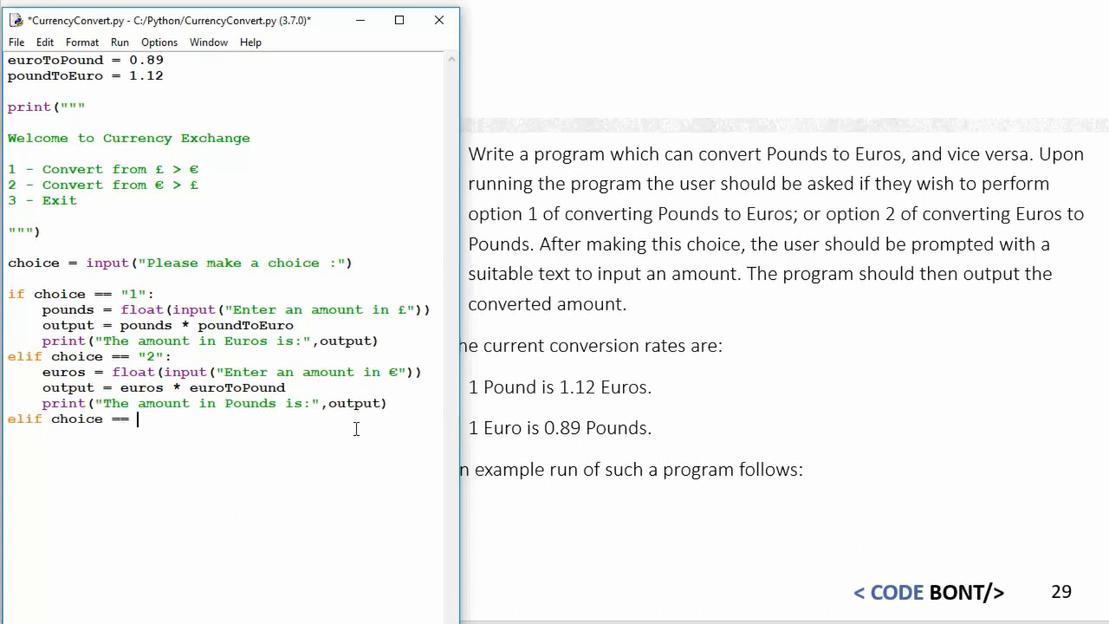
type("\"3\":")
type("e")
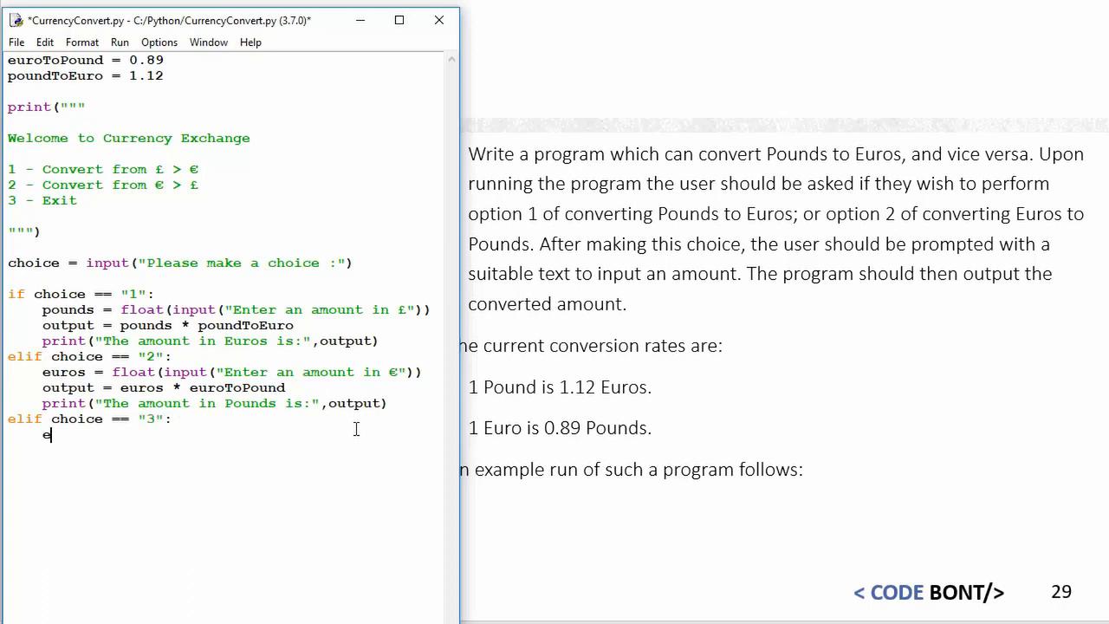
type("xit")
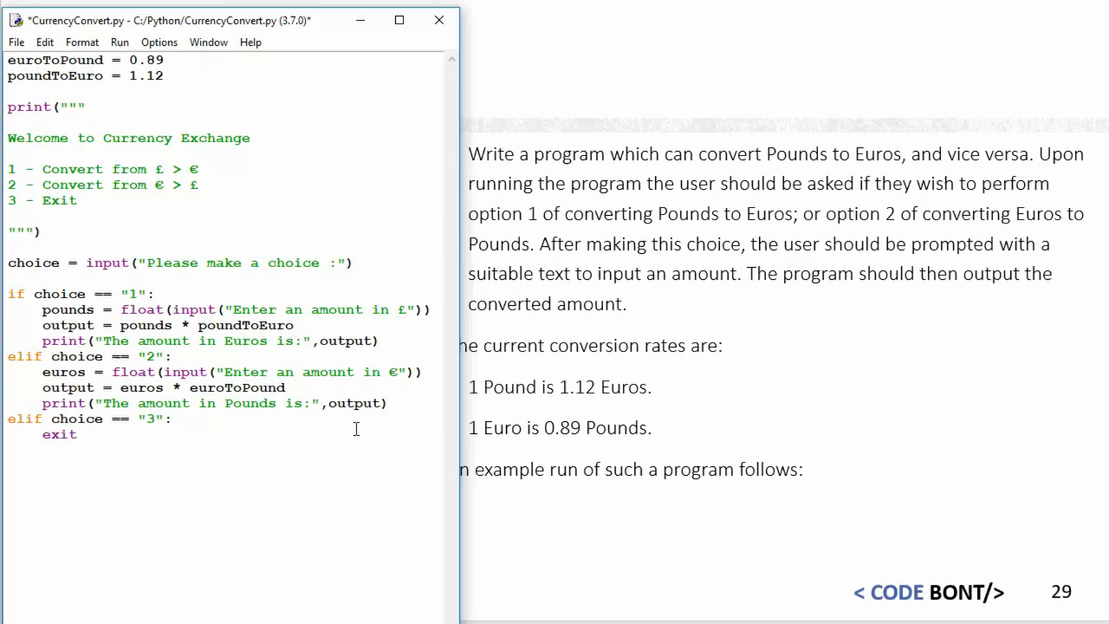
Step: Add else: print("Invalid option") for any other choice
type("else:")
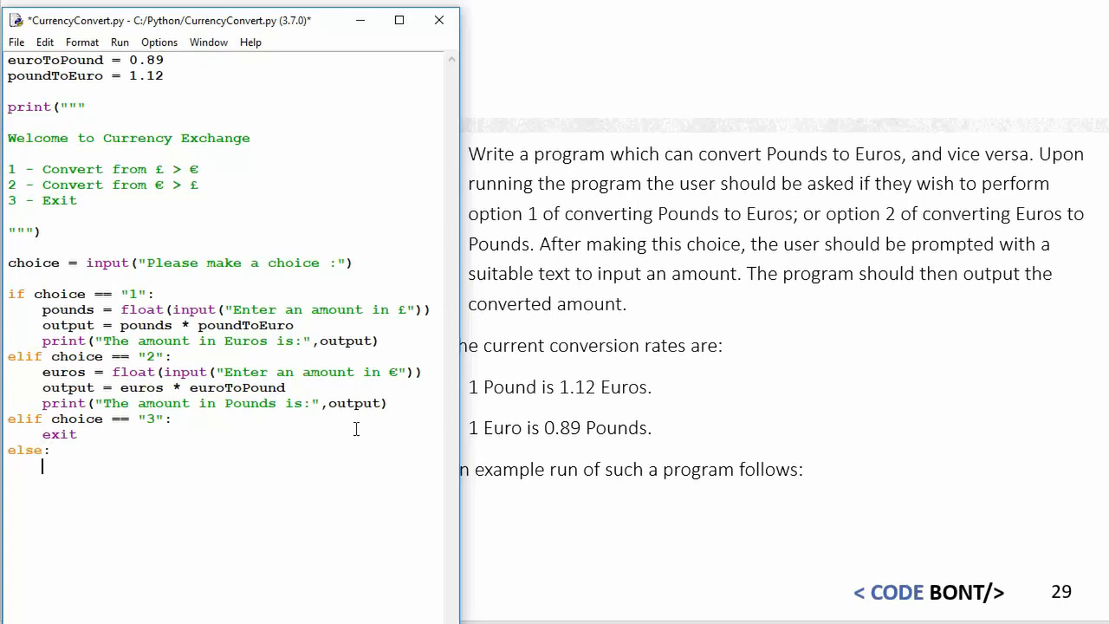
type("print(")
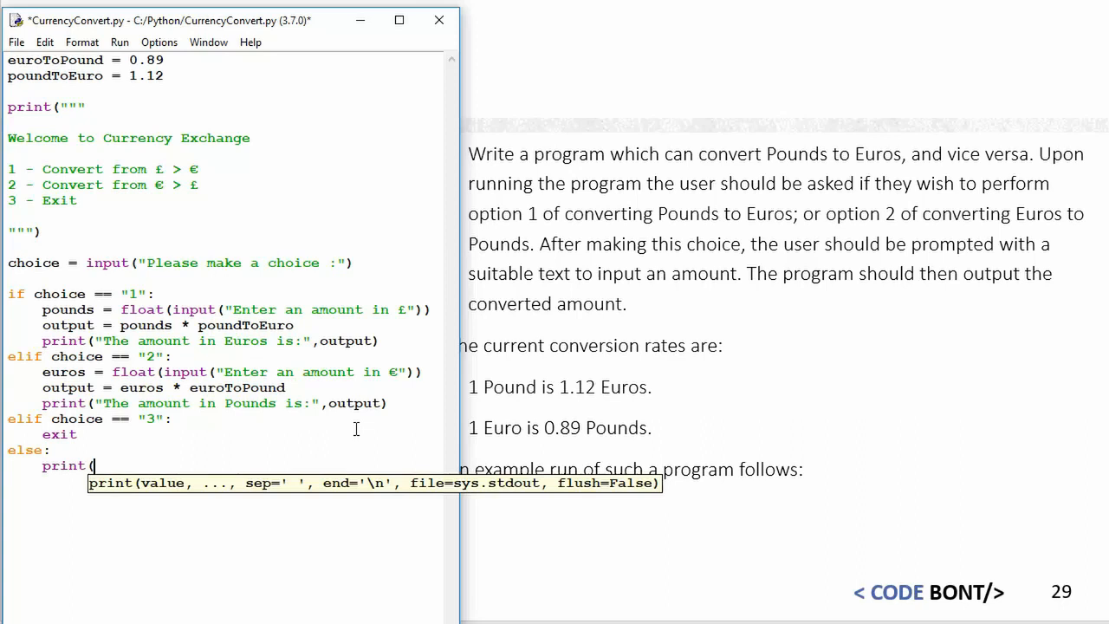
type("\"Invalid op")
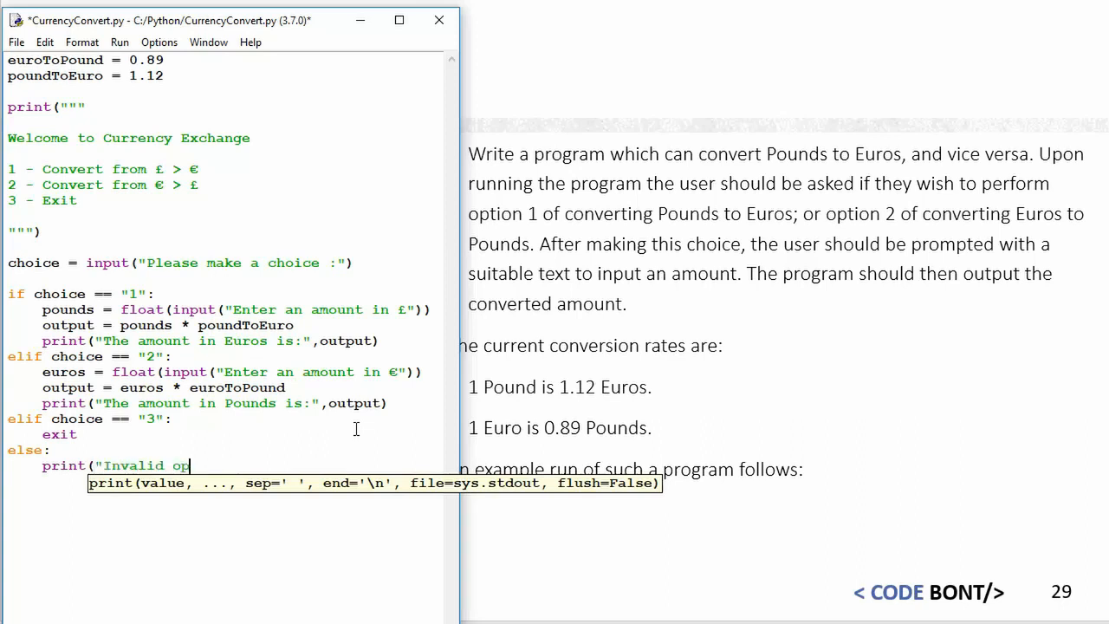
type("tion\")")
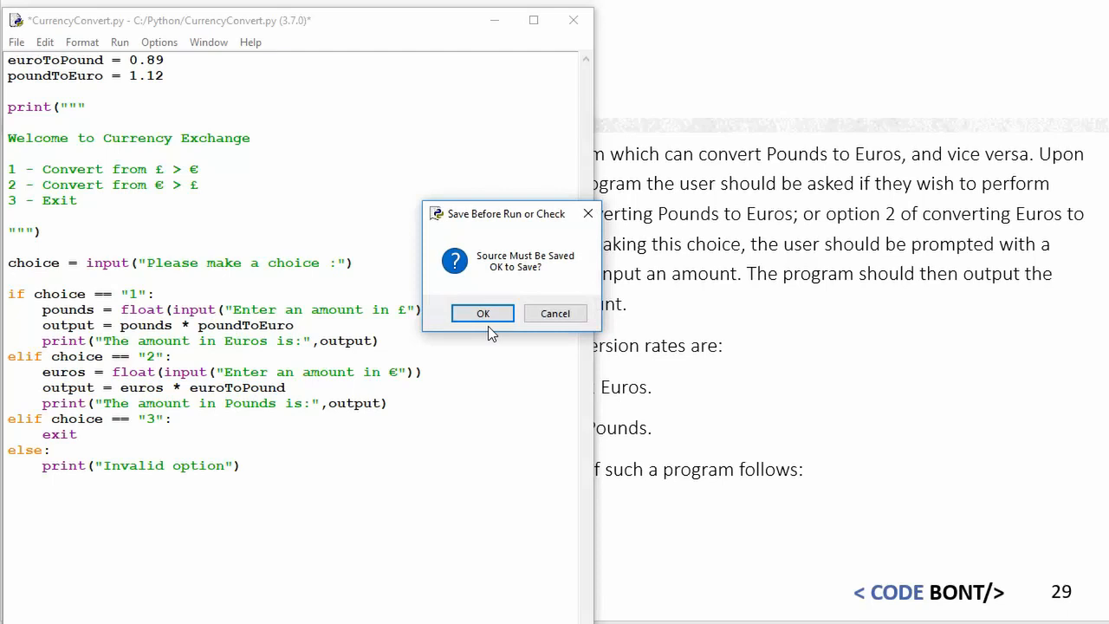
Step: Save and run the script, choosing option 1 with 10 to convert £10 to euros
left_click(483, 313)
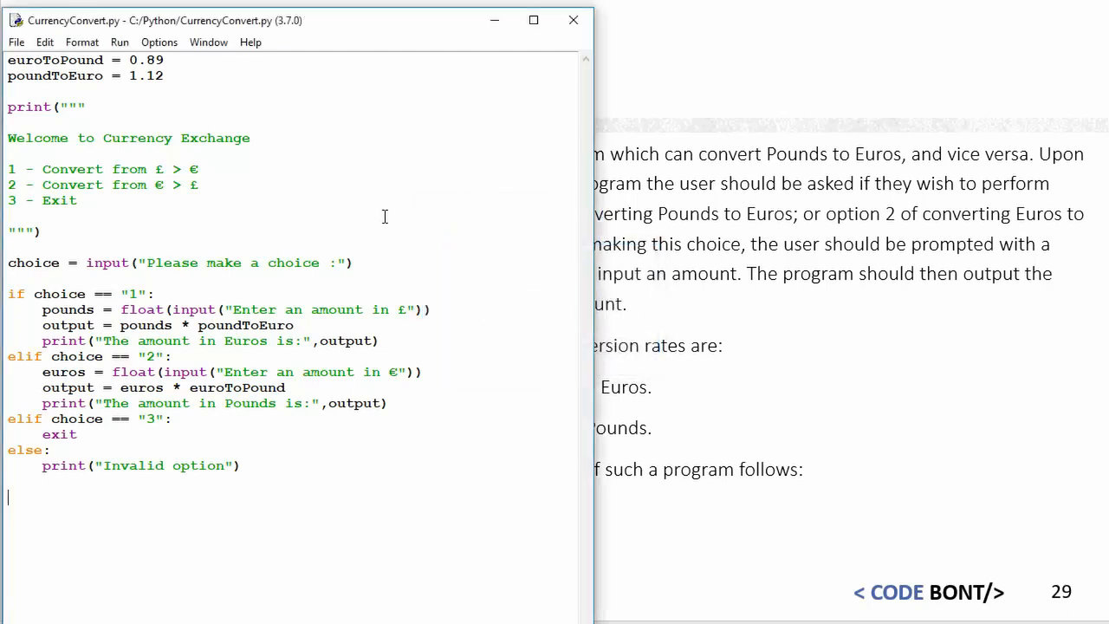
key("F5")
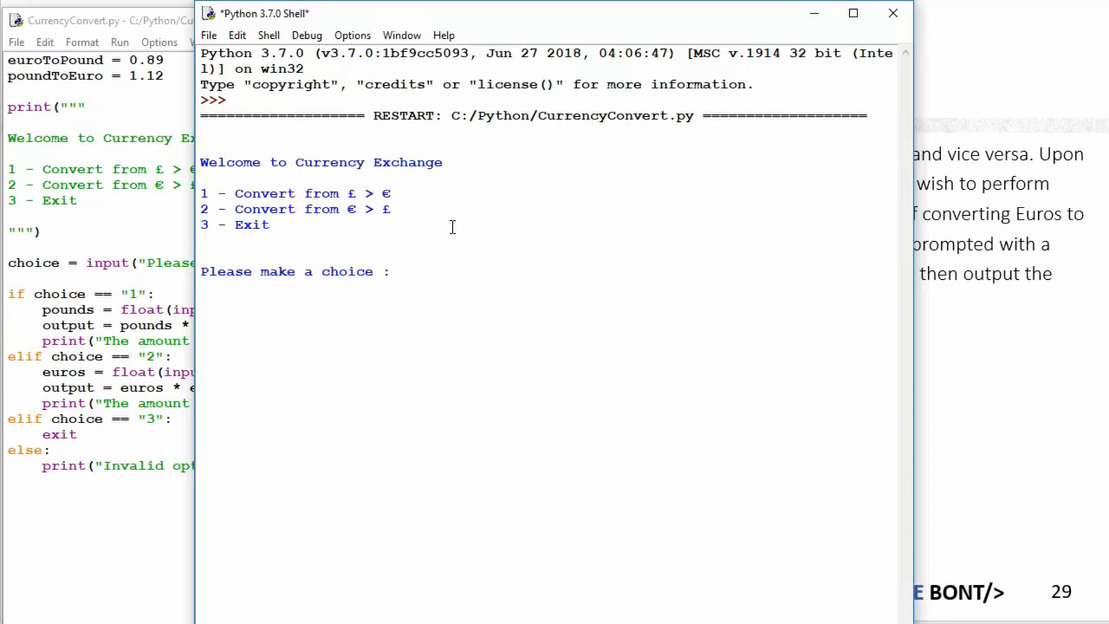
type("1")
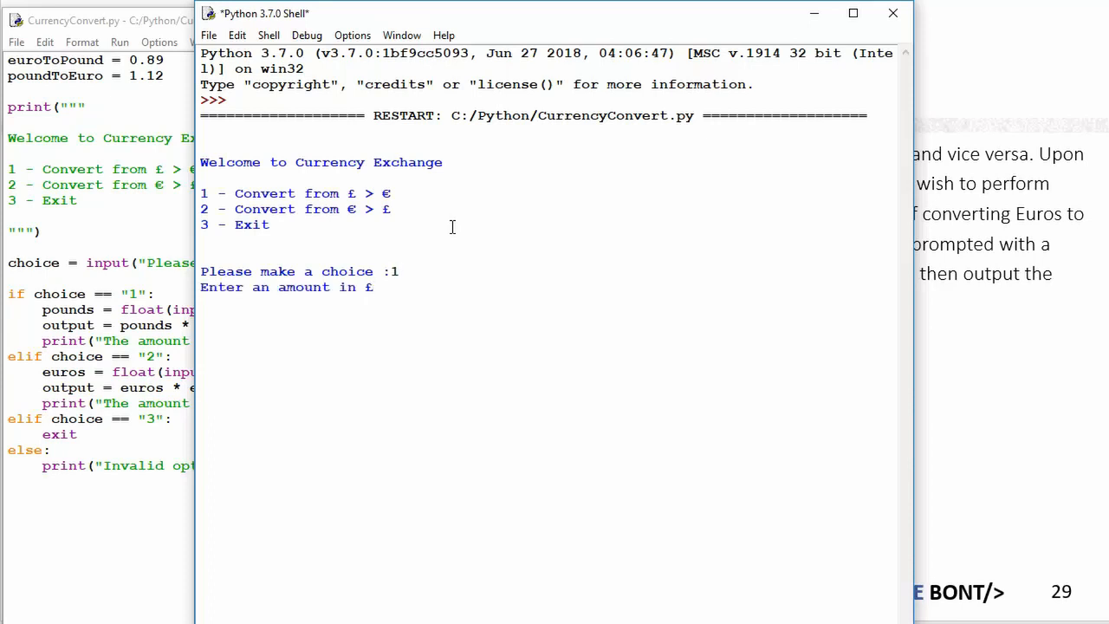
type("10")
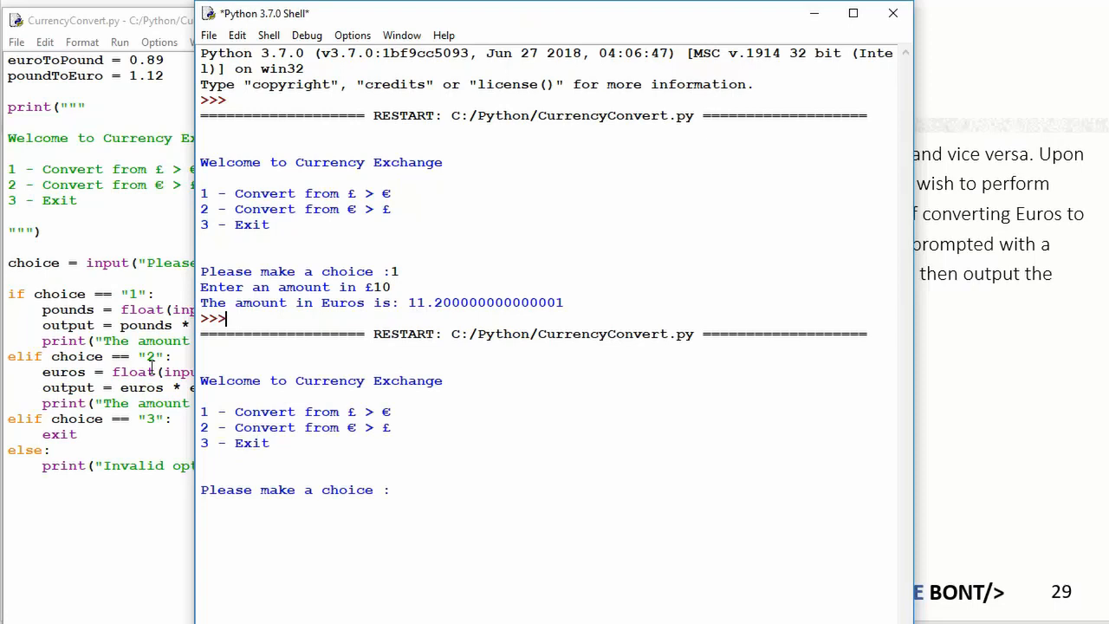
Step: Rerun with option 2 and 10 to convert €10 to pounds, then test option 3 to exit
type("2")
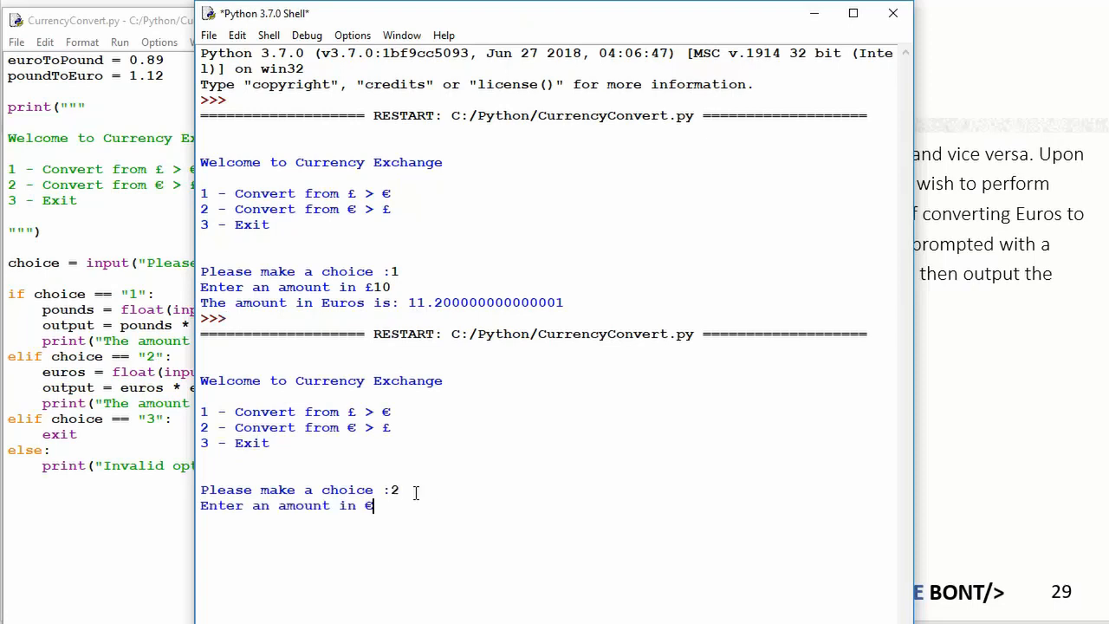
type("10")
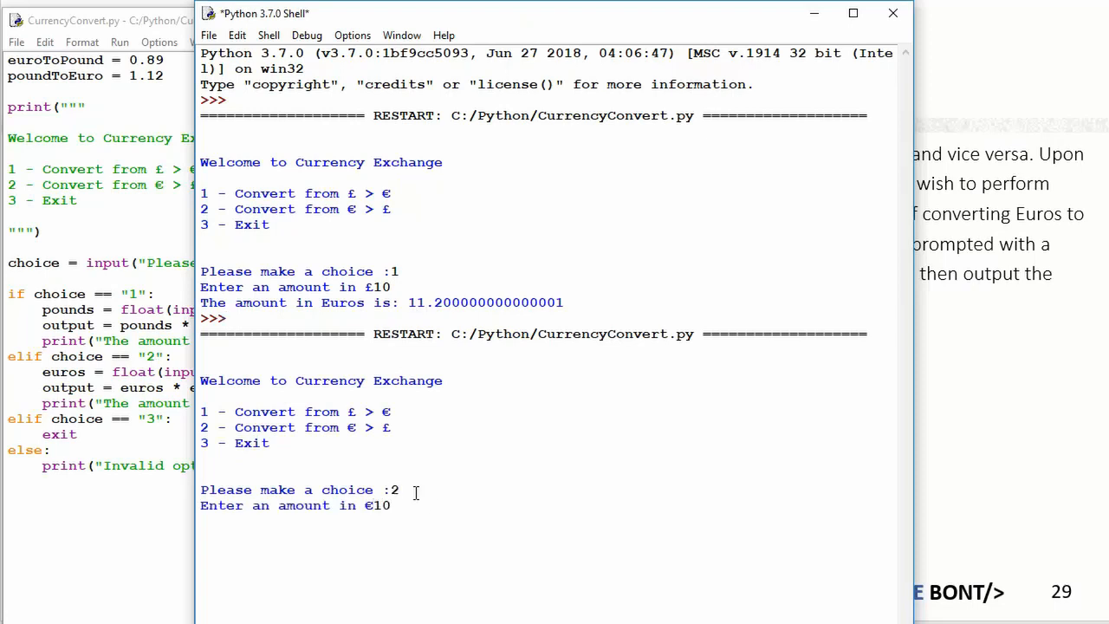
key("enter")
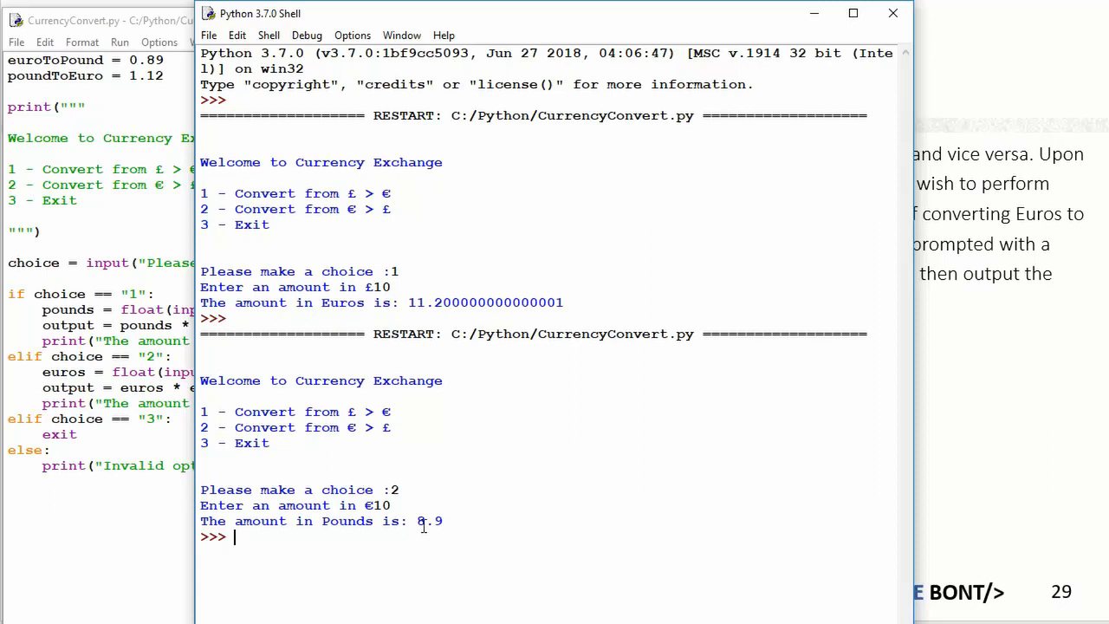
double_click(430, 521)
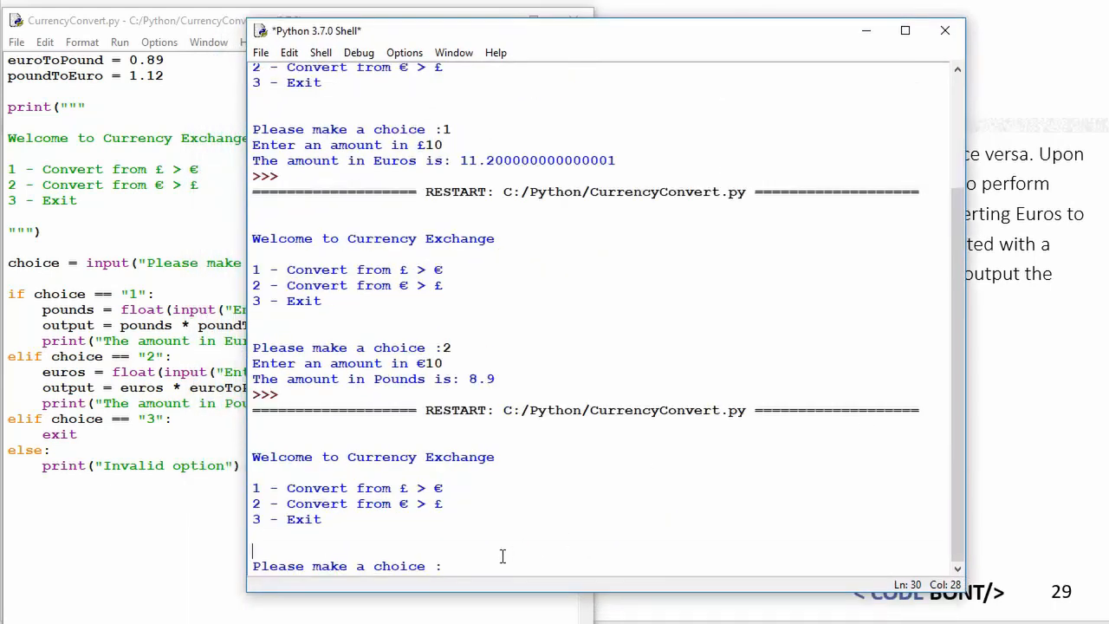
type("3")
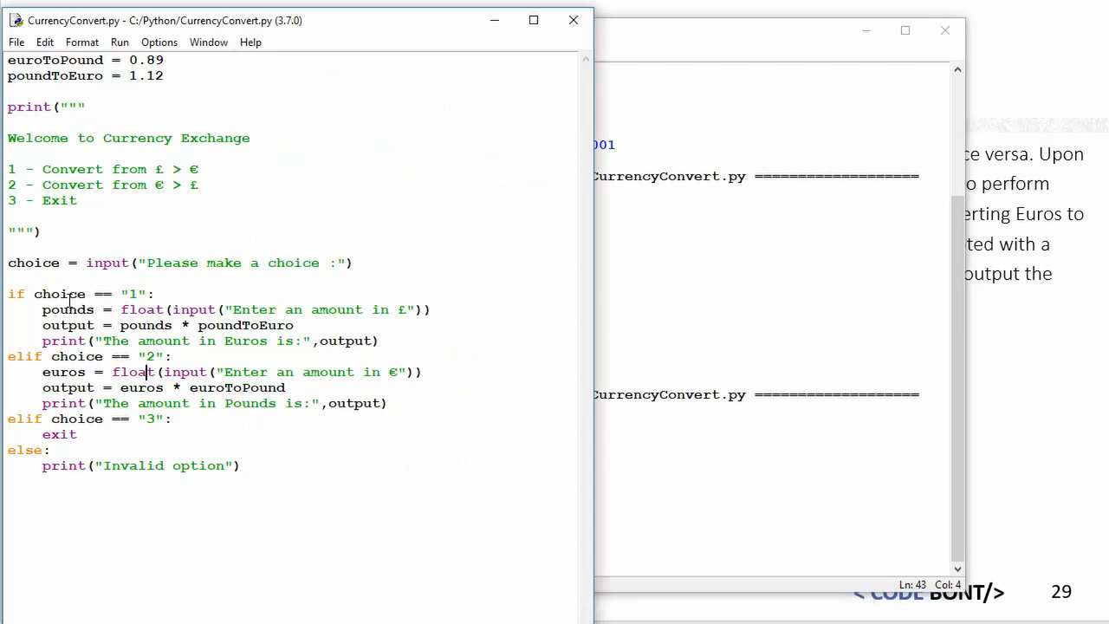
mouse_move(208, 461)
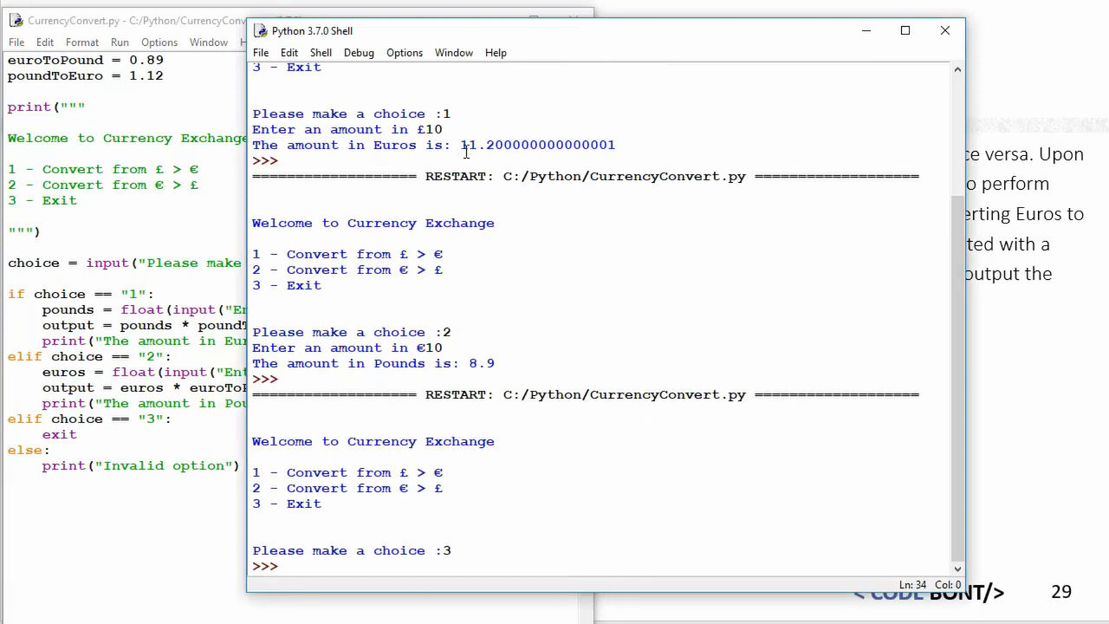
Step: Insert %.2 after 'is:' in the euro result message to begin two-decimal formatting
double_click(537, 145)
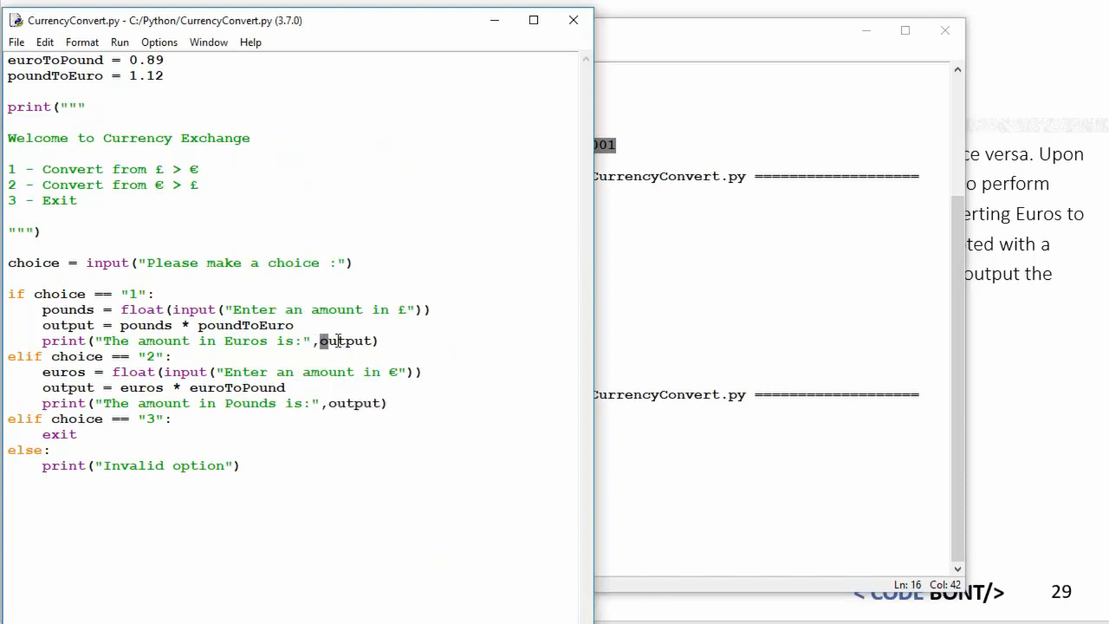
double_click(345, 340)
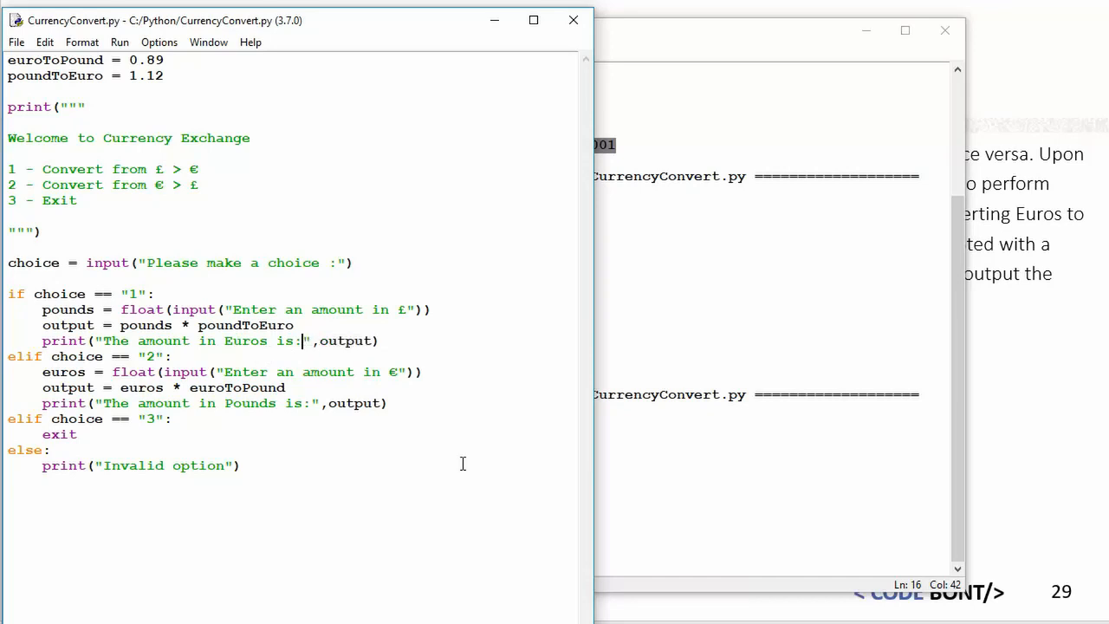
type("%")
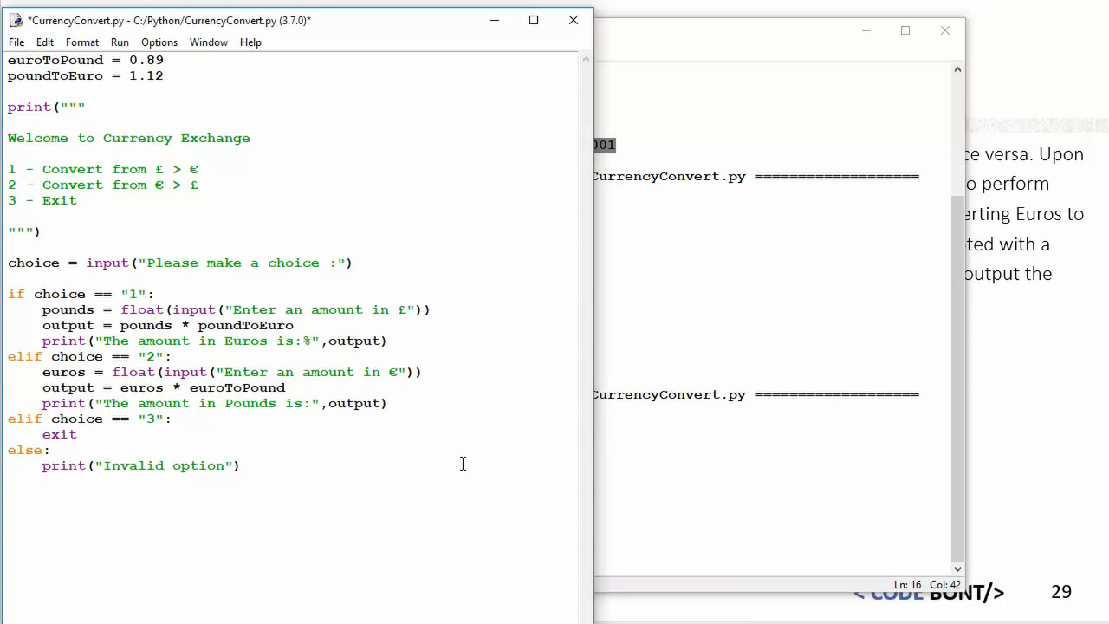
type(".2")
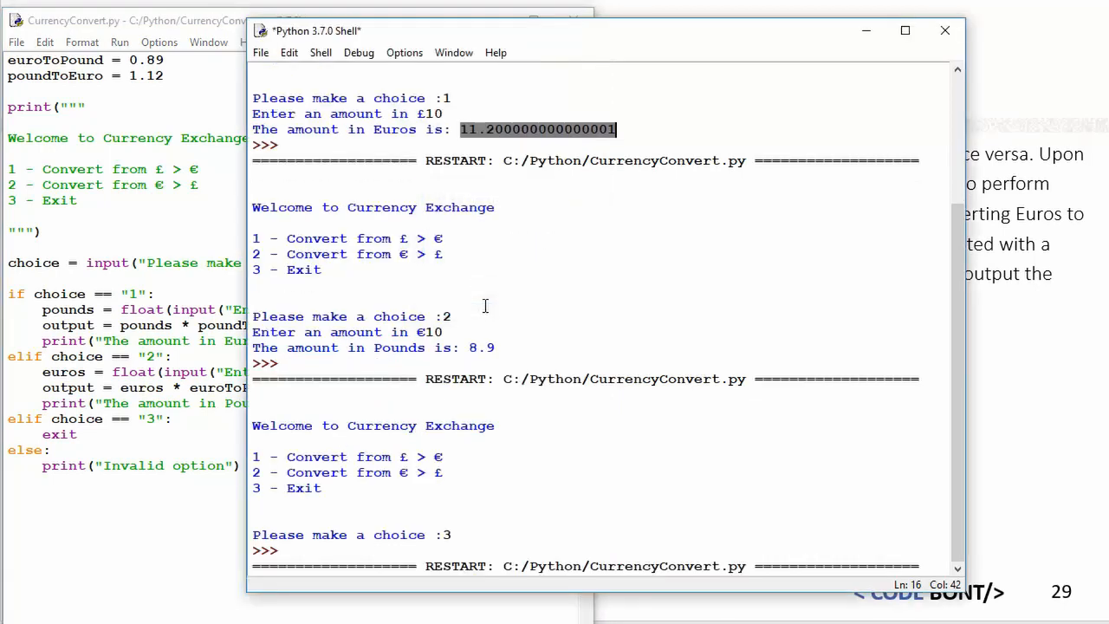
Step: Test option 2 with 10 in the shell to check the %0.2f formatted output
scroll("down", 3)
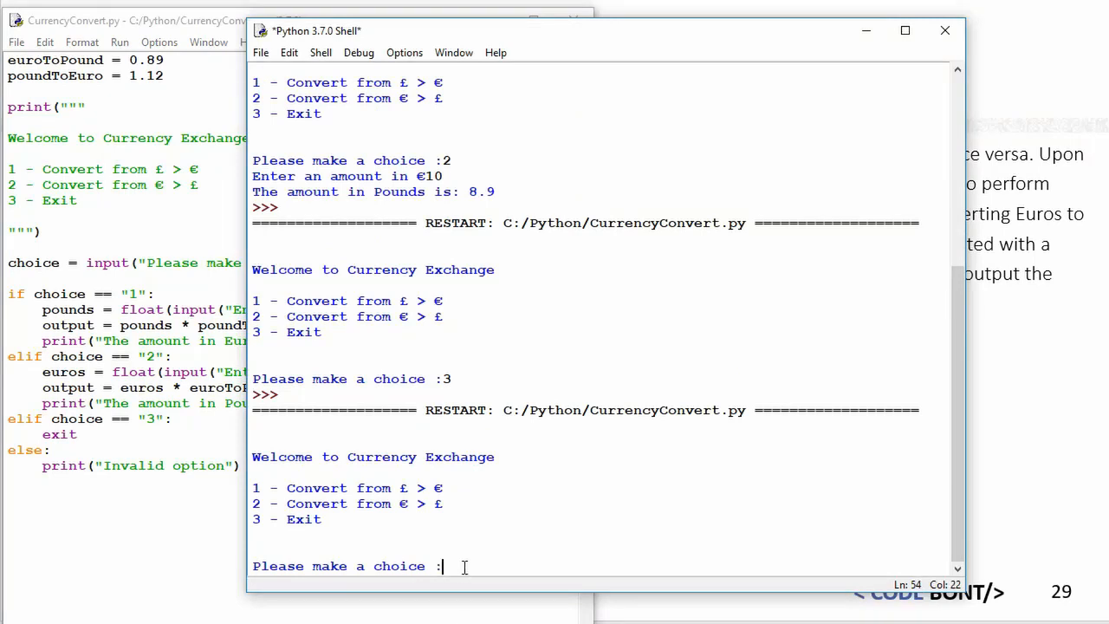
type("2")
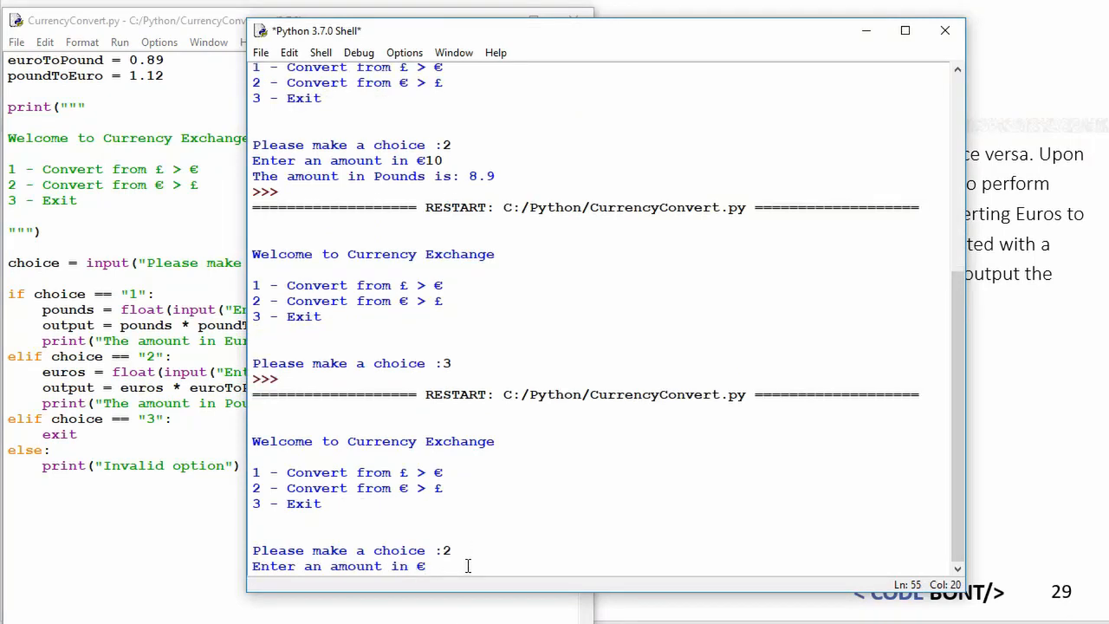
type("10")
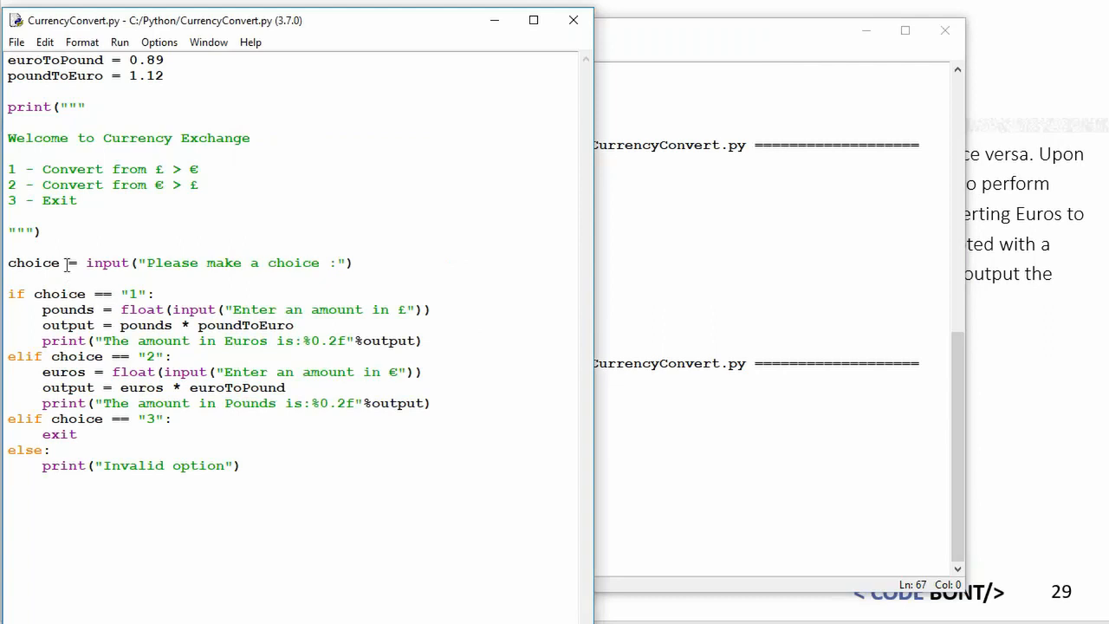
Step: Add 'while True:' after the exchange rates and replace exit with break in option 3
left_click(96, 309)
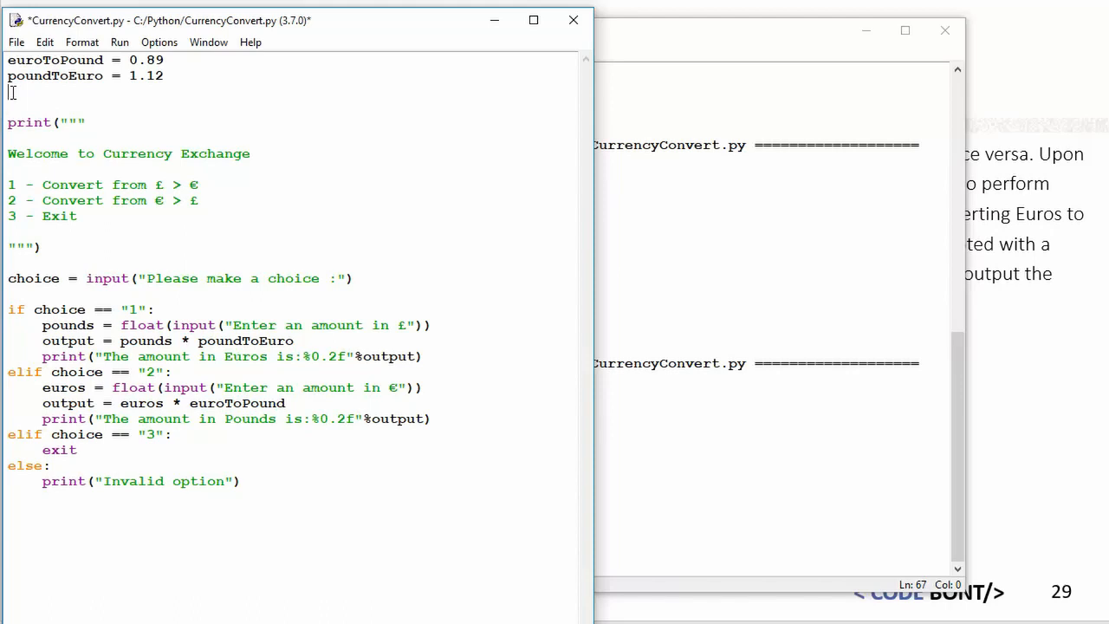
type("while")
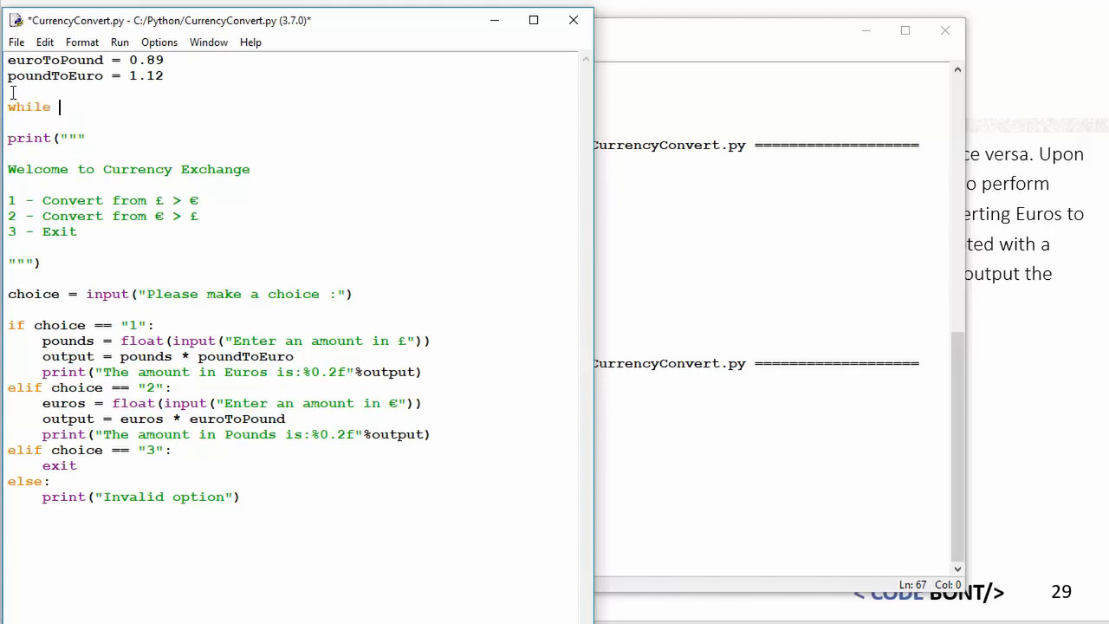
type("True")
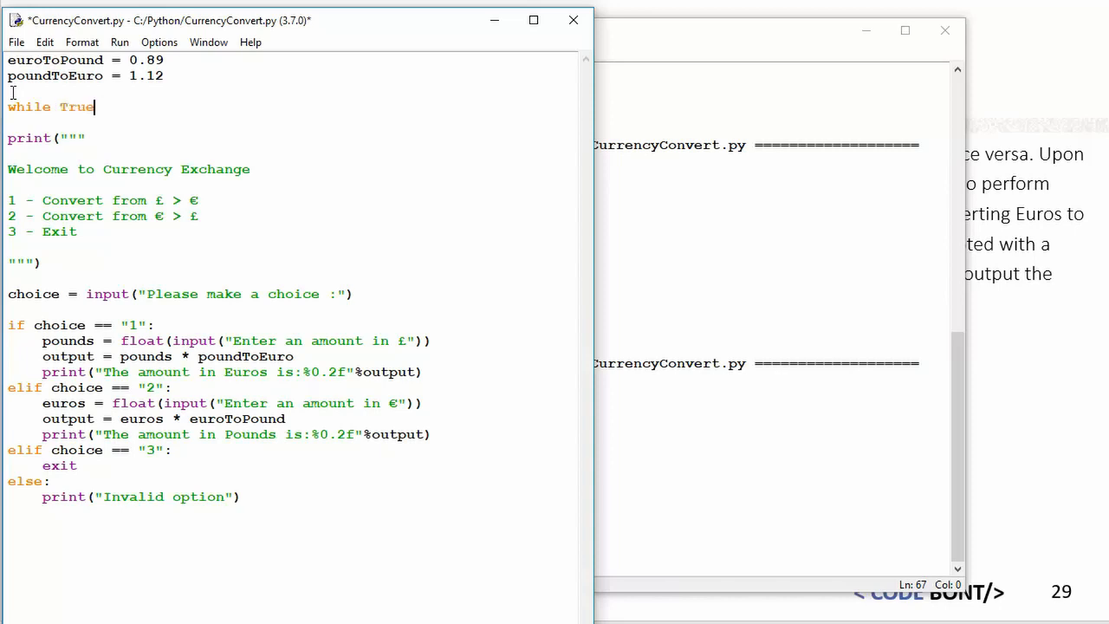
type(":")
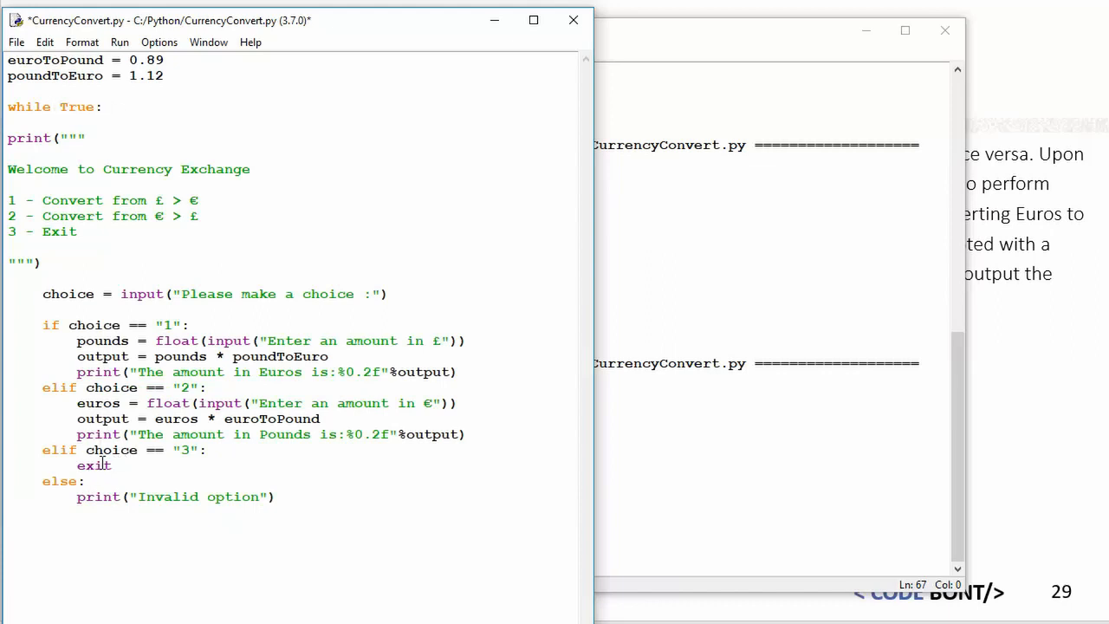
type("break")
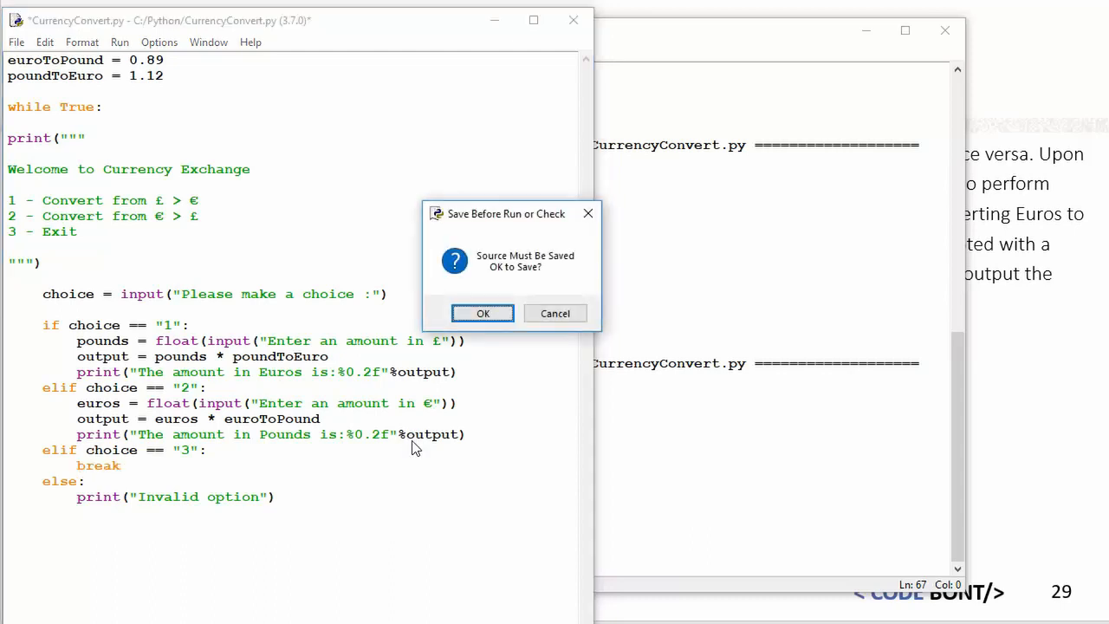
Step: Confirm Save Before Run and dismiss the 'expected an indented block' SyntaxError
left_click(483, 313)
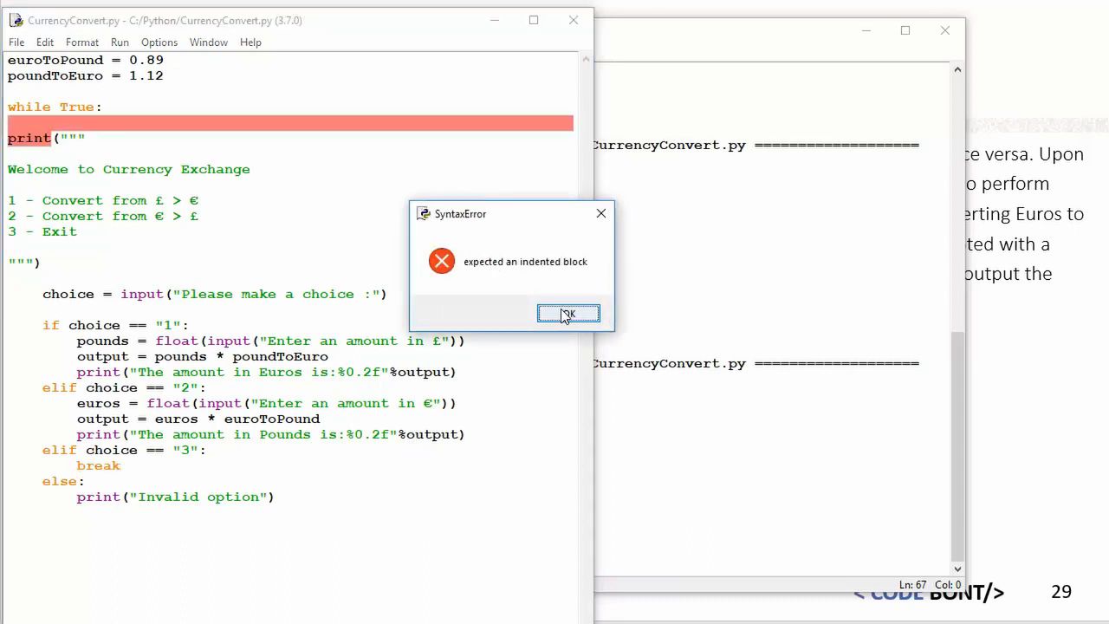
left_click(567, 314)
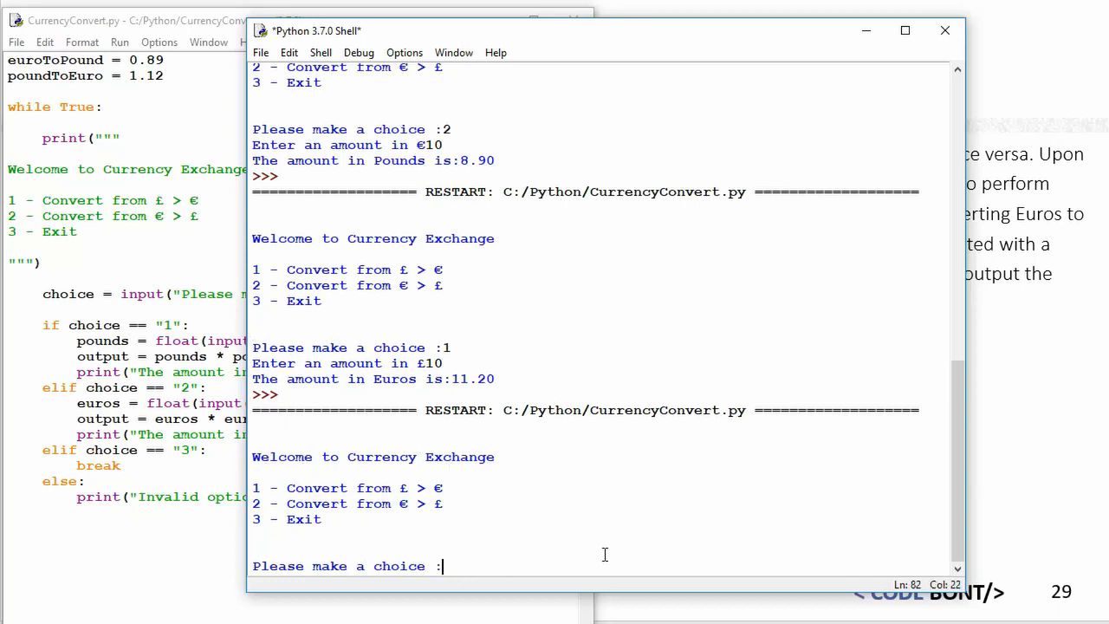
Step: Convert £10 to 11.20 euros via option 1, then enter 'a' to get Invalid option
type("1")
type("a")
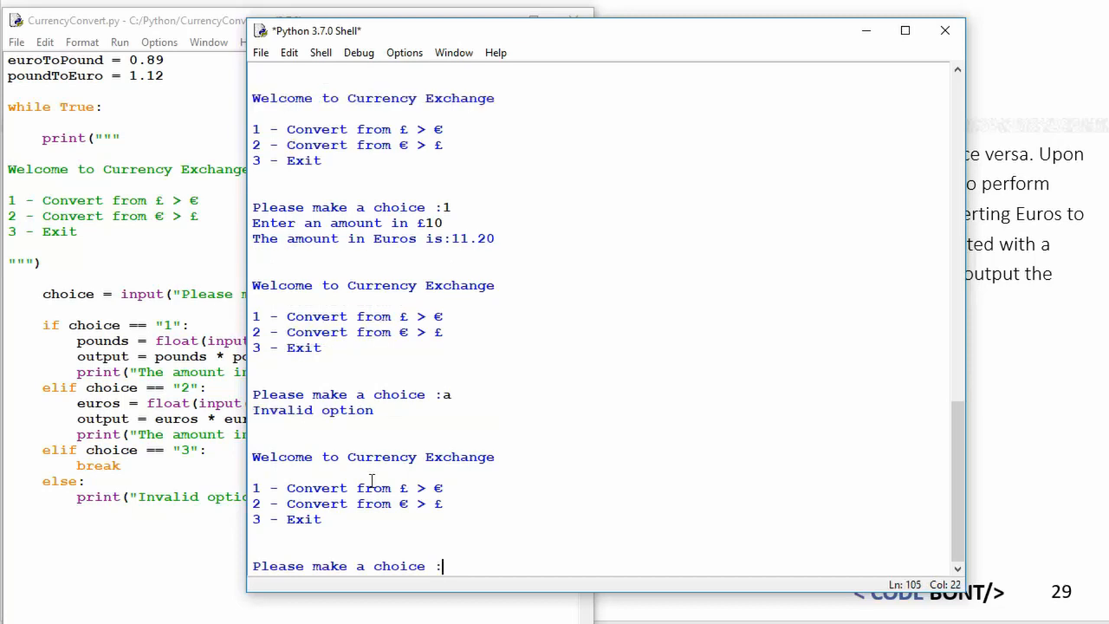
double_click(355, 410)
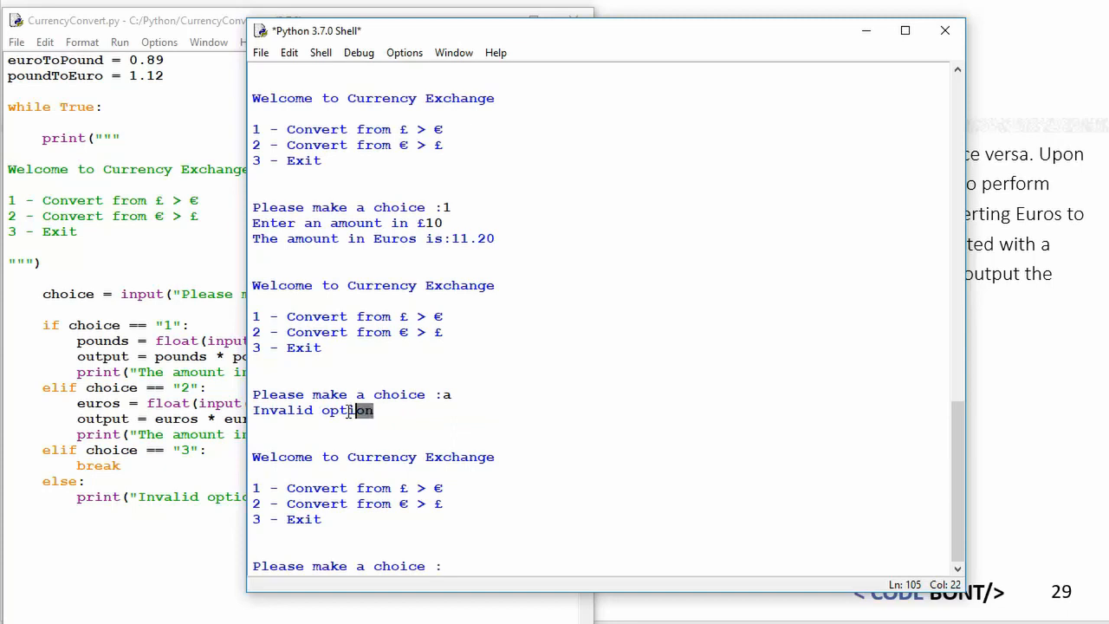